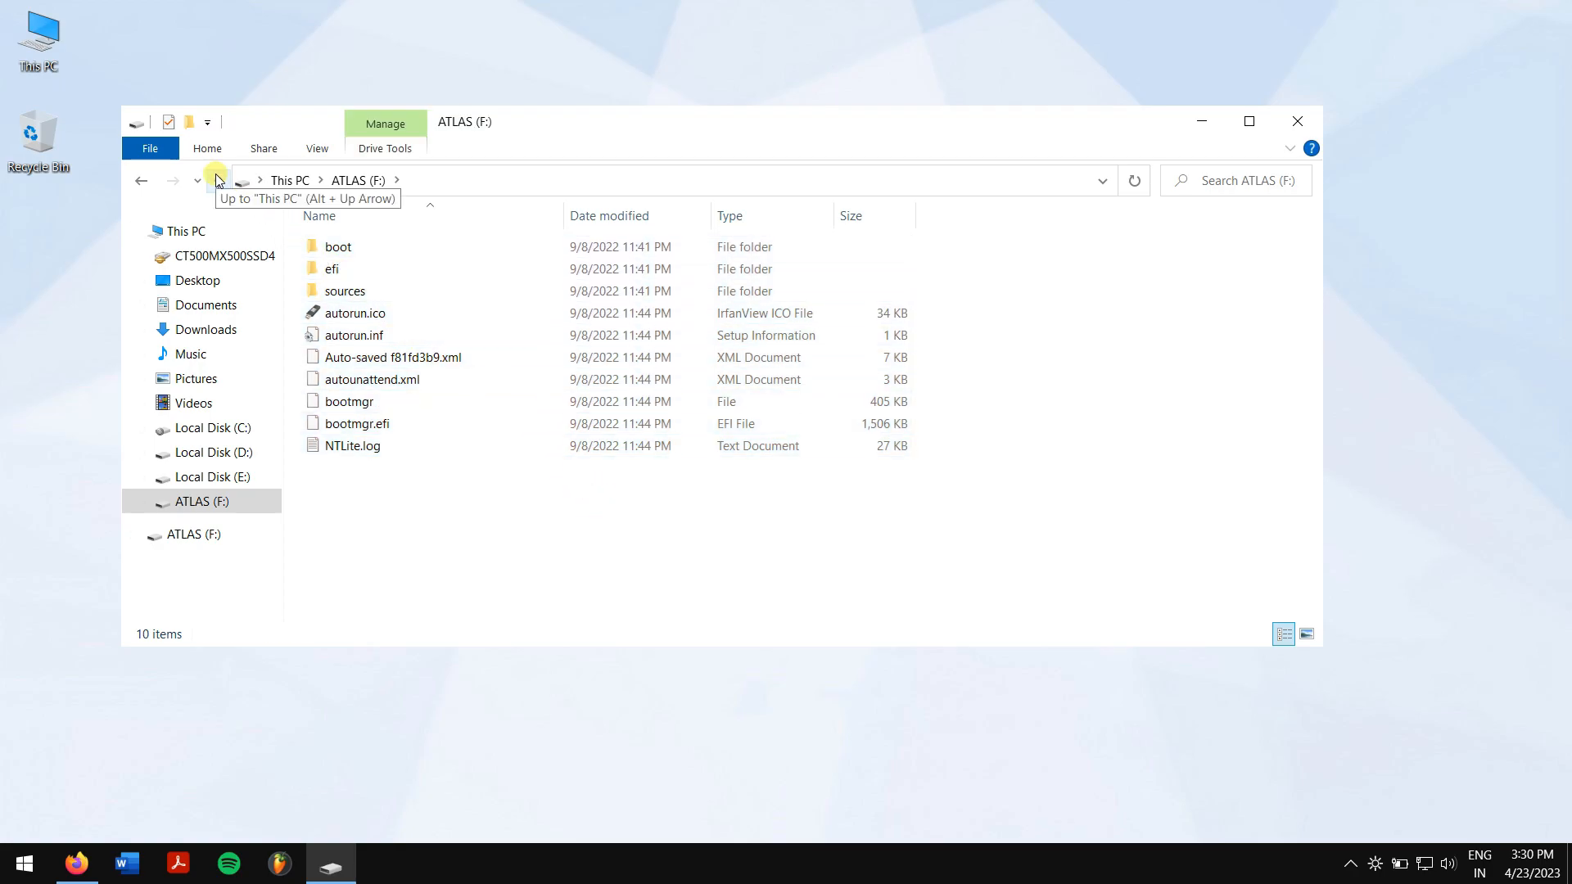
Go up from ATLAS (F:) to the This PC drive overview
left_click(215, 181)
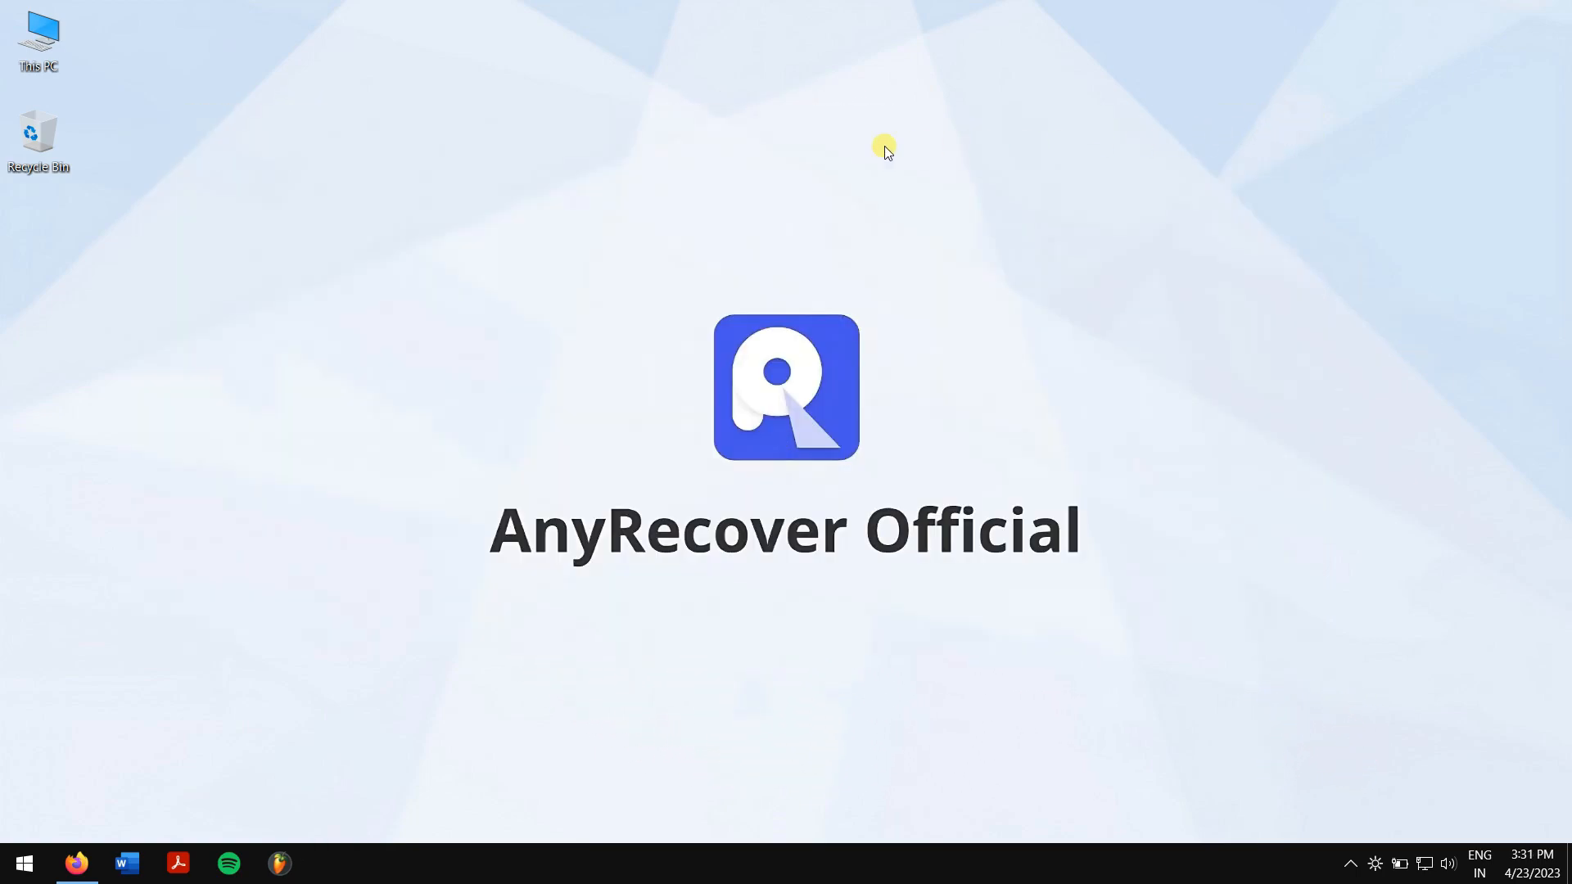
mouse_move(515, 216)
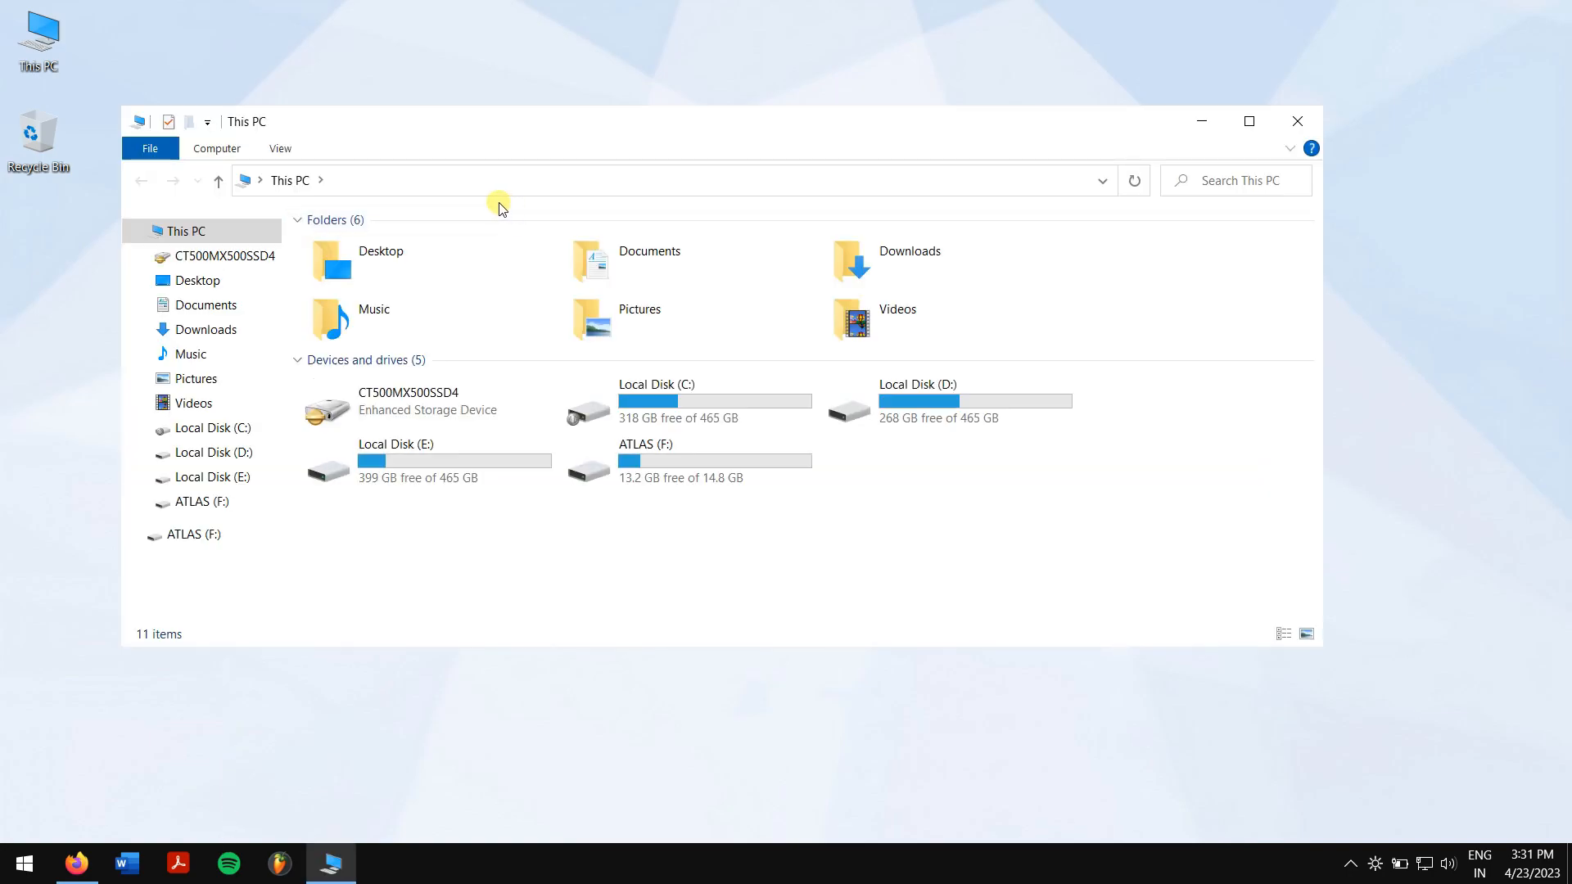
mouse_move(316, 207)
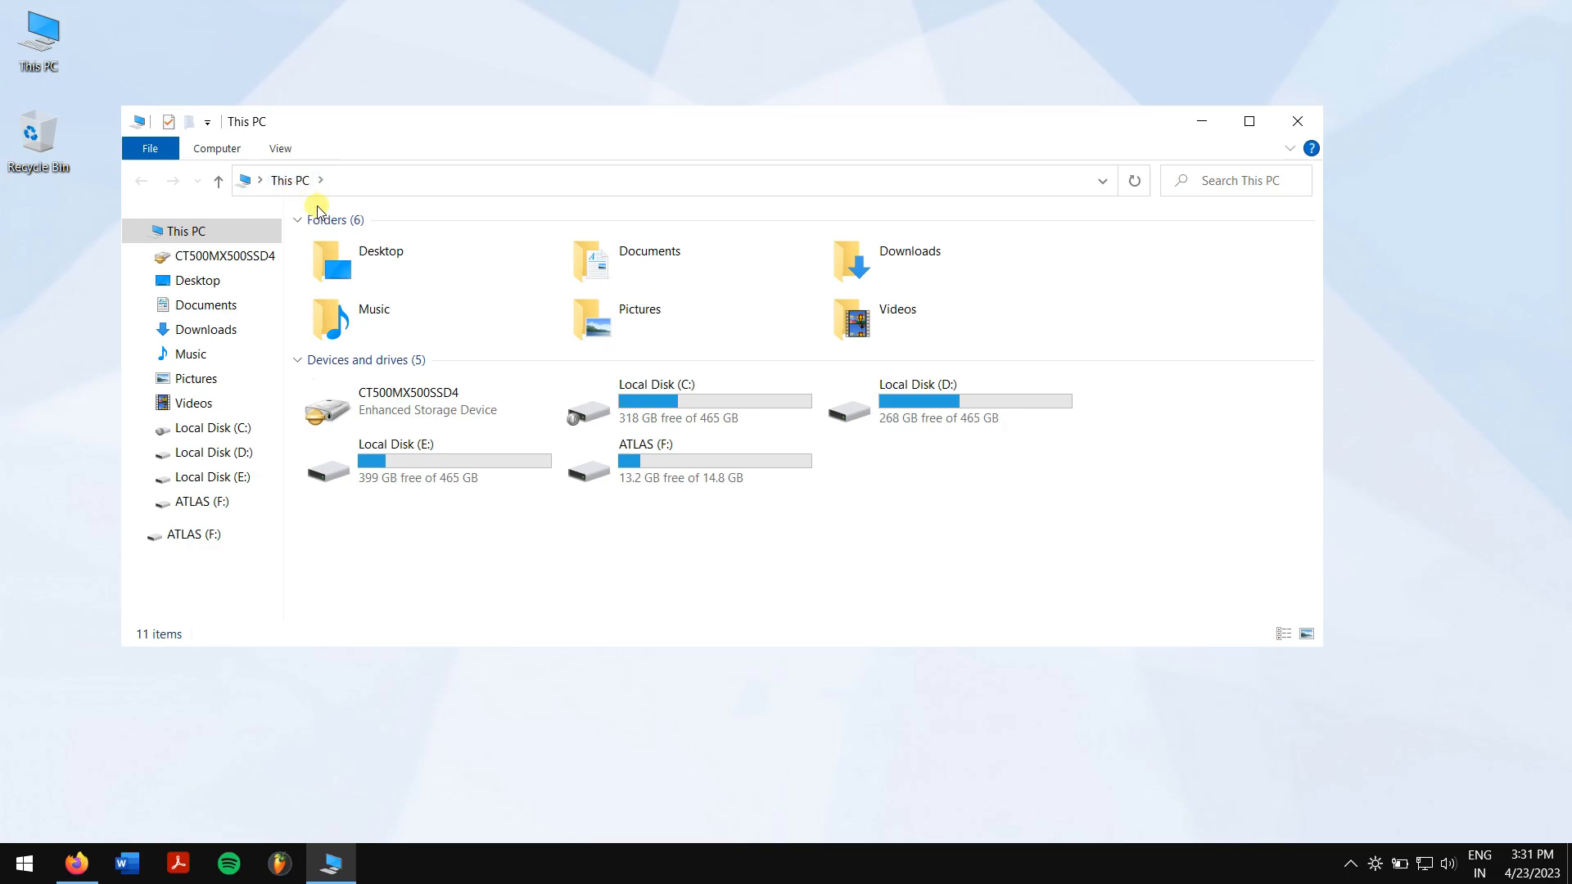
left_click(680, 461)
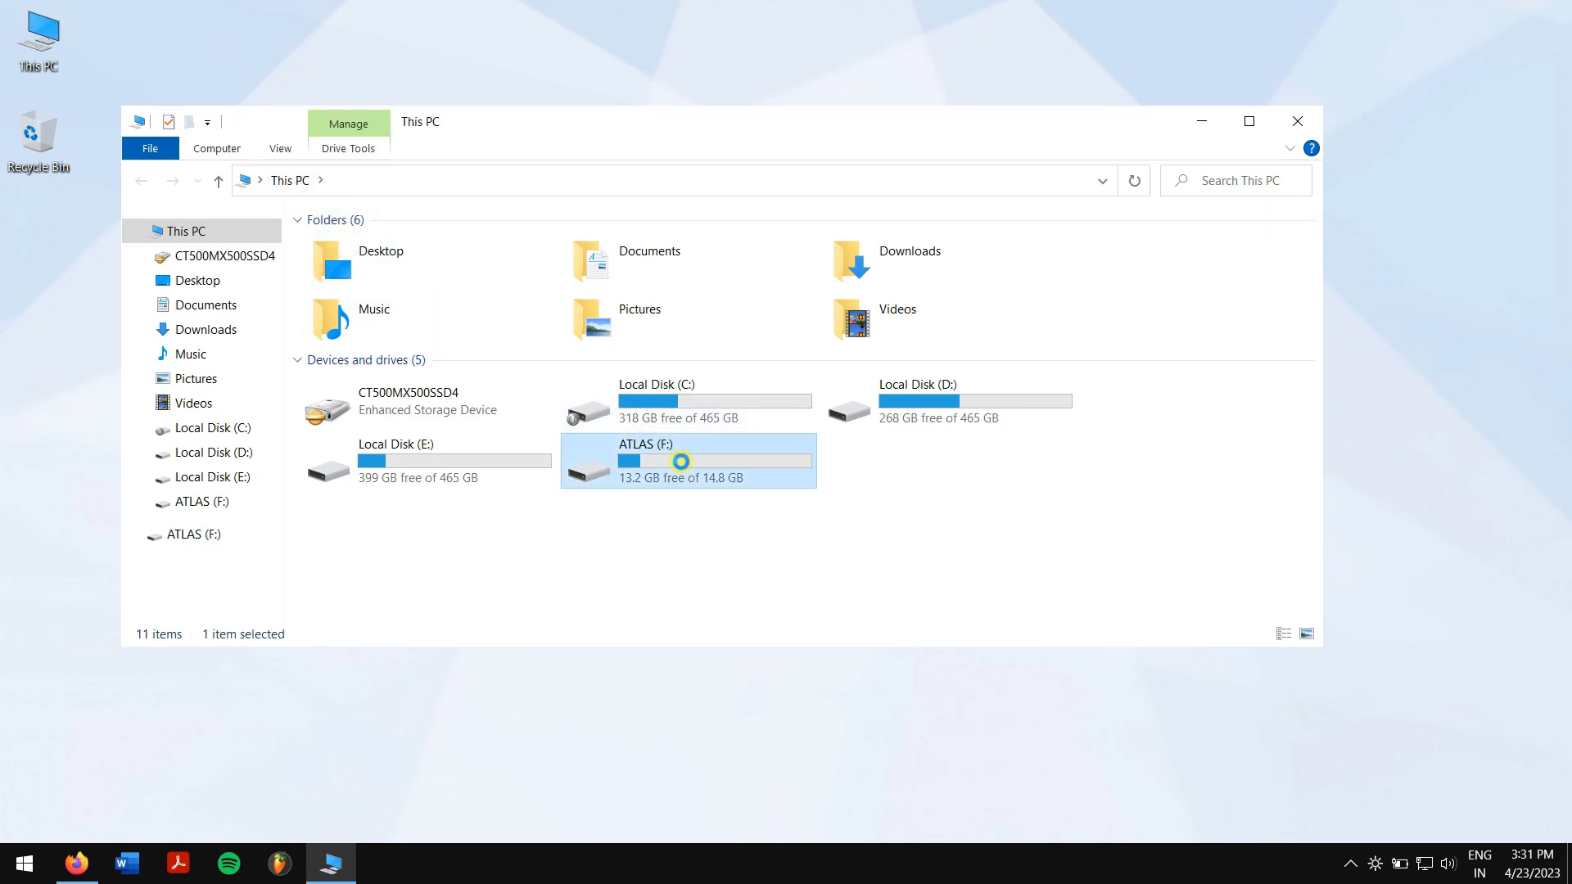
right_click(681, 461)
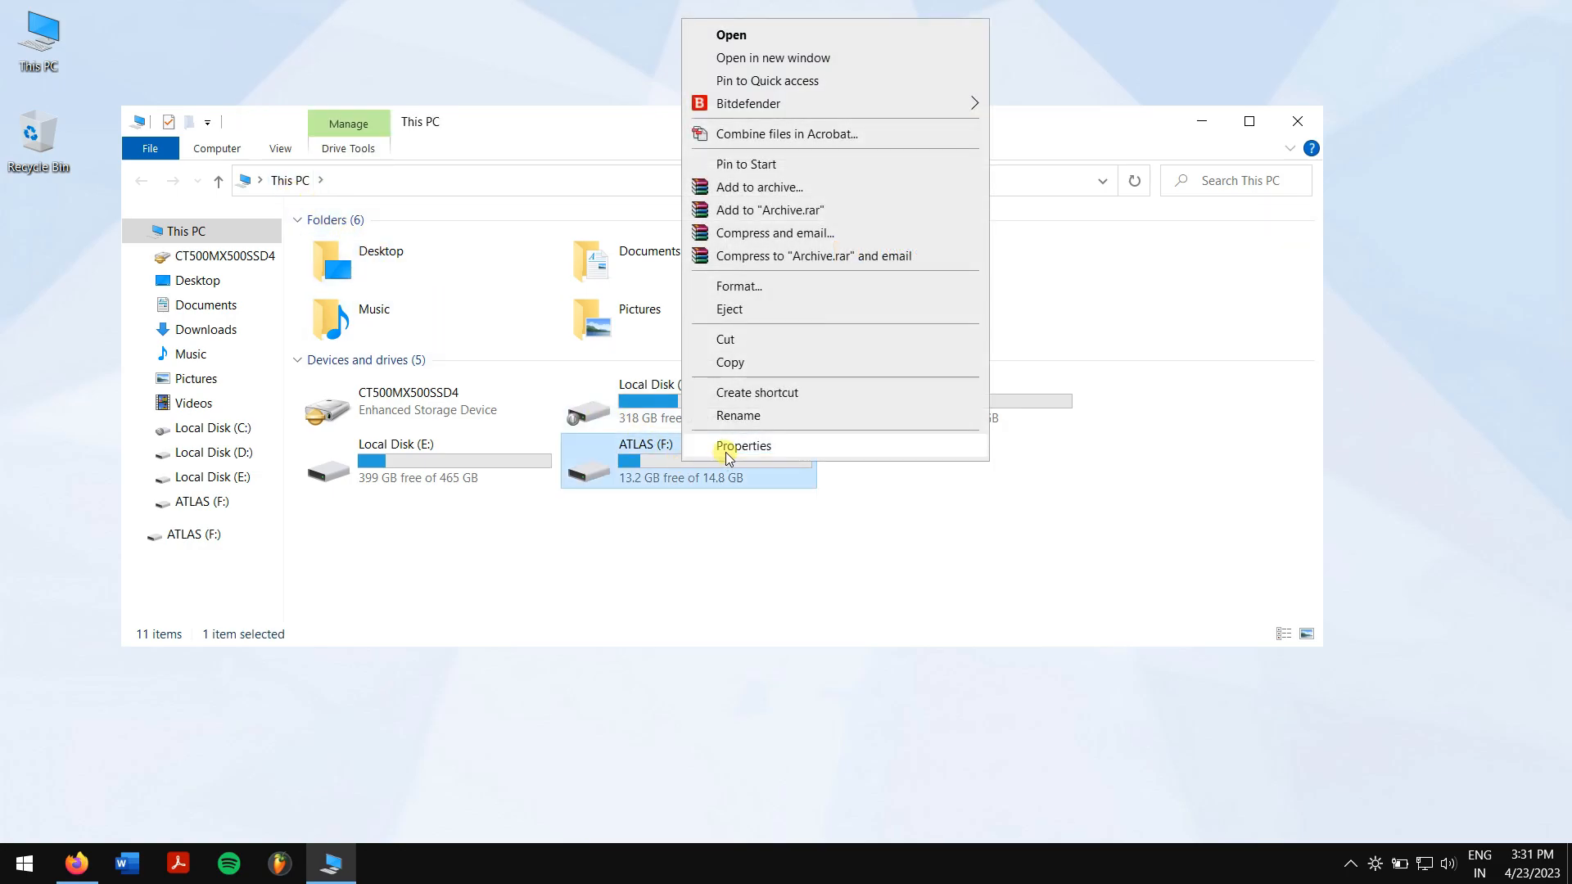
left_click(739, 286)
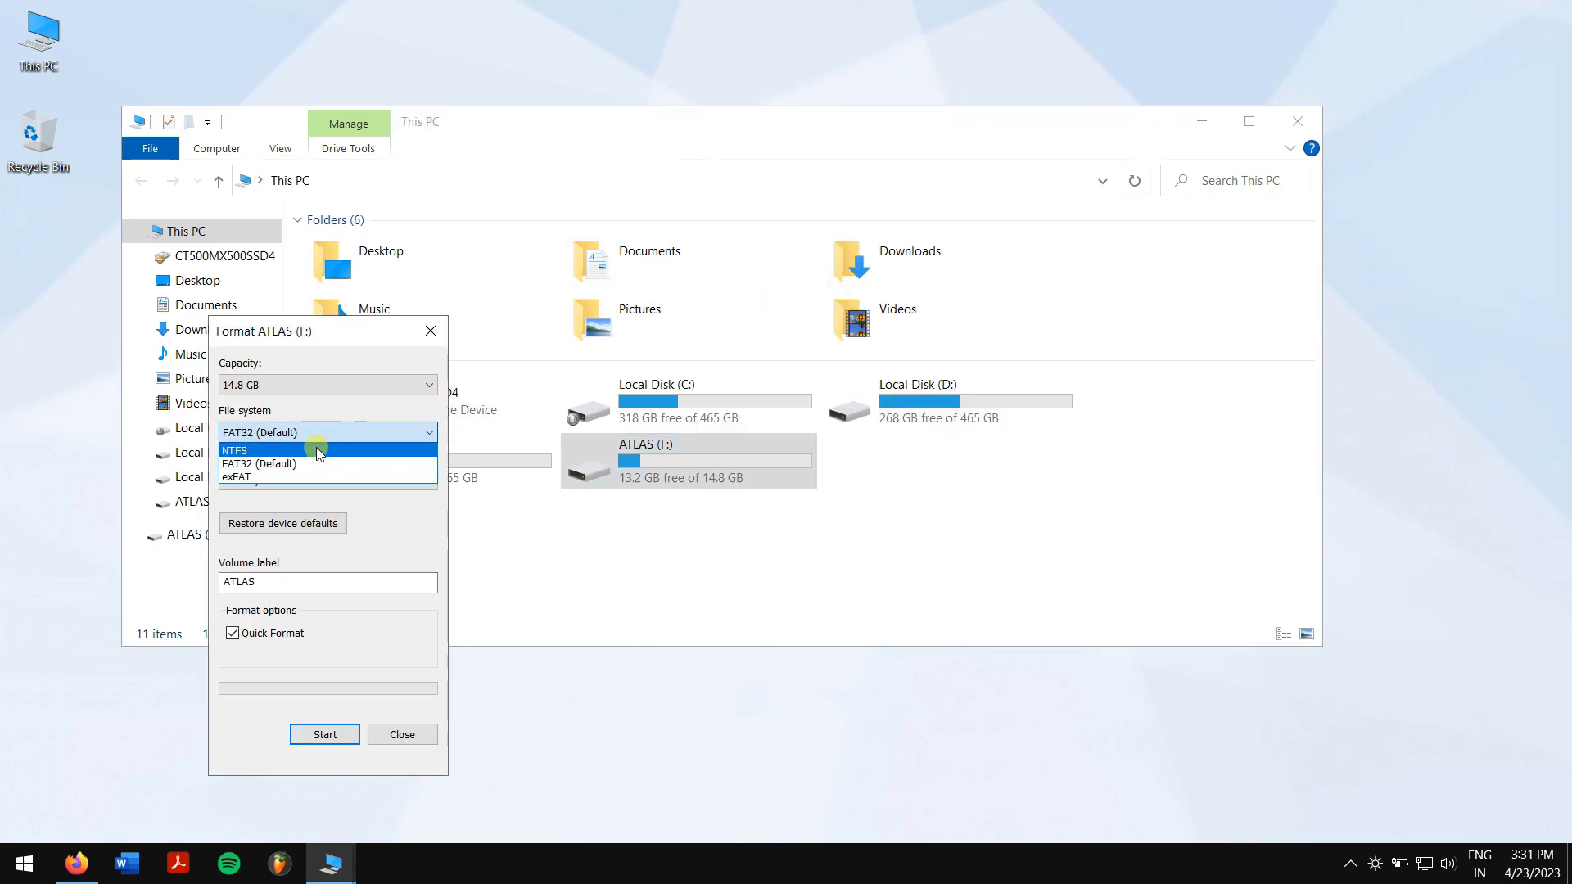
left_click(259, 463)
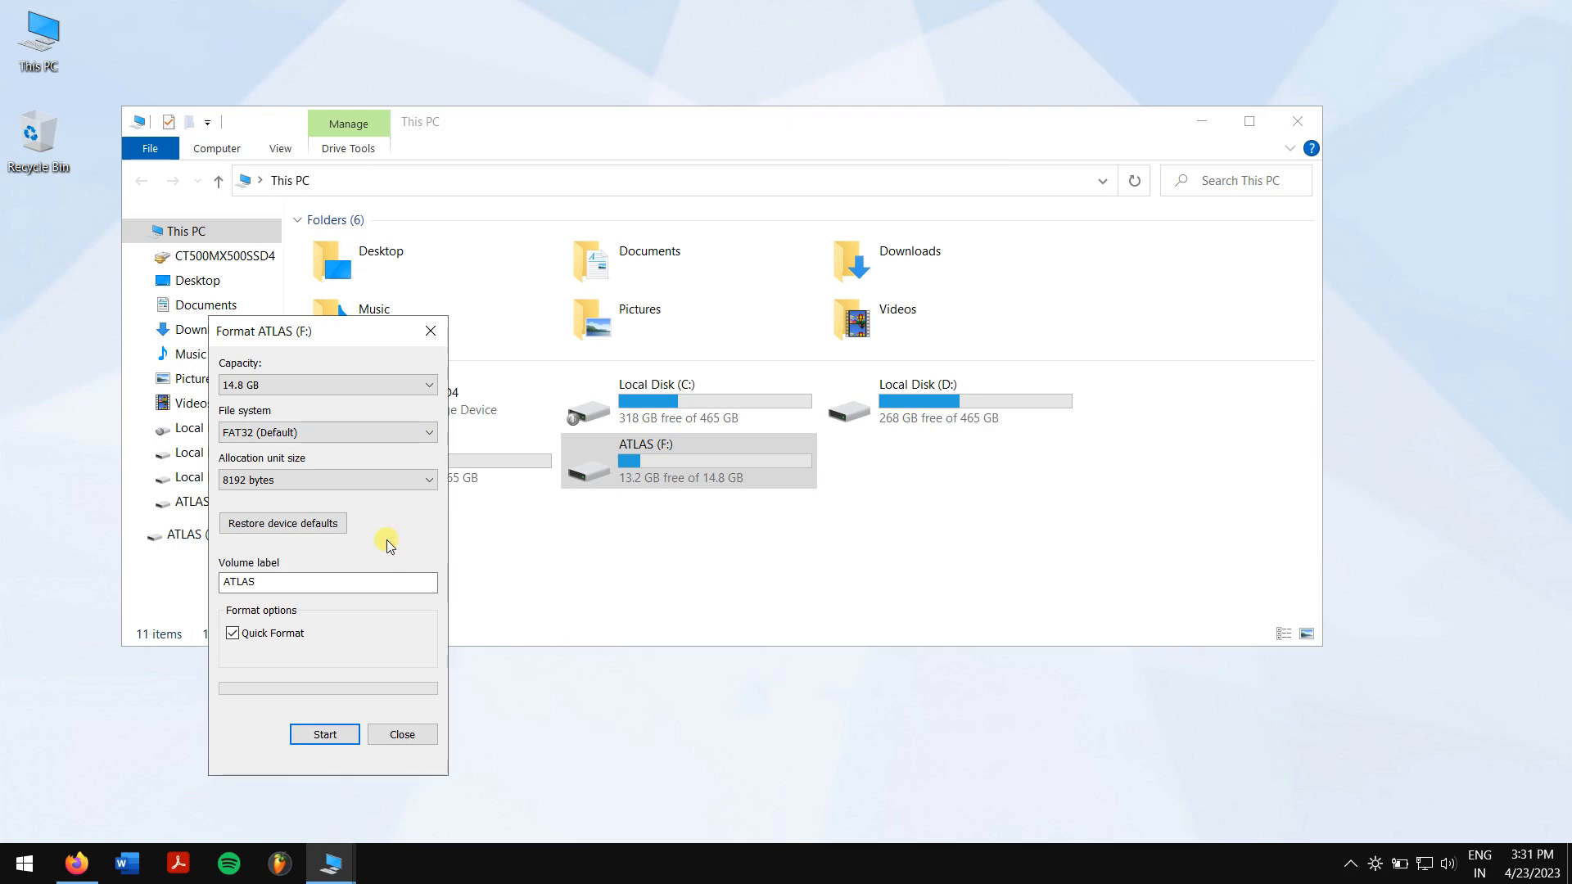
left_click(326, 480)
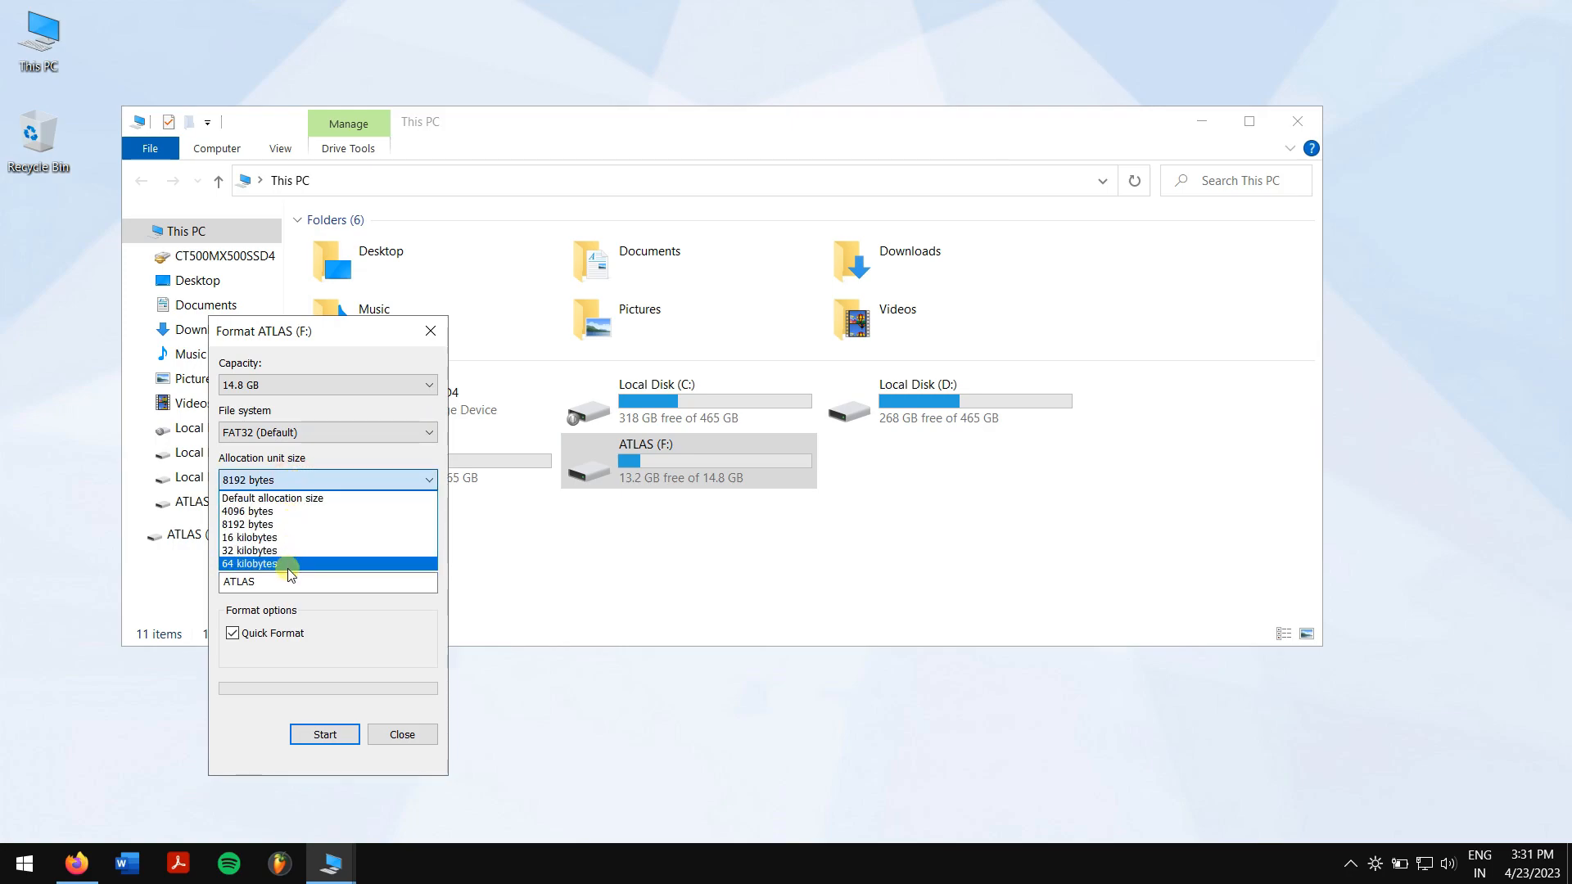
left_click(234, 632)
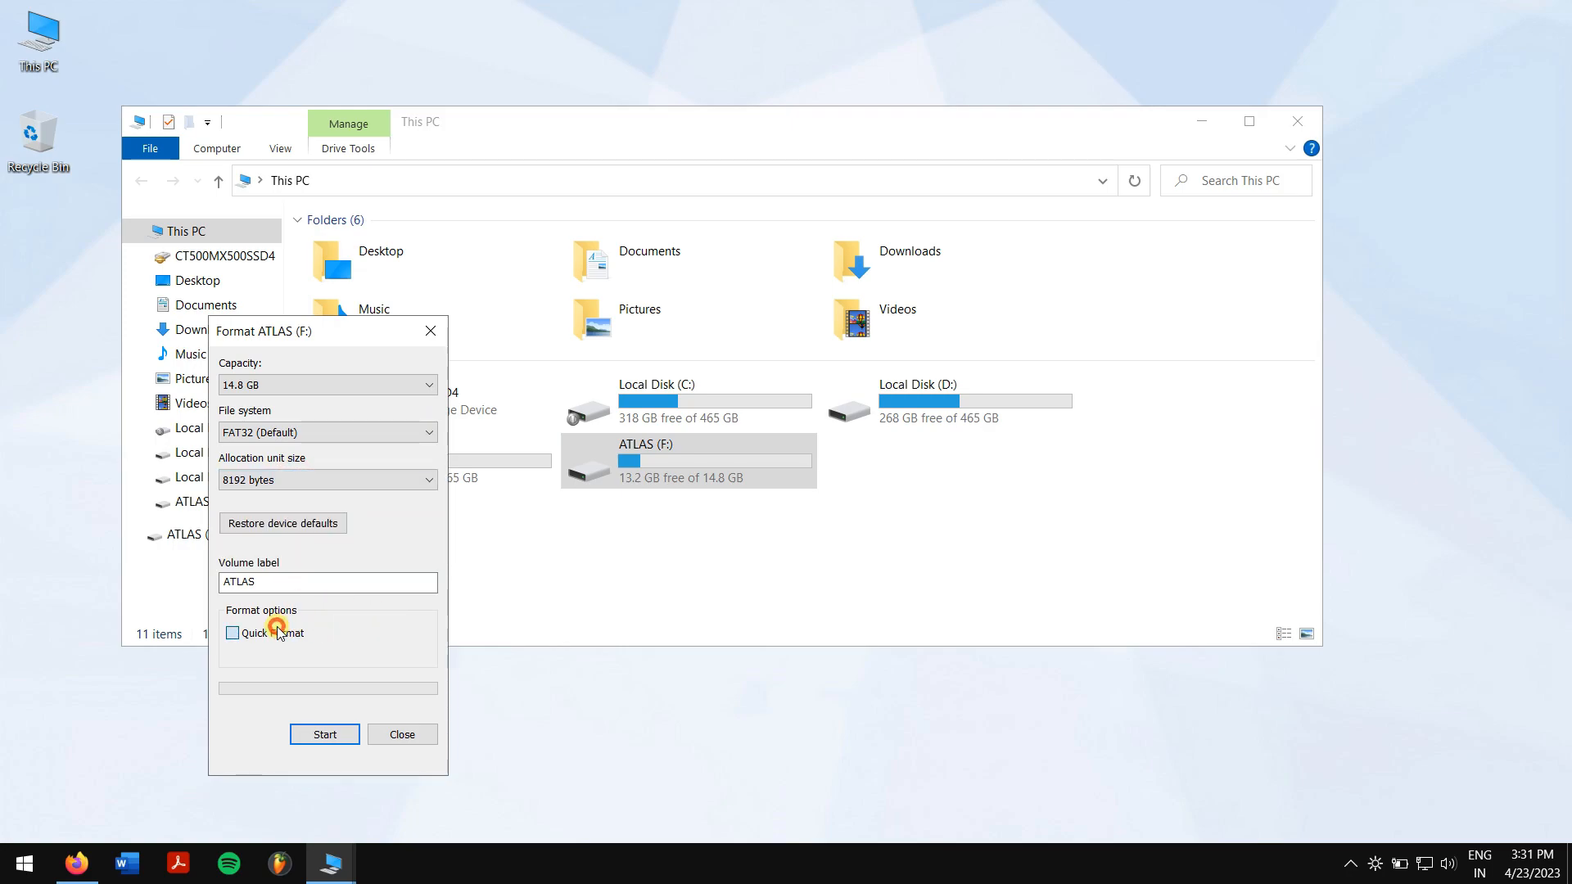
left_click(234, 633)
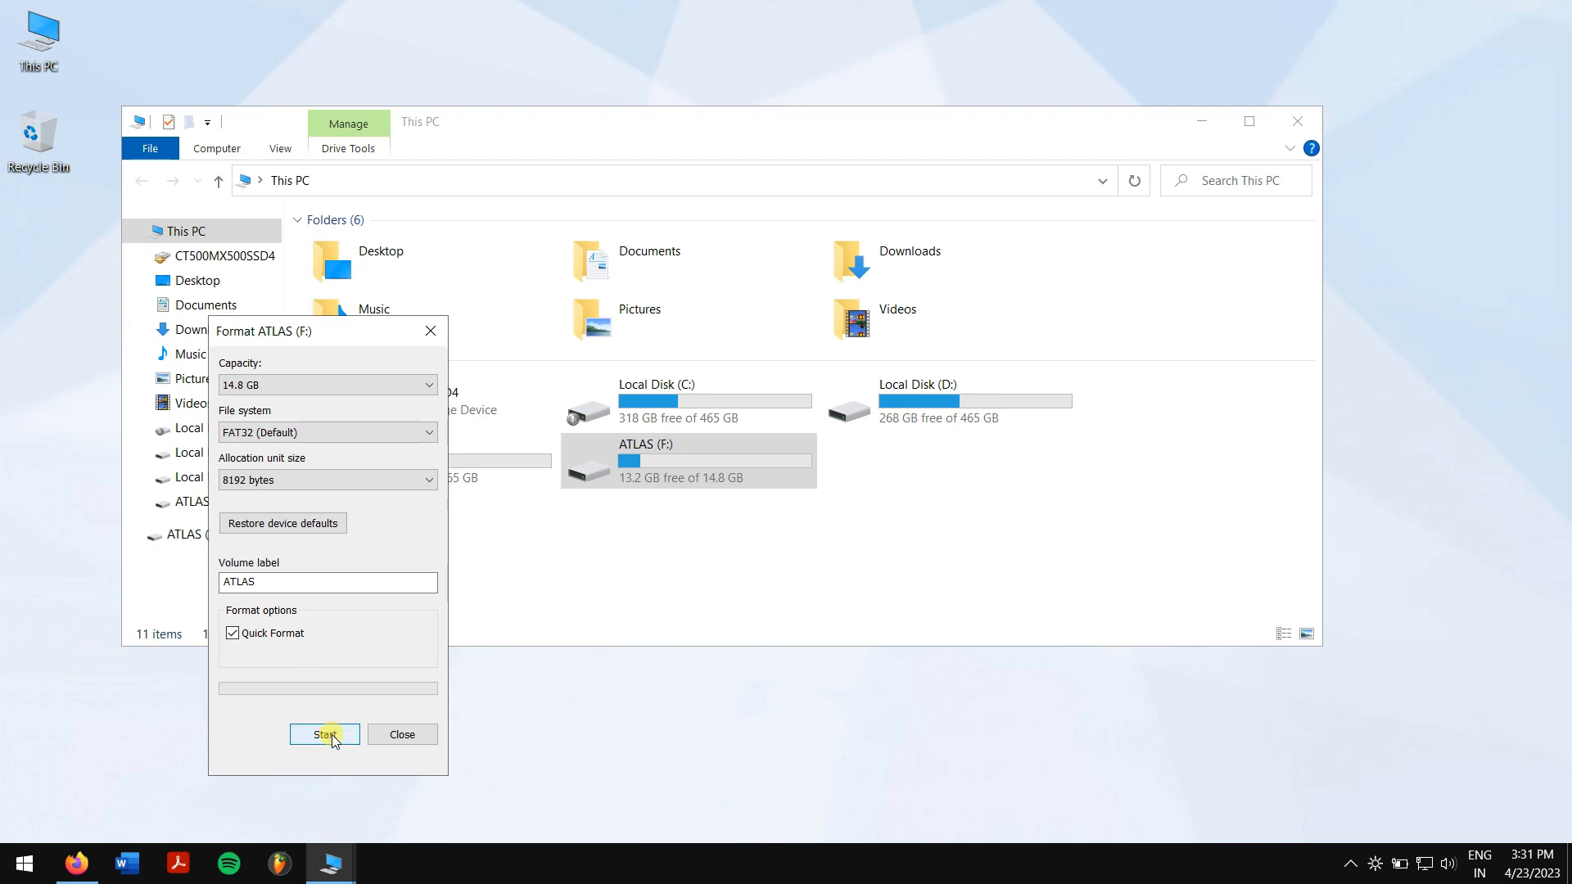
left_click(324, 734)
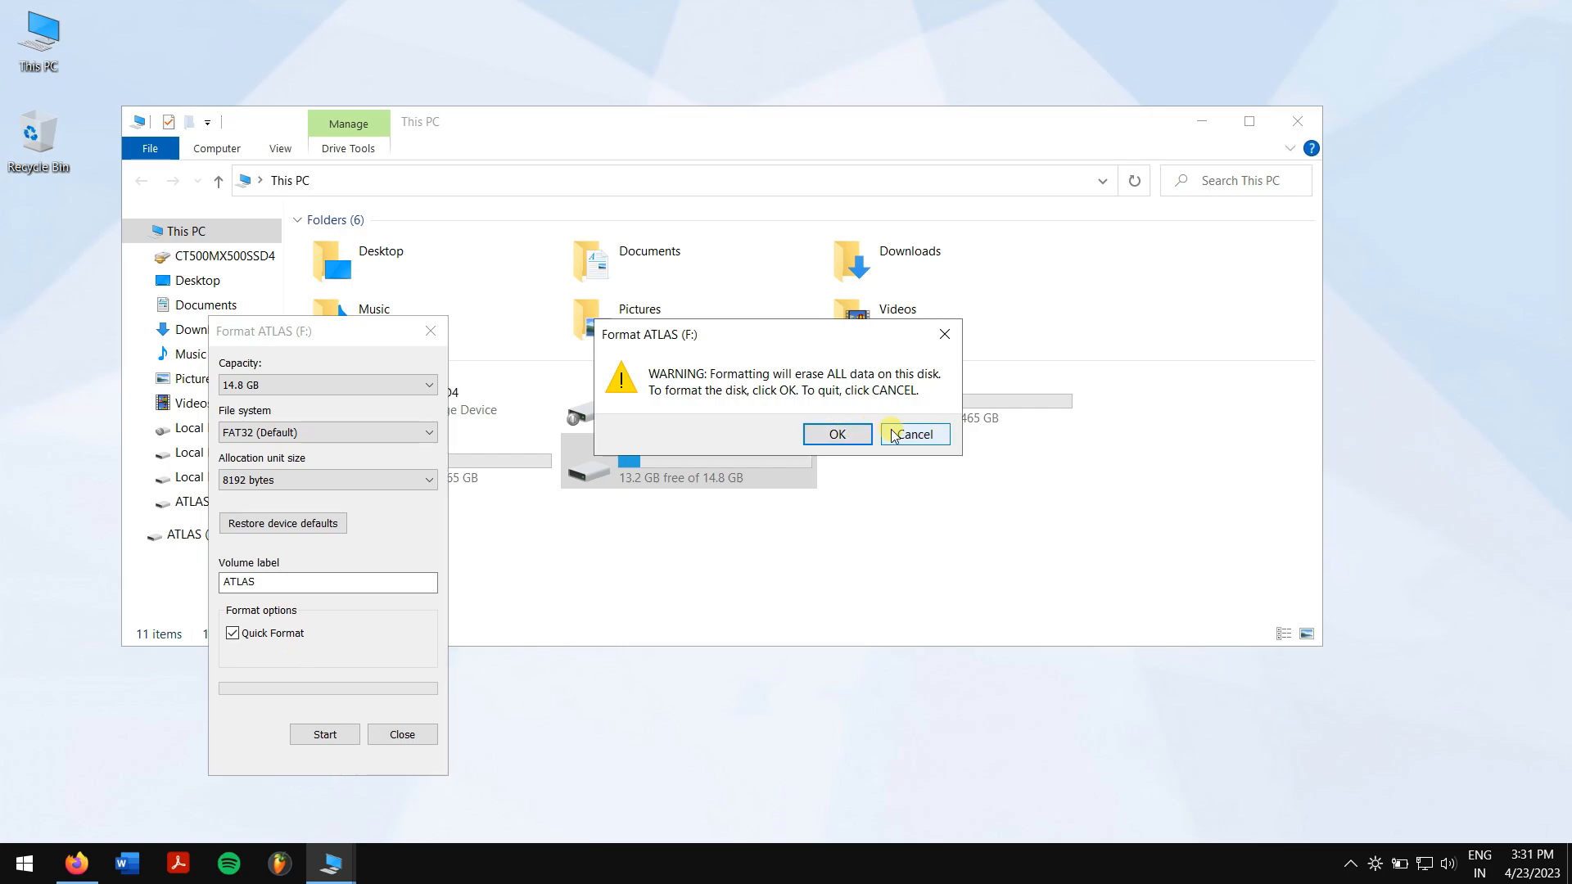
left_click(914, 434)
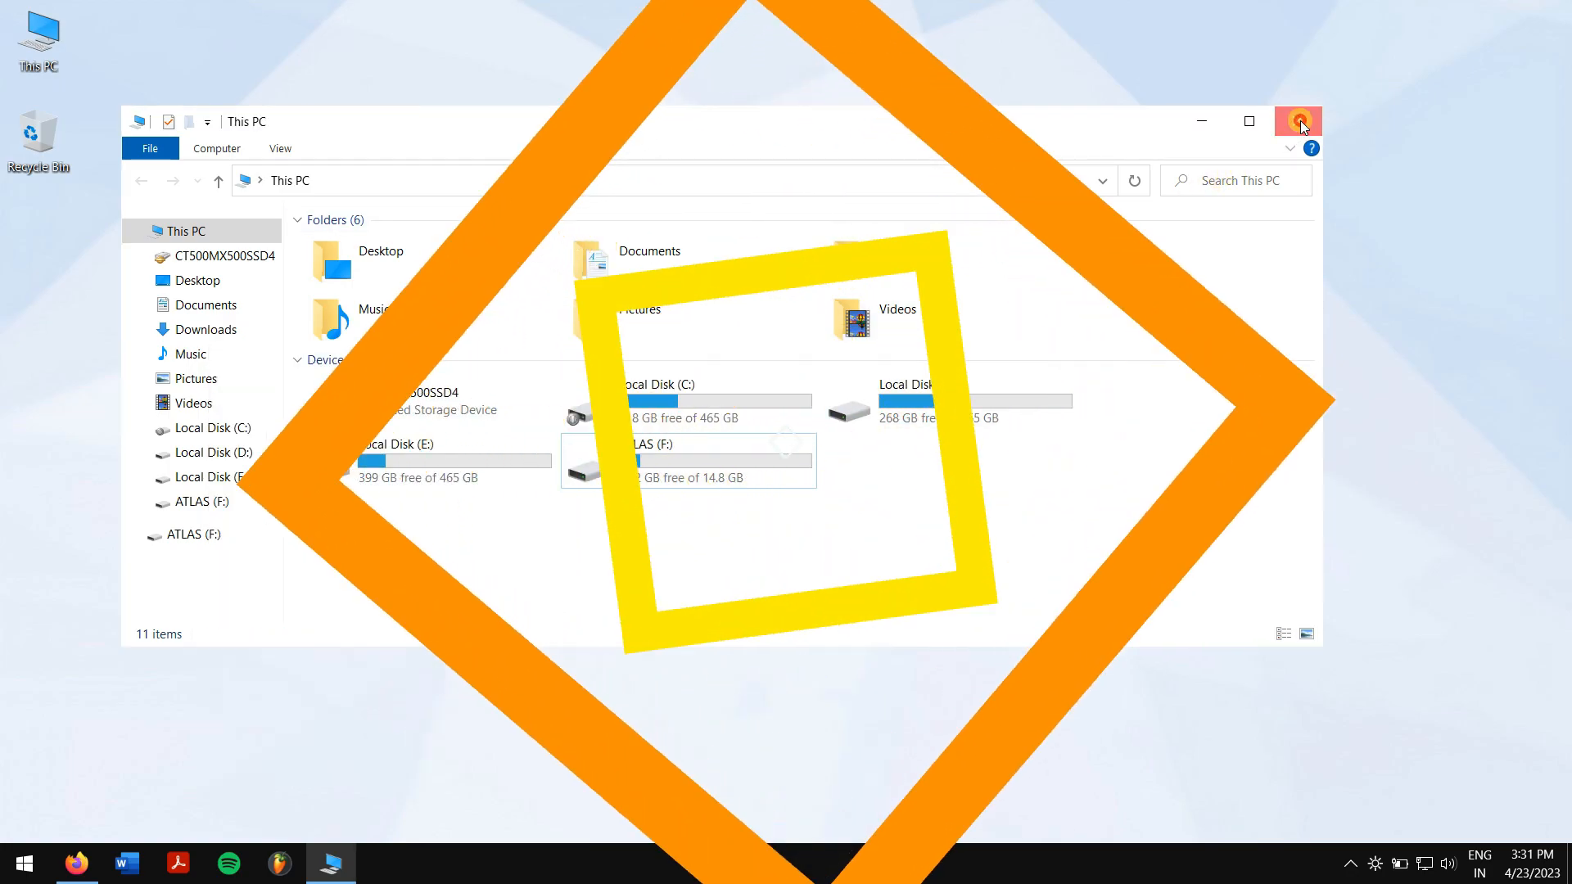
Close File Explorer and launch Disk Management by running diskmgmt.msc
left_click(1297, 122)
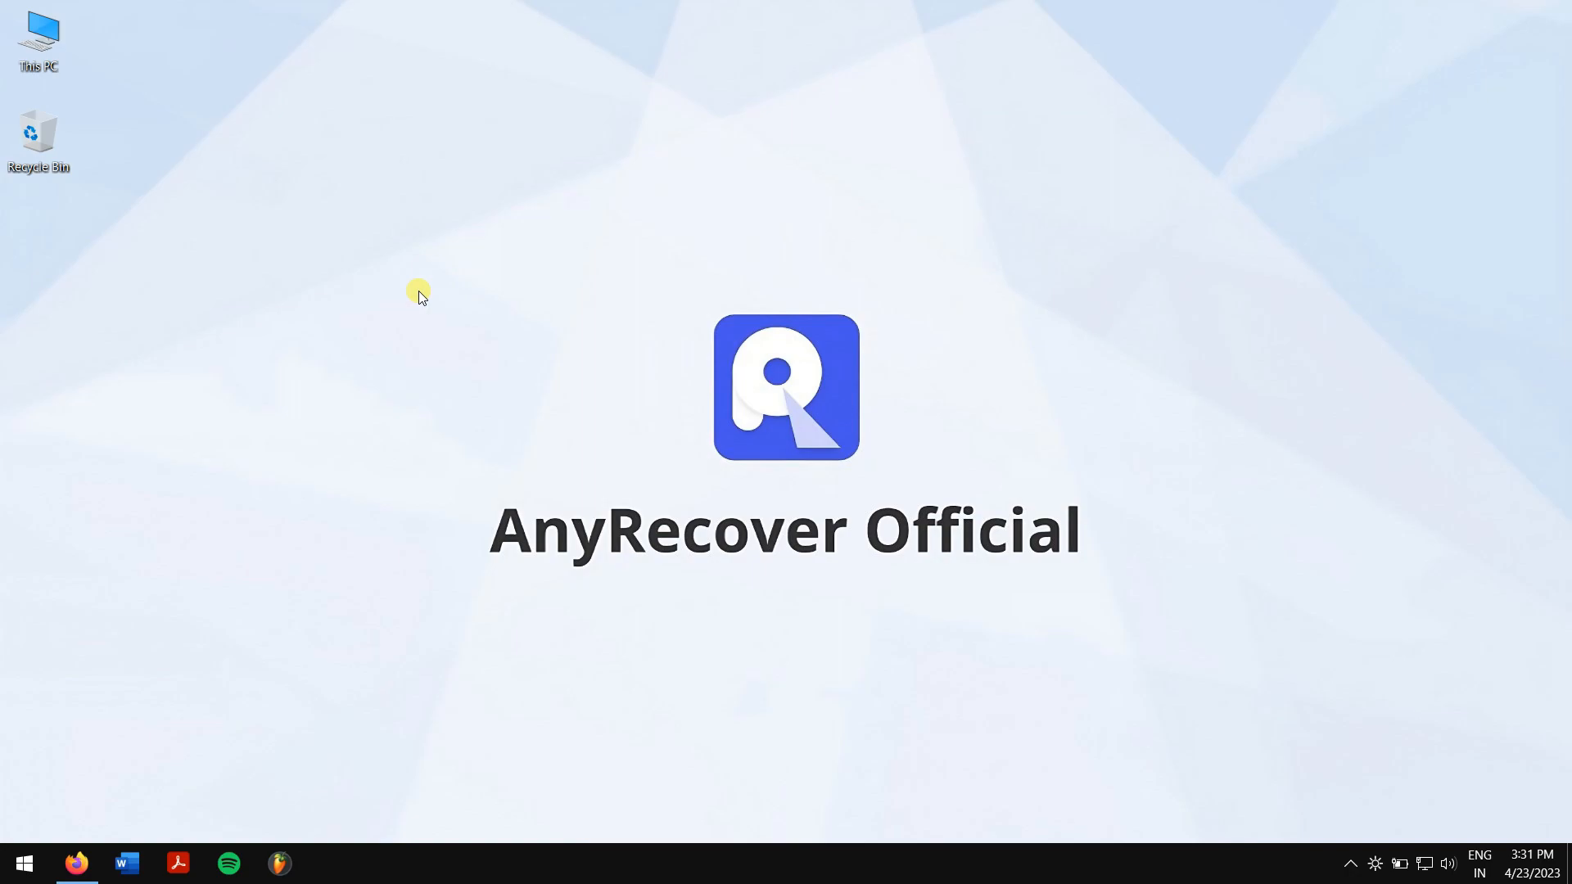
key("Win+r")
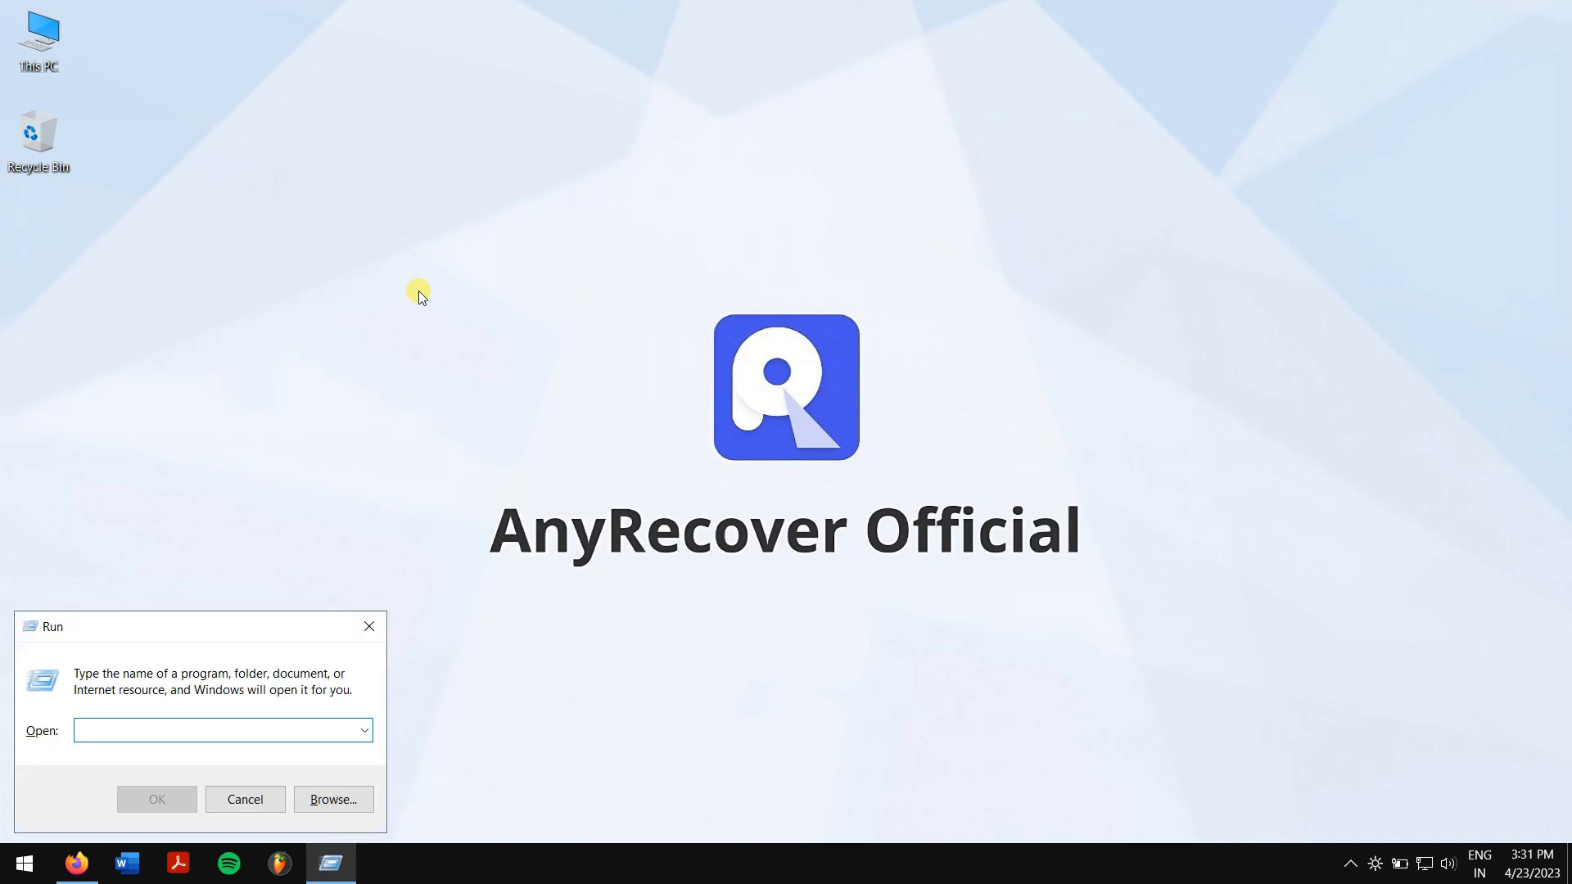
type("disk")
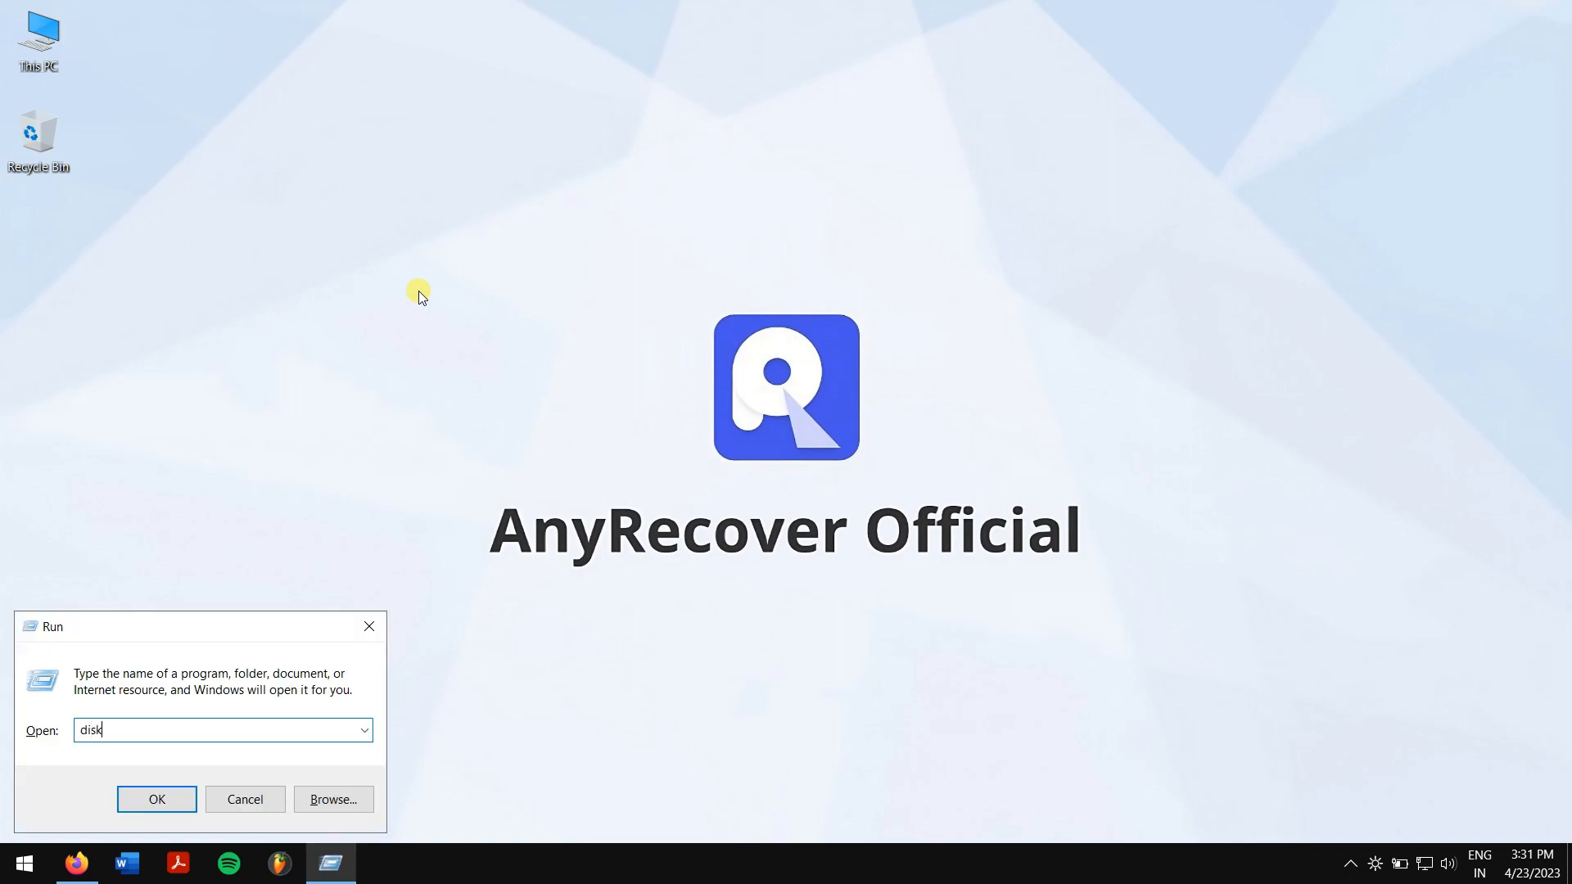
type("mgmt.m")
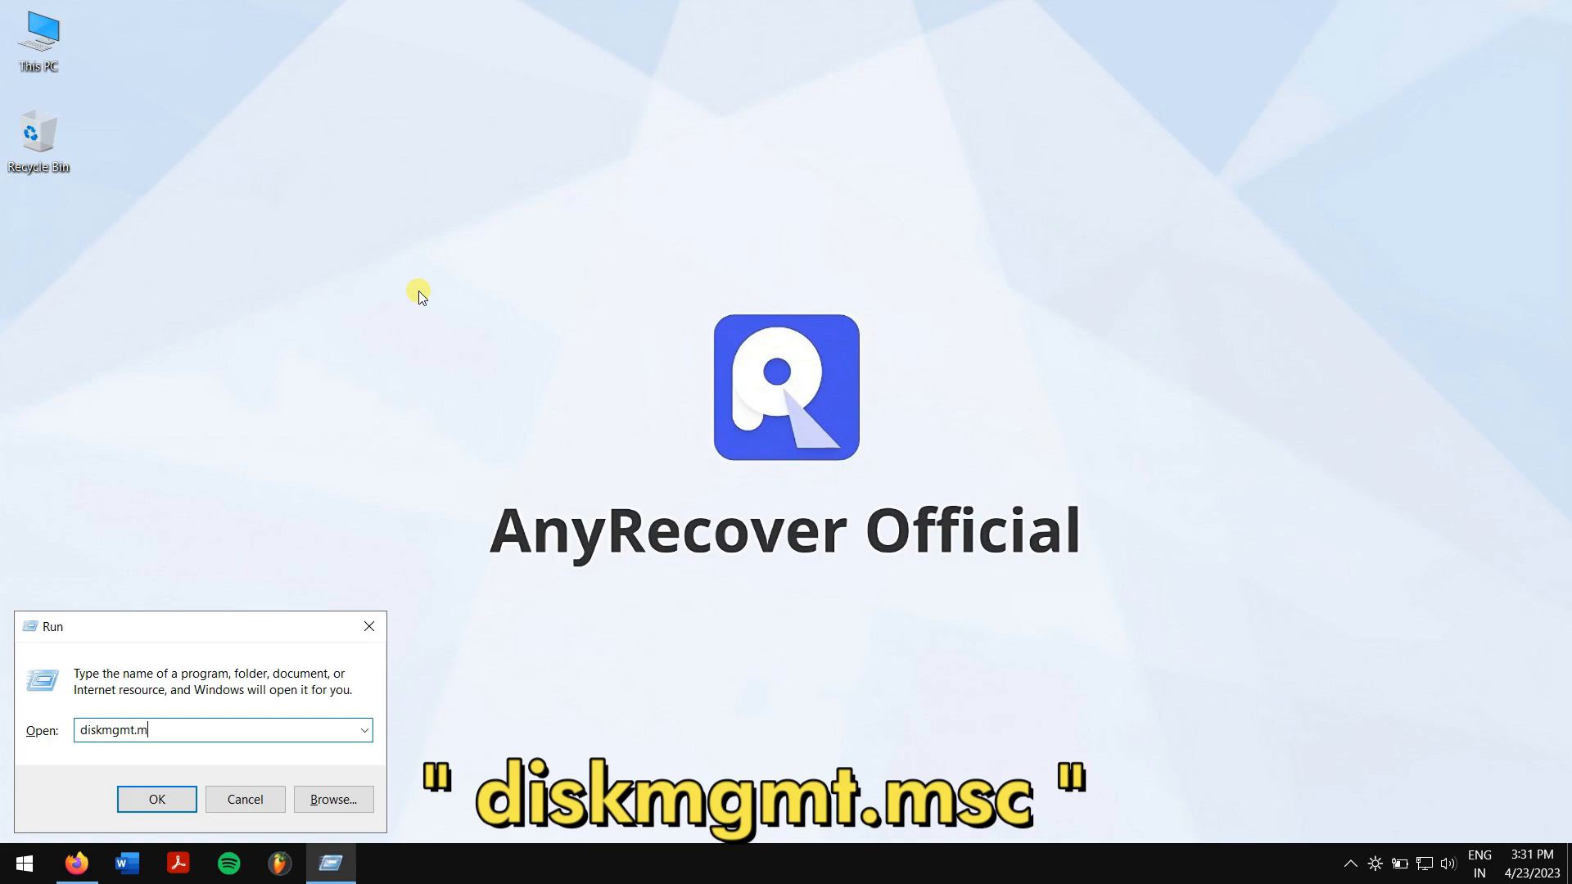
type("sc")
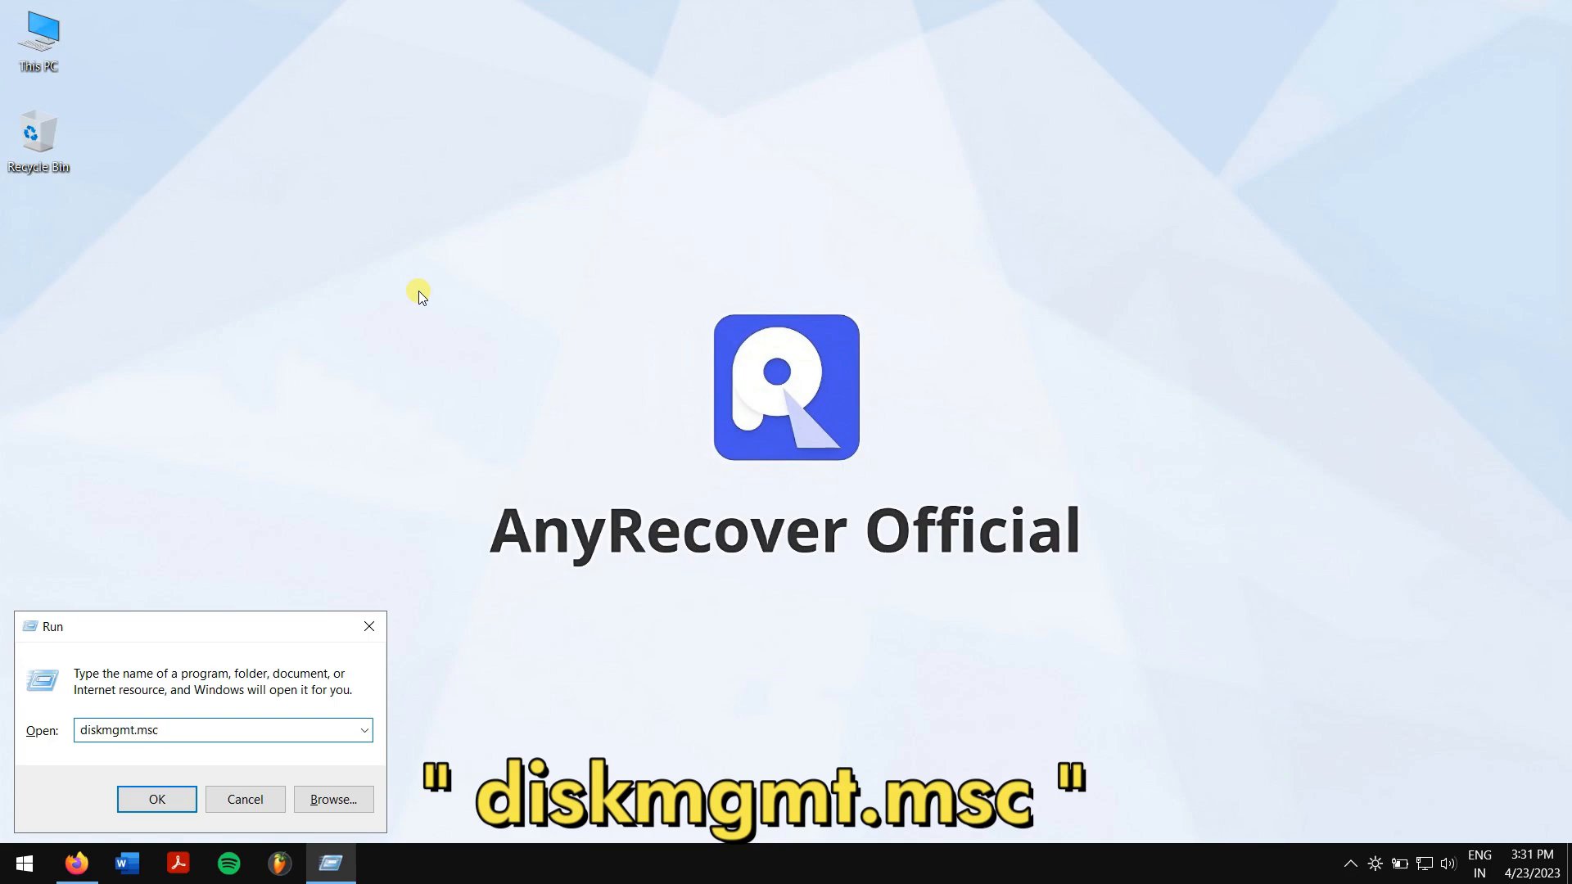
left_click(156, 799)
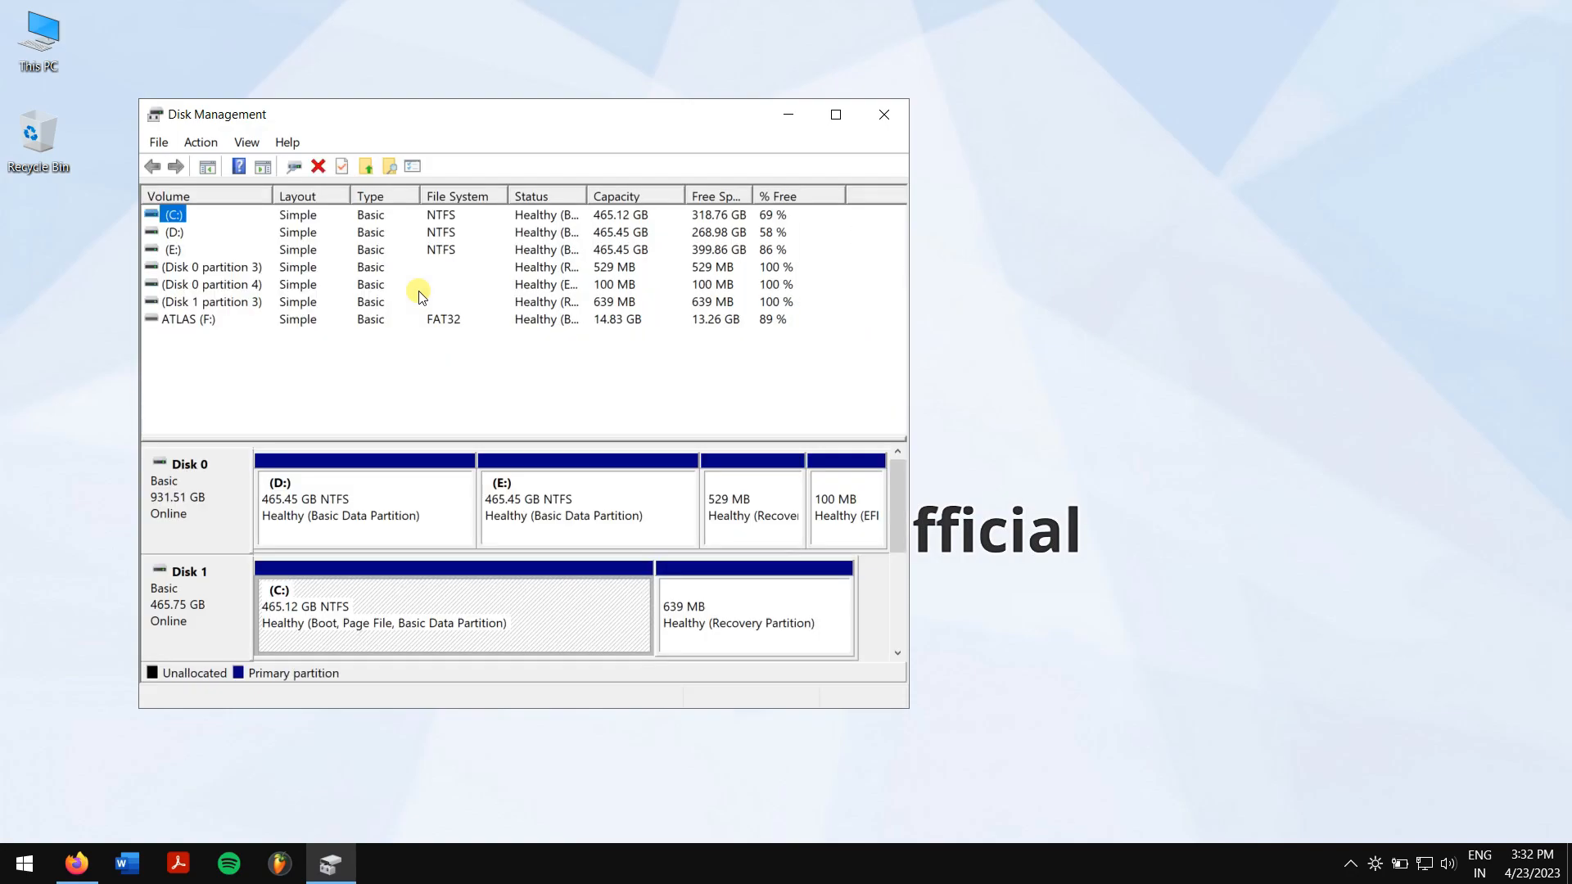
left_click(181, 319)
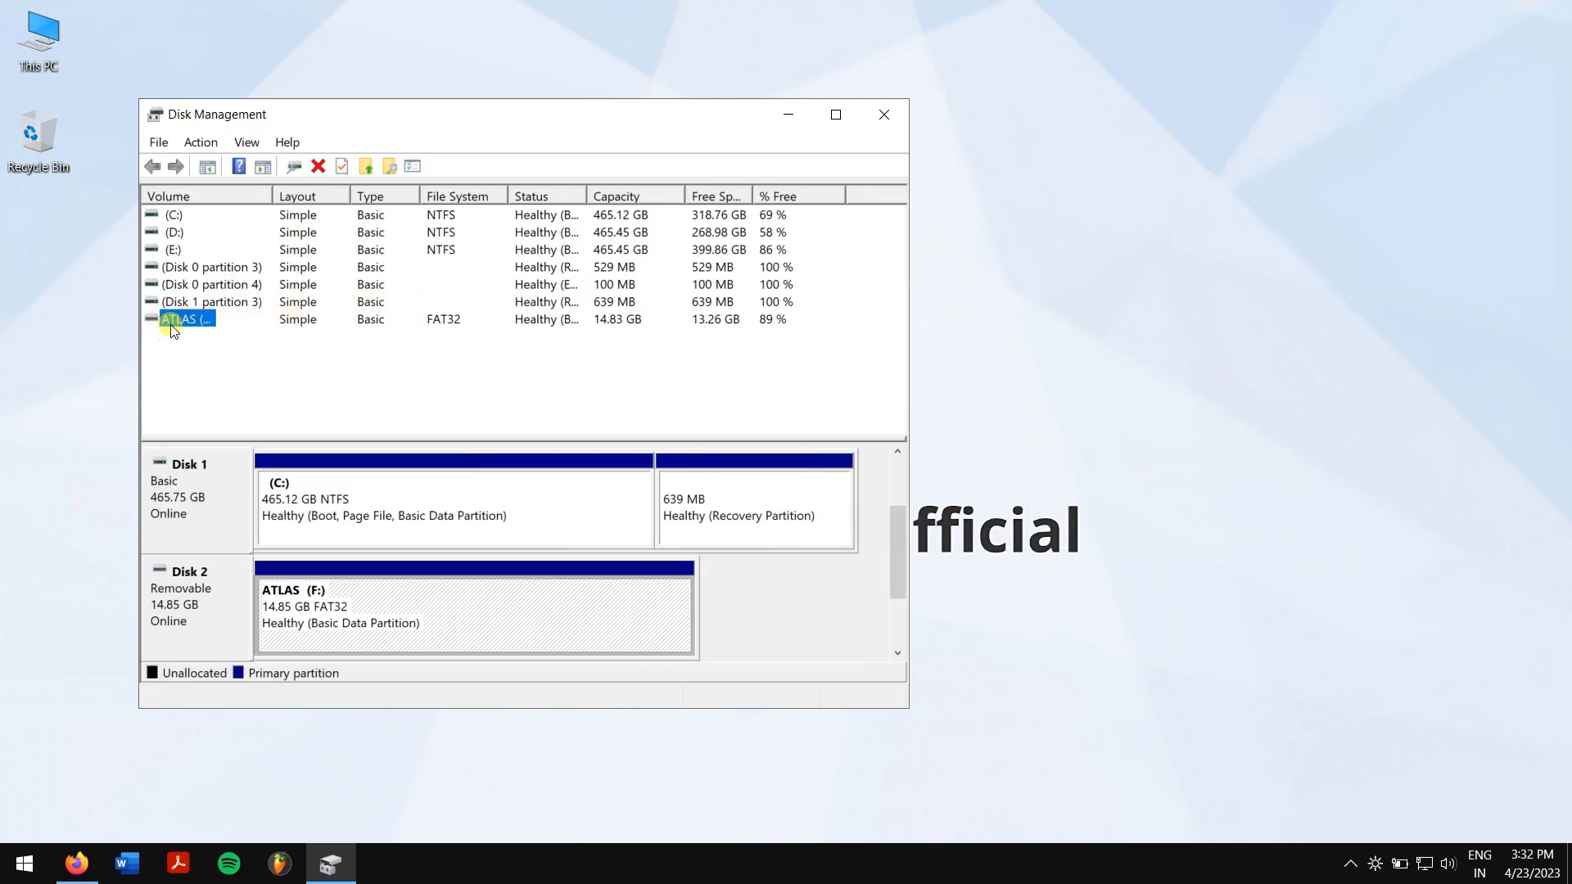
right_click(185, 320)
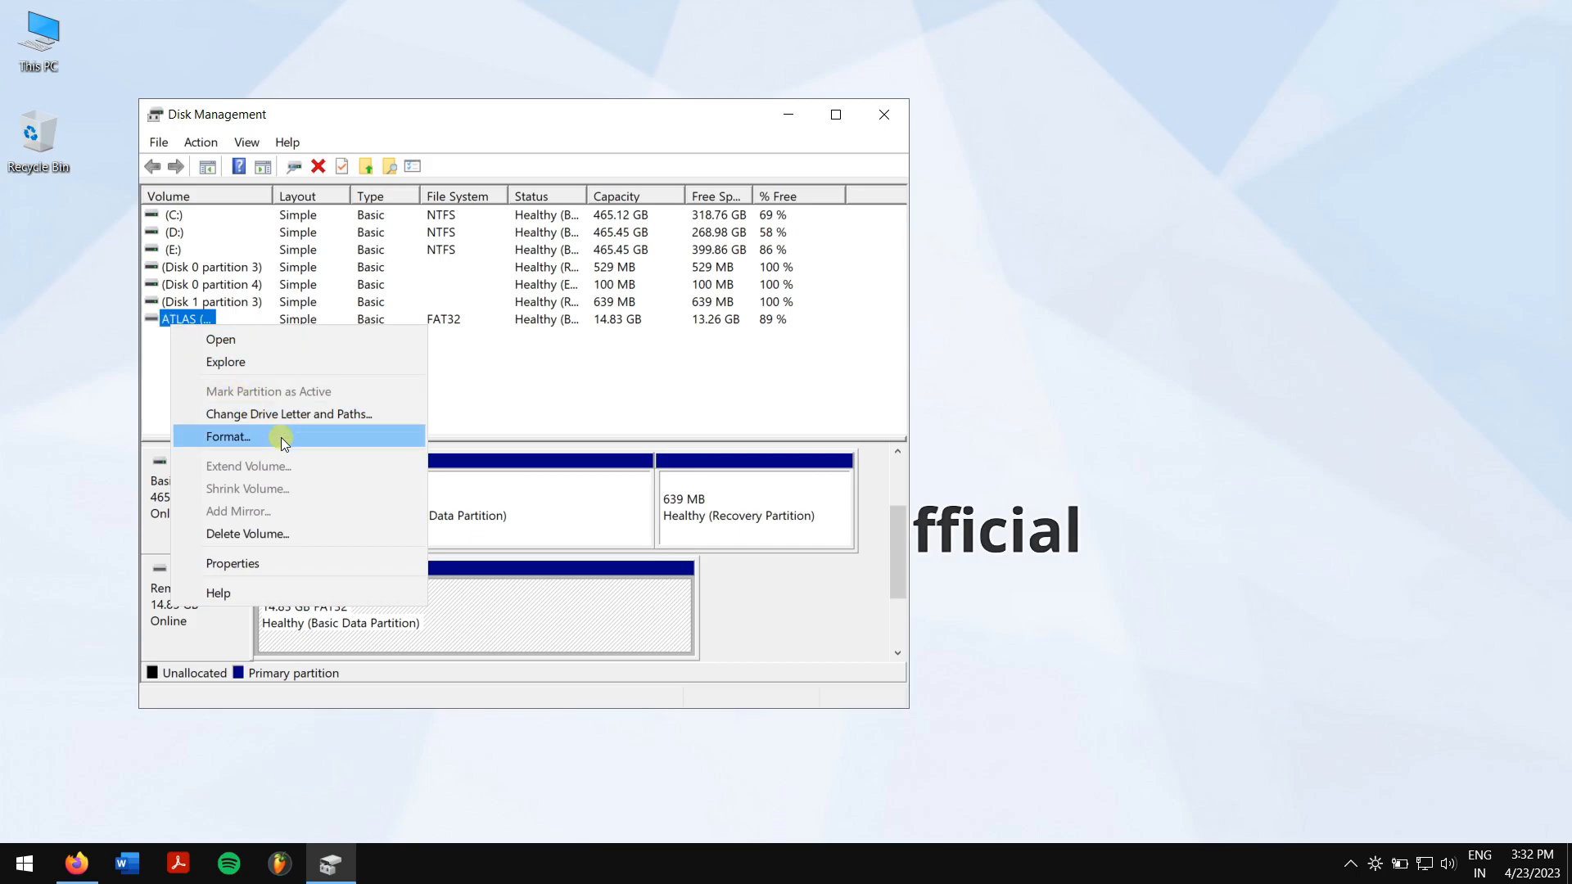
left_click(227, 437)
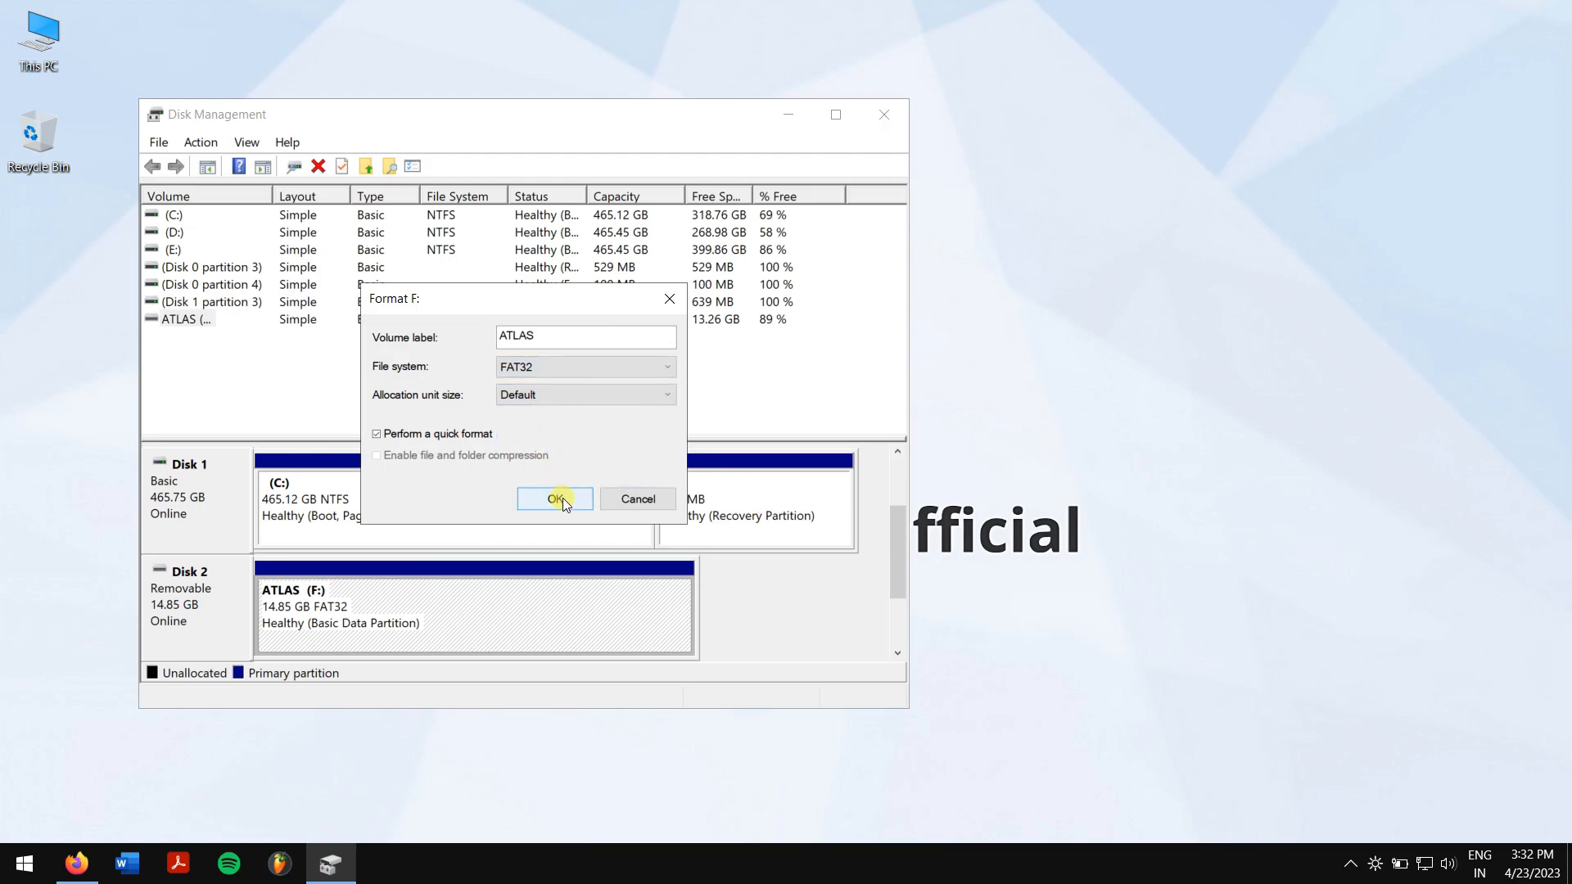
left_click(554, 500)
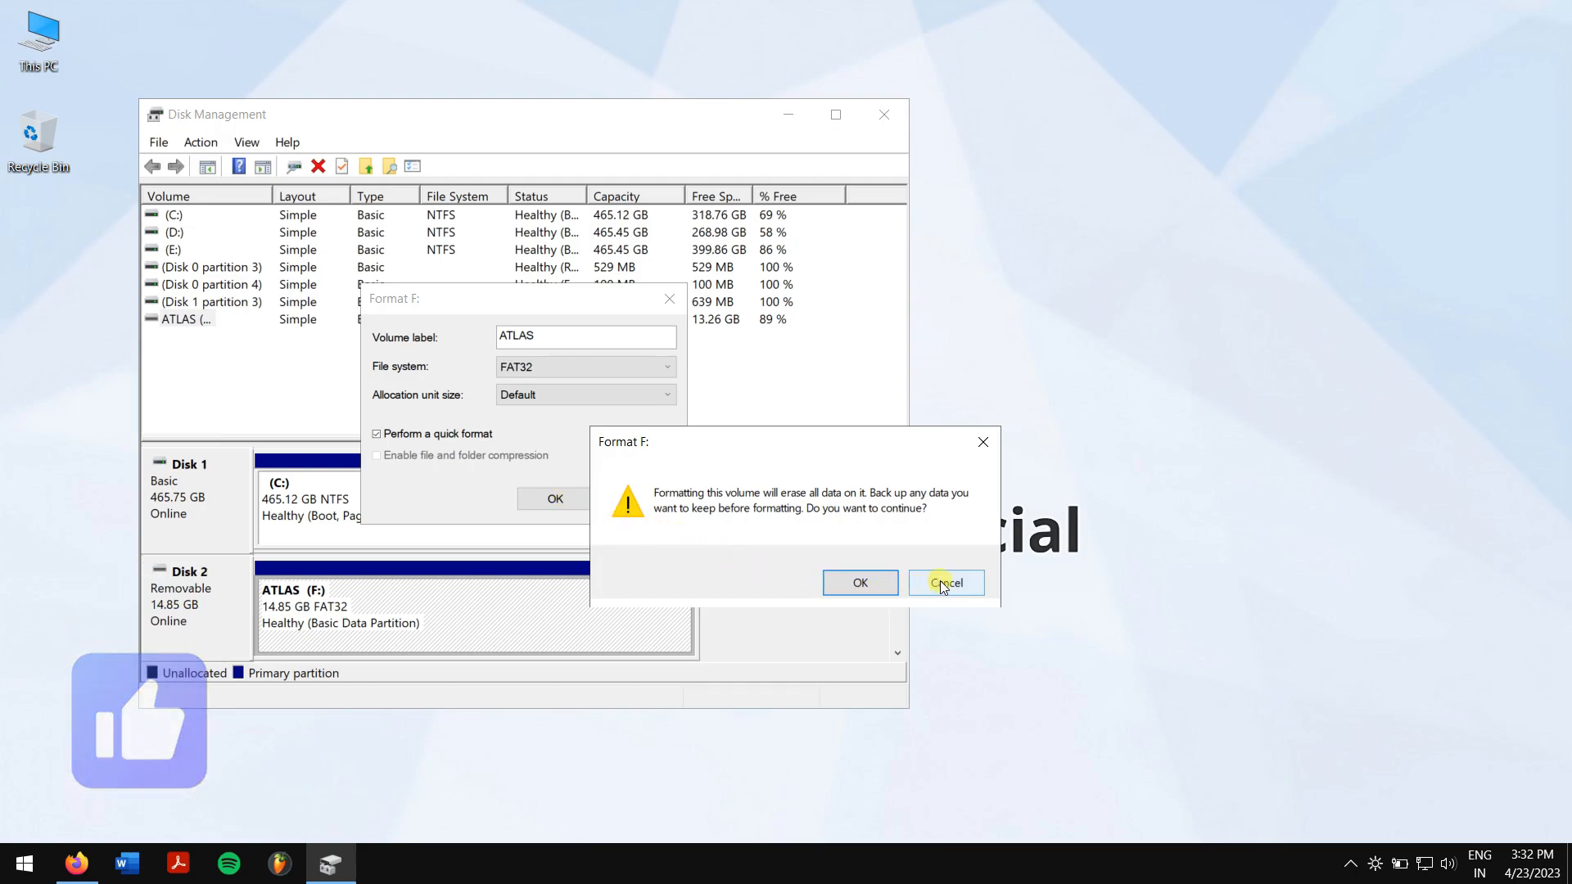
left_click(946, 582)
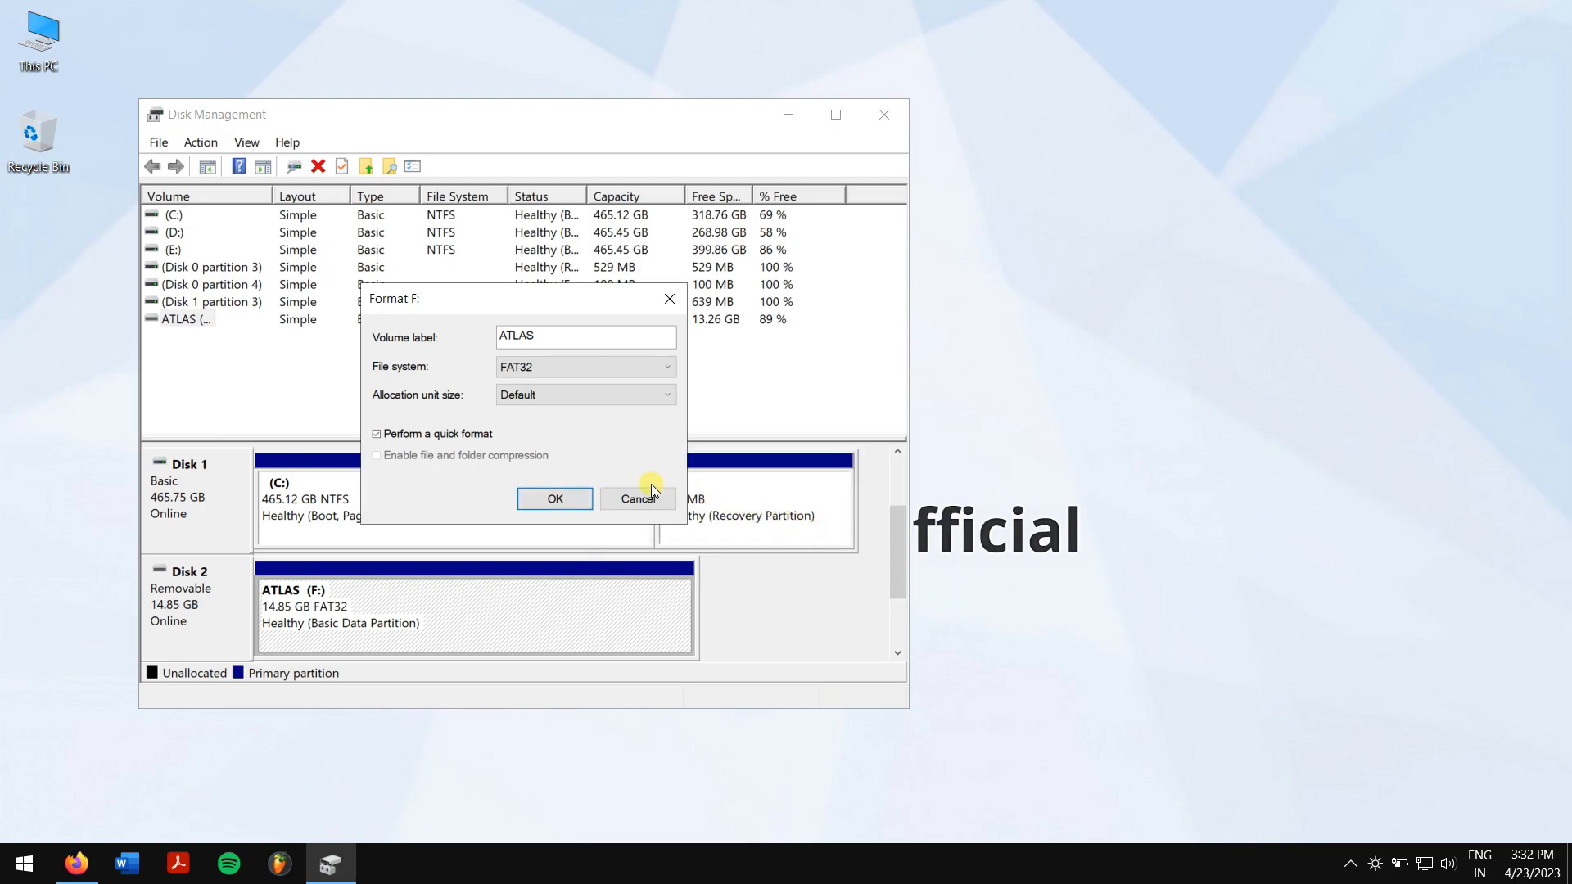
left_click(554, 499)
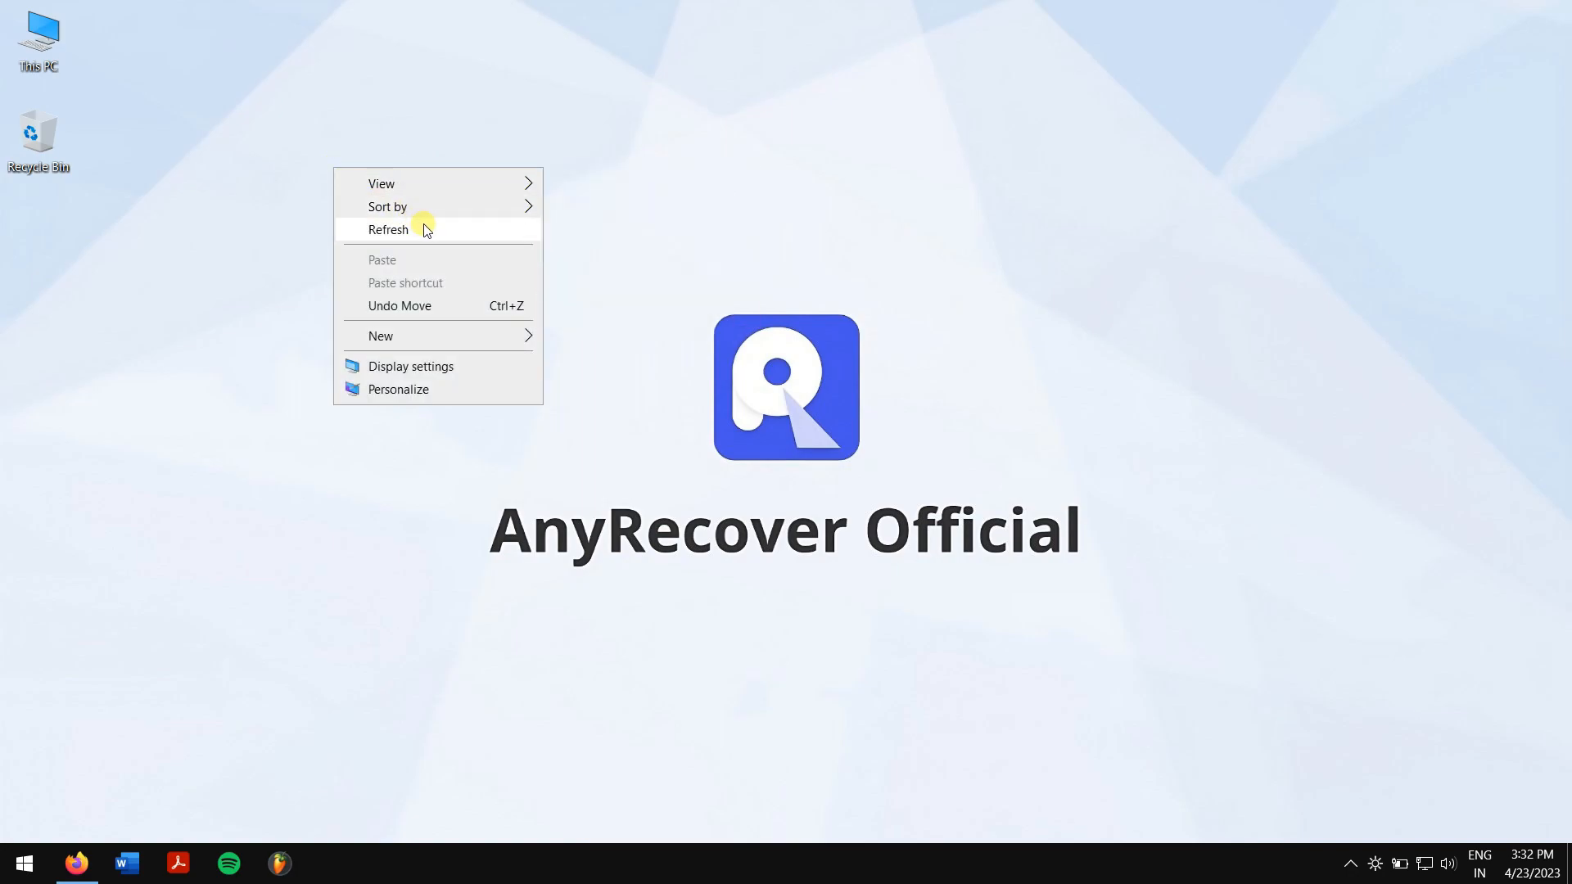
left_click(402, 229)
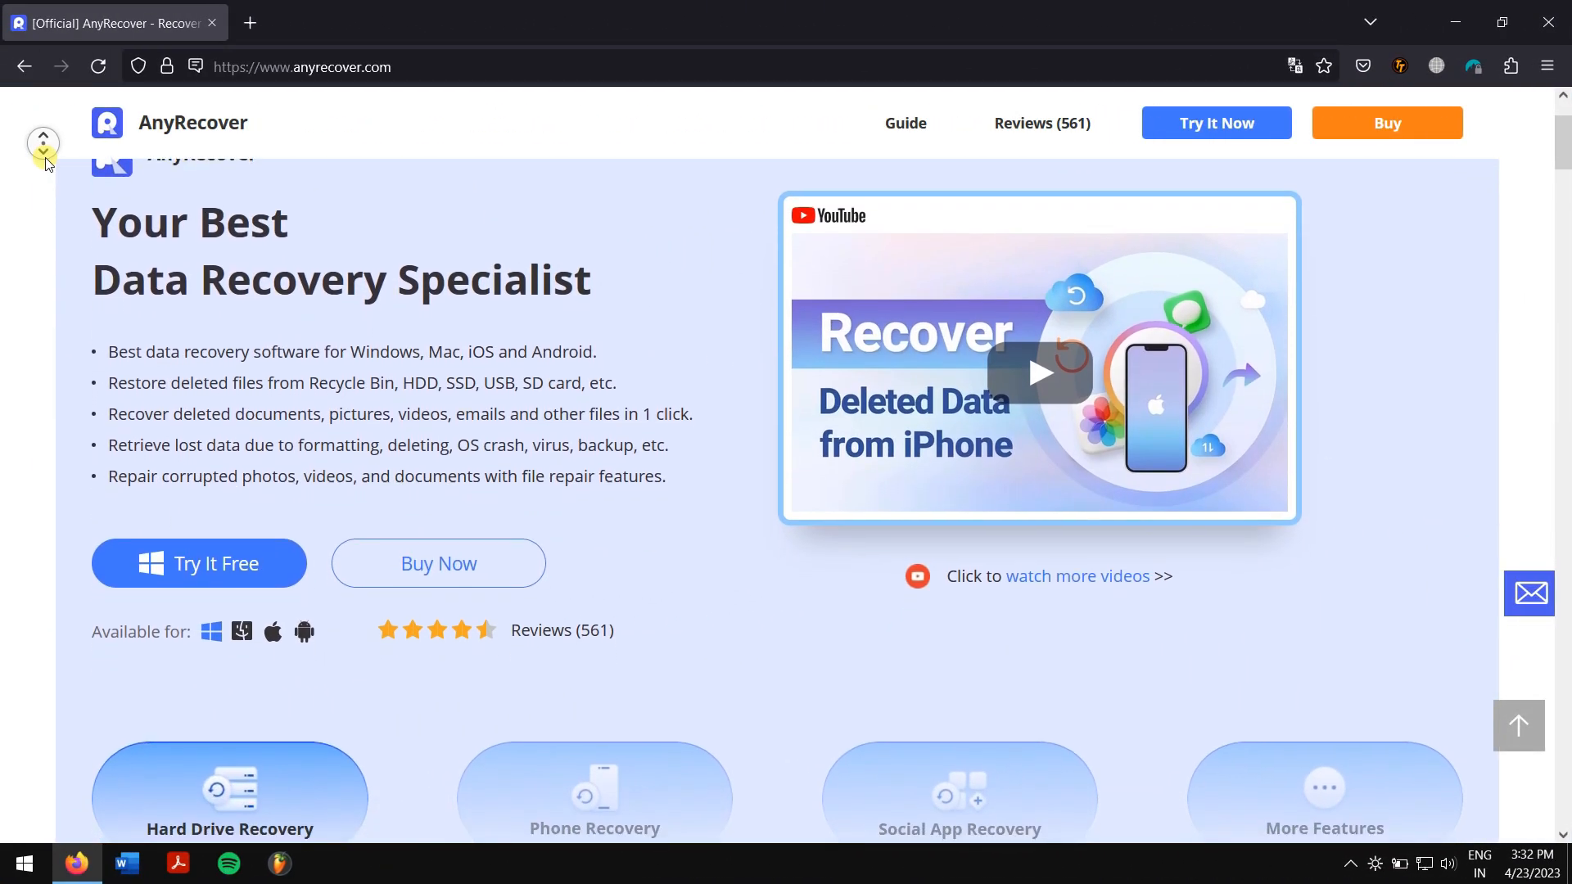
scroll("down", 3)
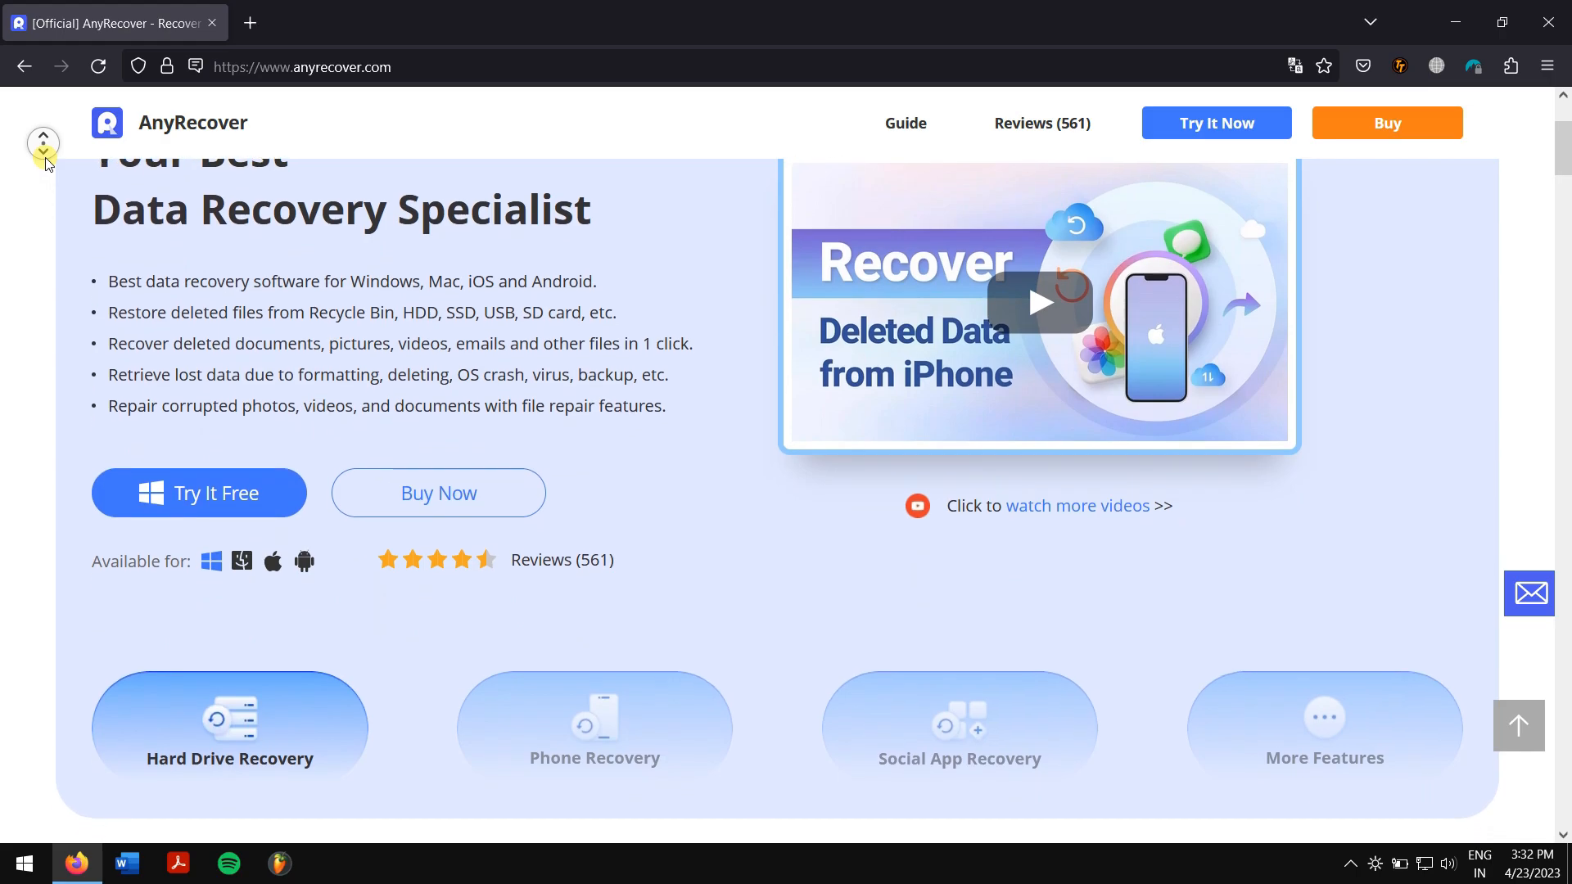
scroll("down", 3)
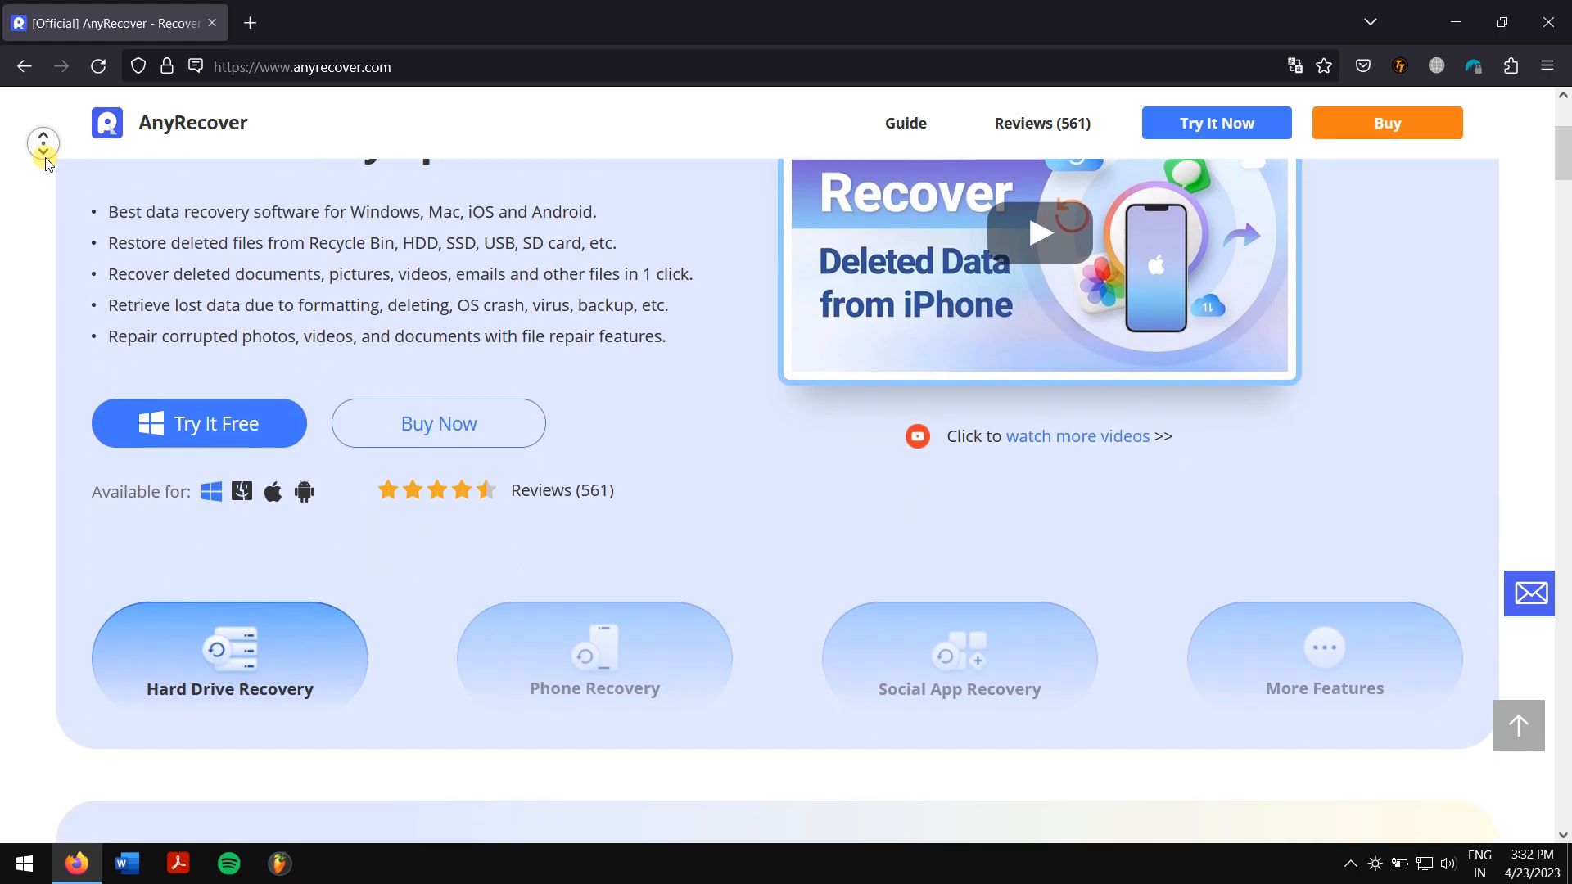
scroll("down", 3)
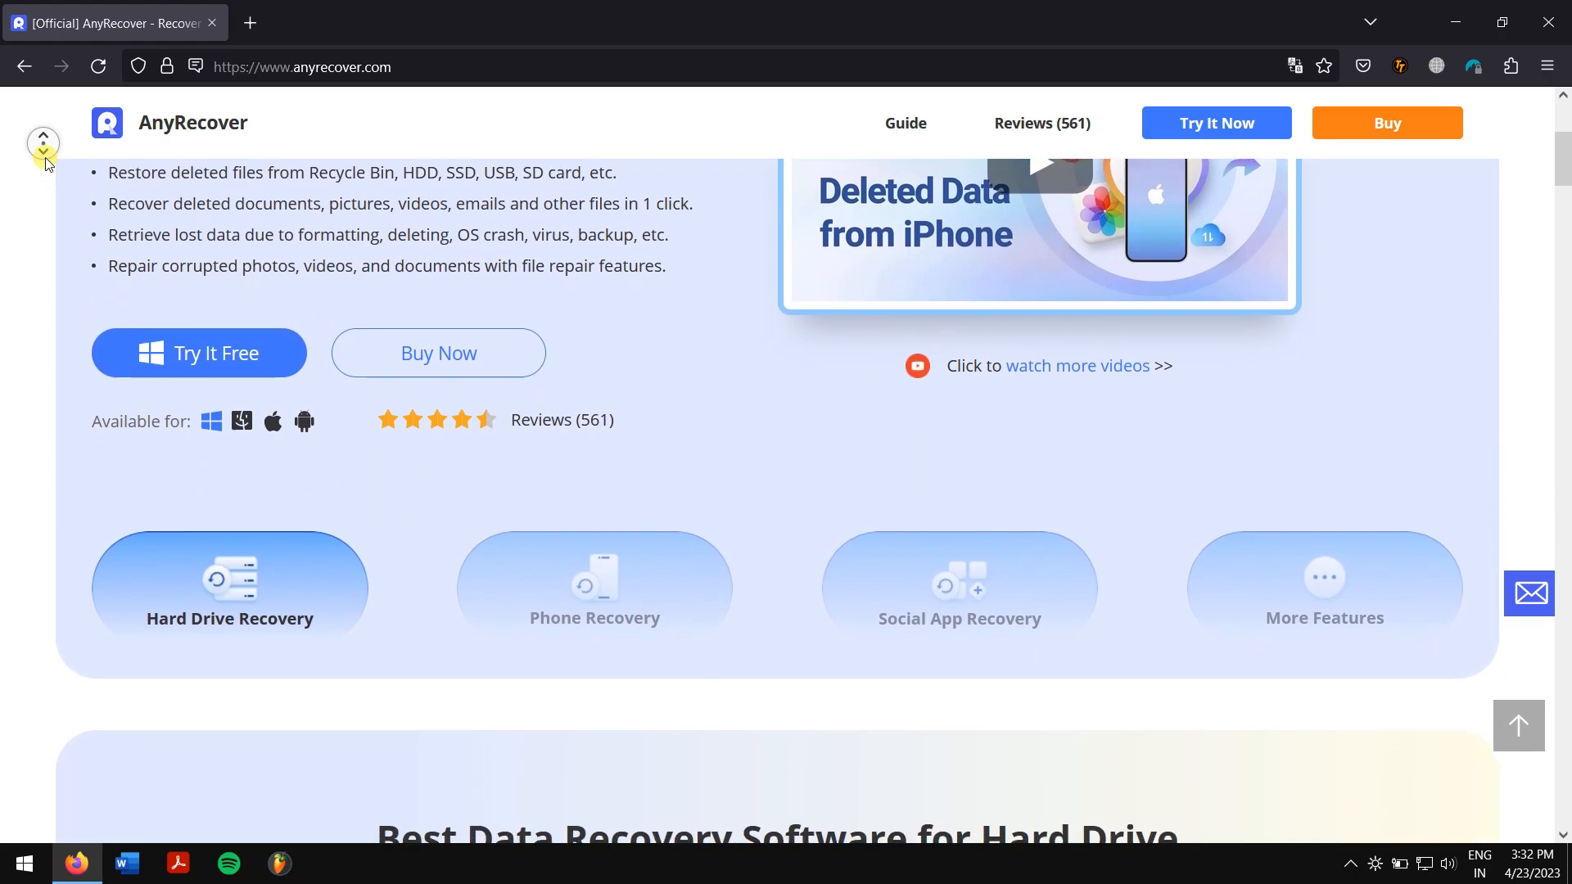
scroll("down", 3)
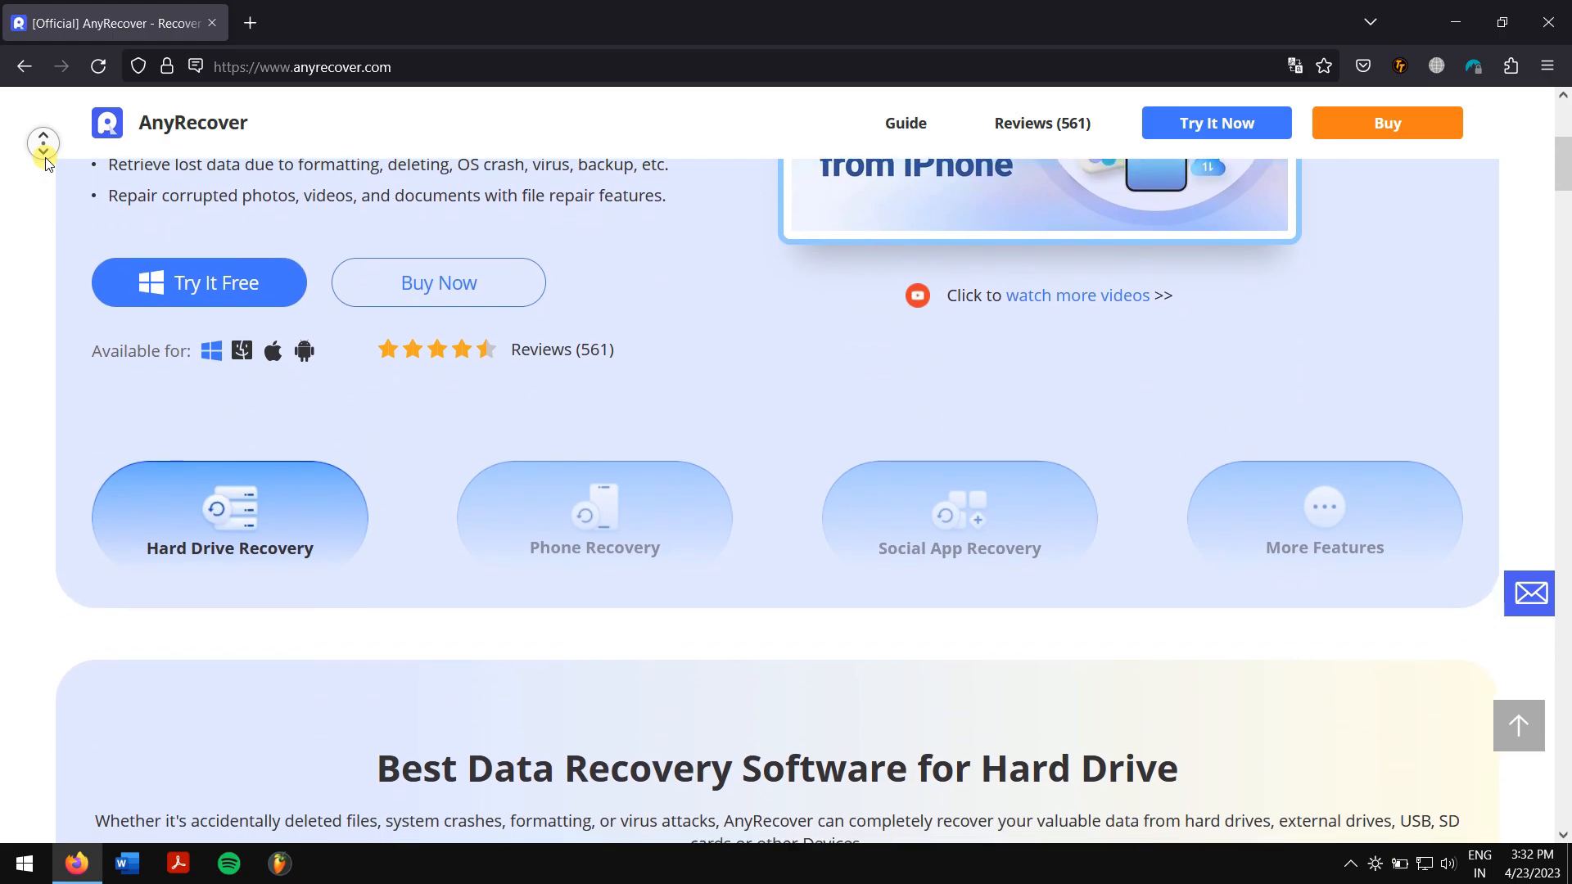
scroll("down", 3)
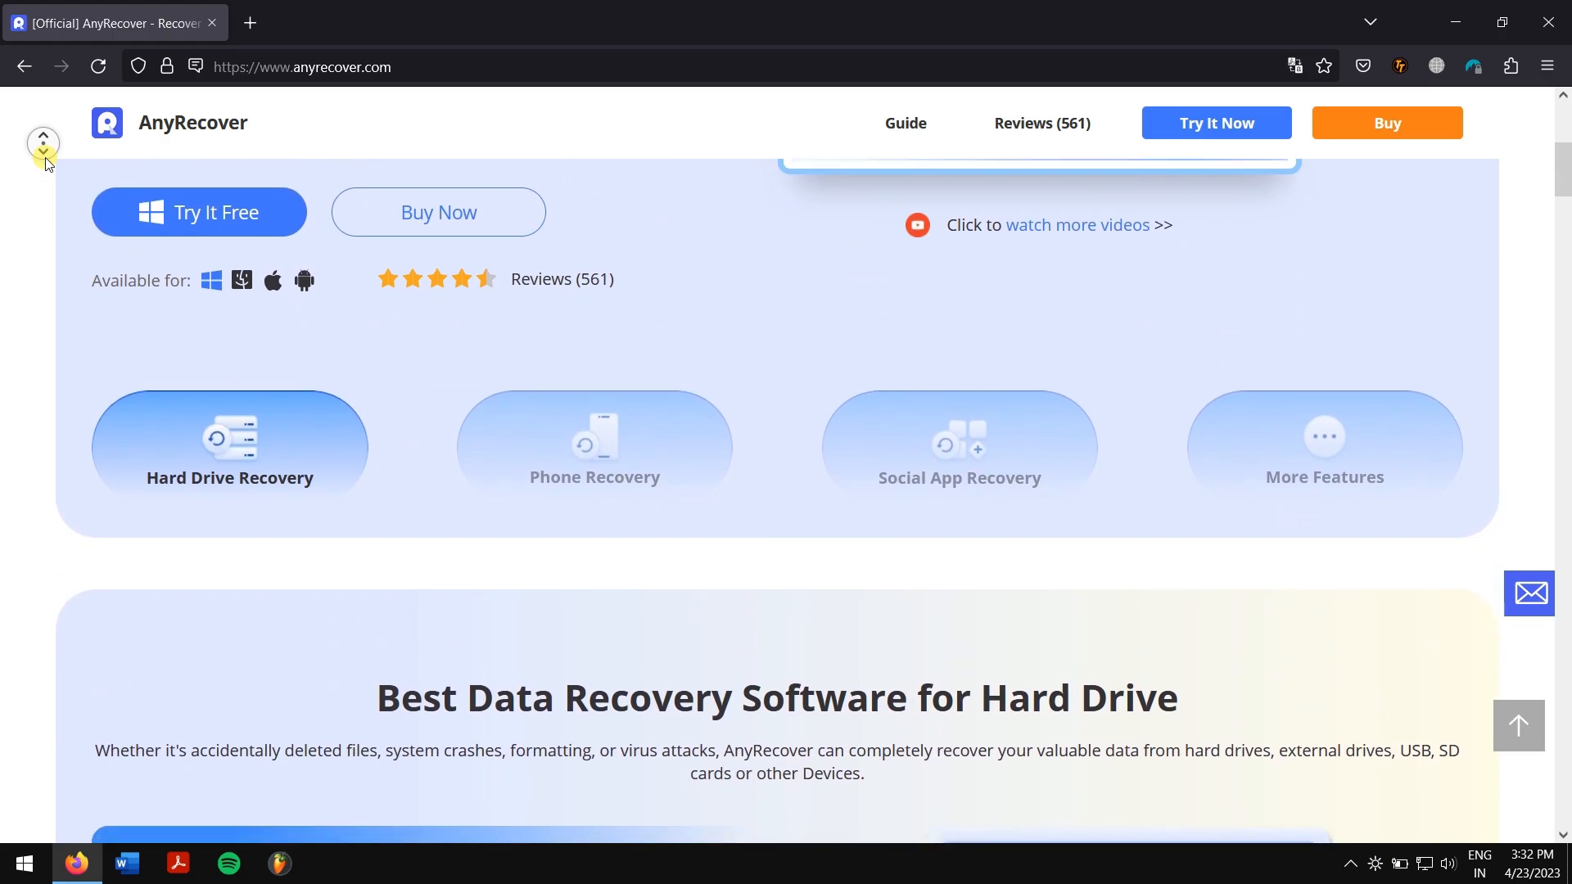
scroll("down", 3)
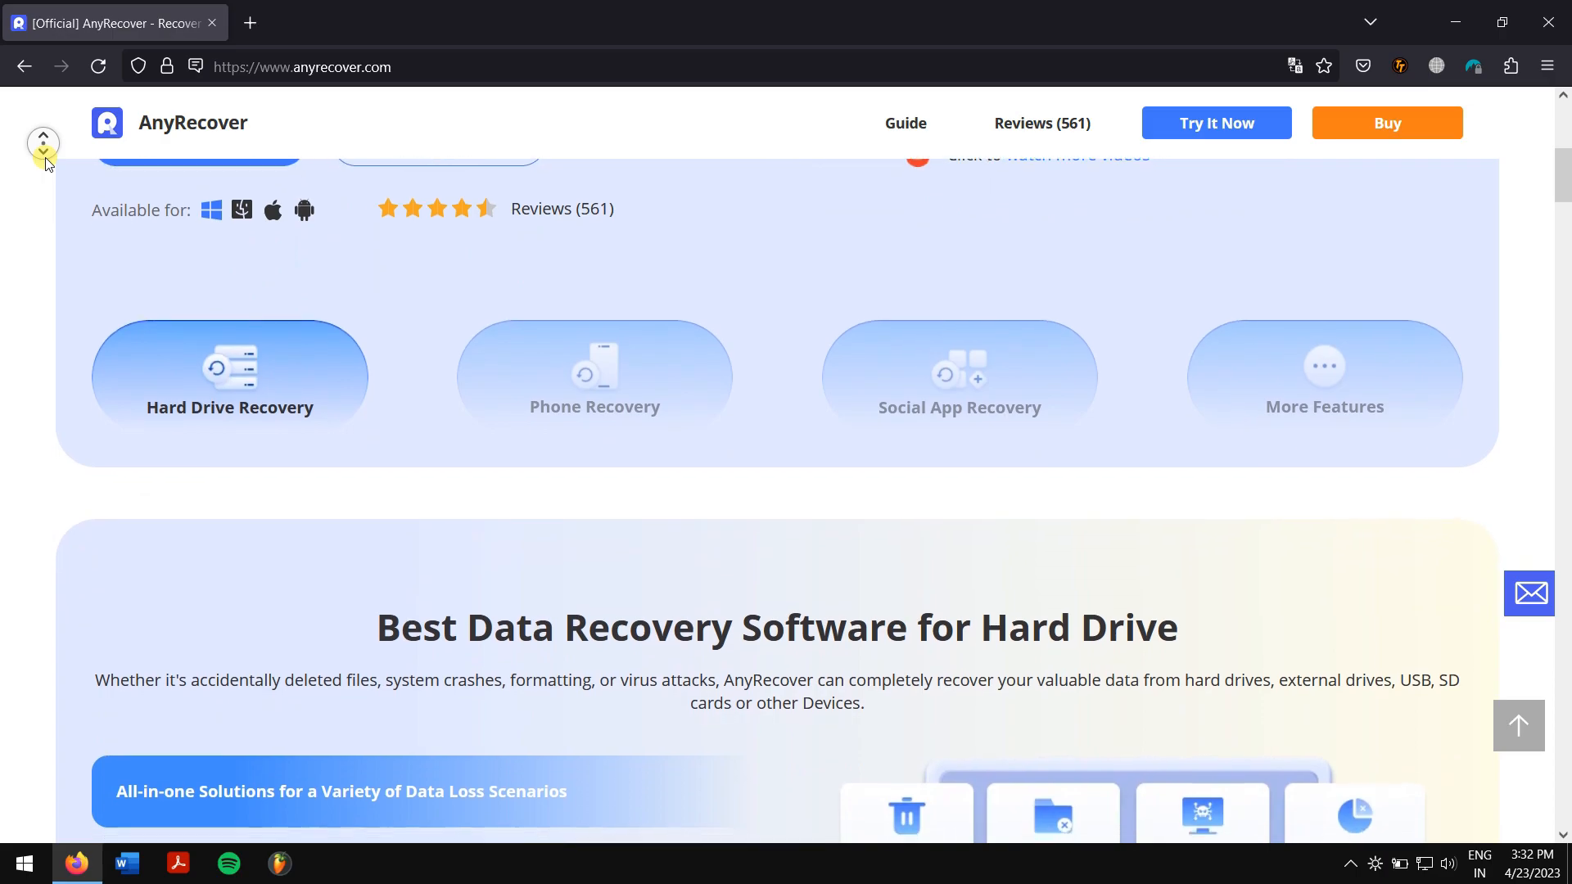
scroll("down", 3)
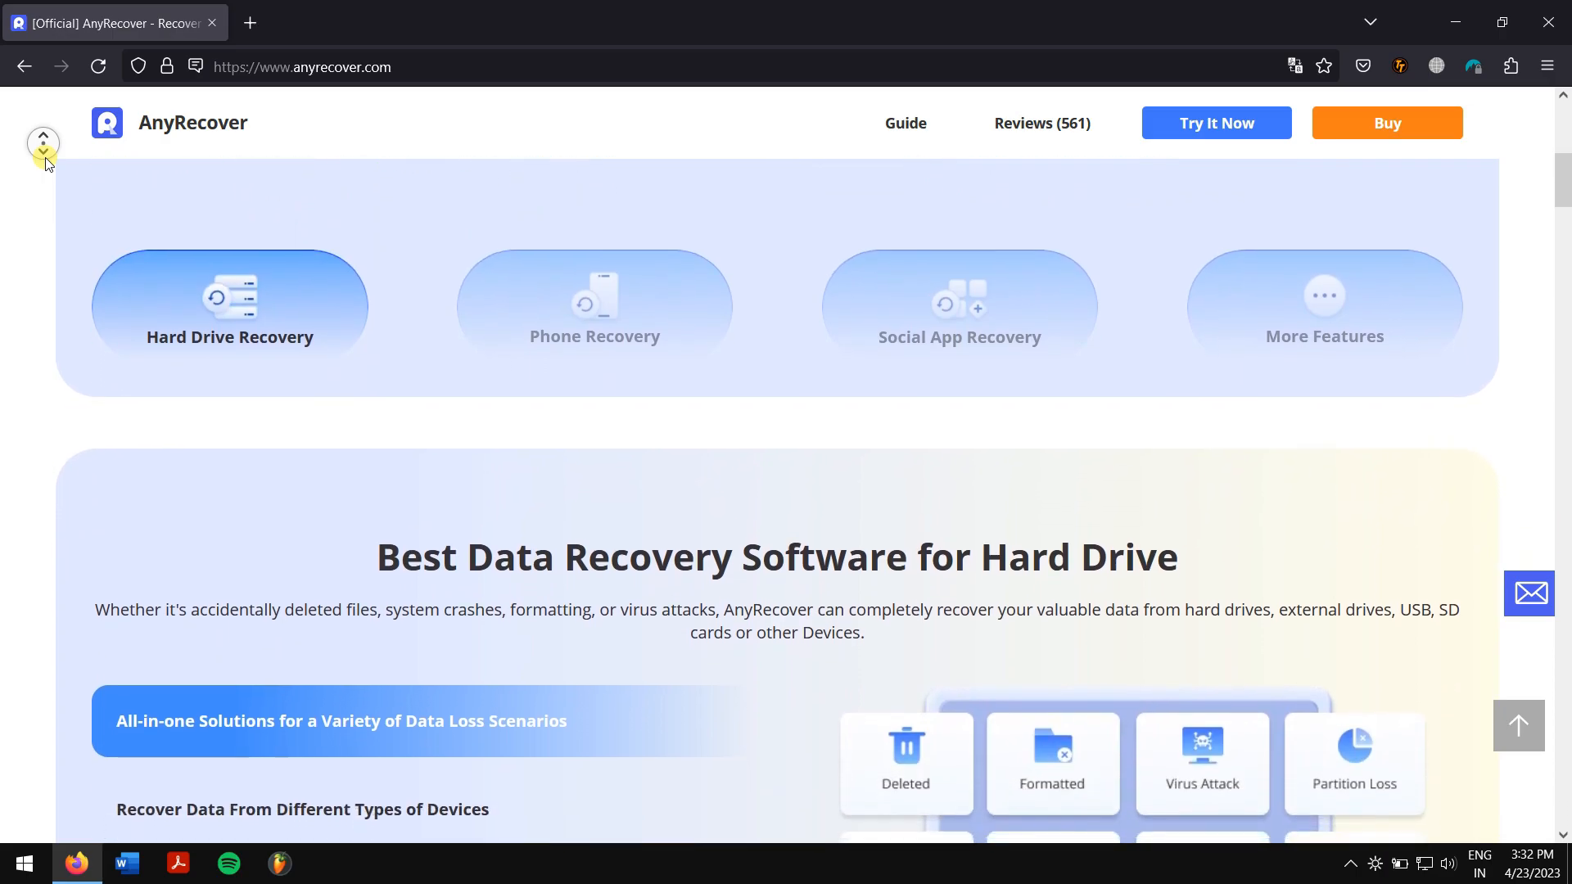
scroll("down", 3)
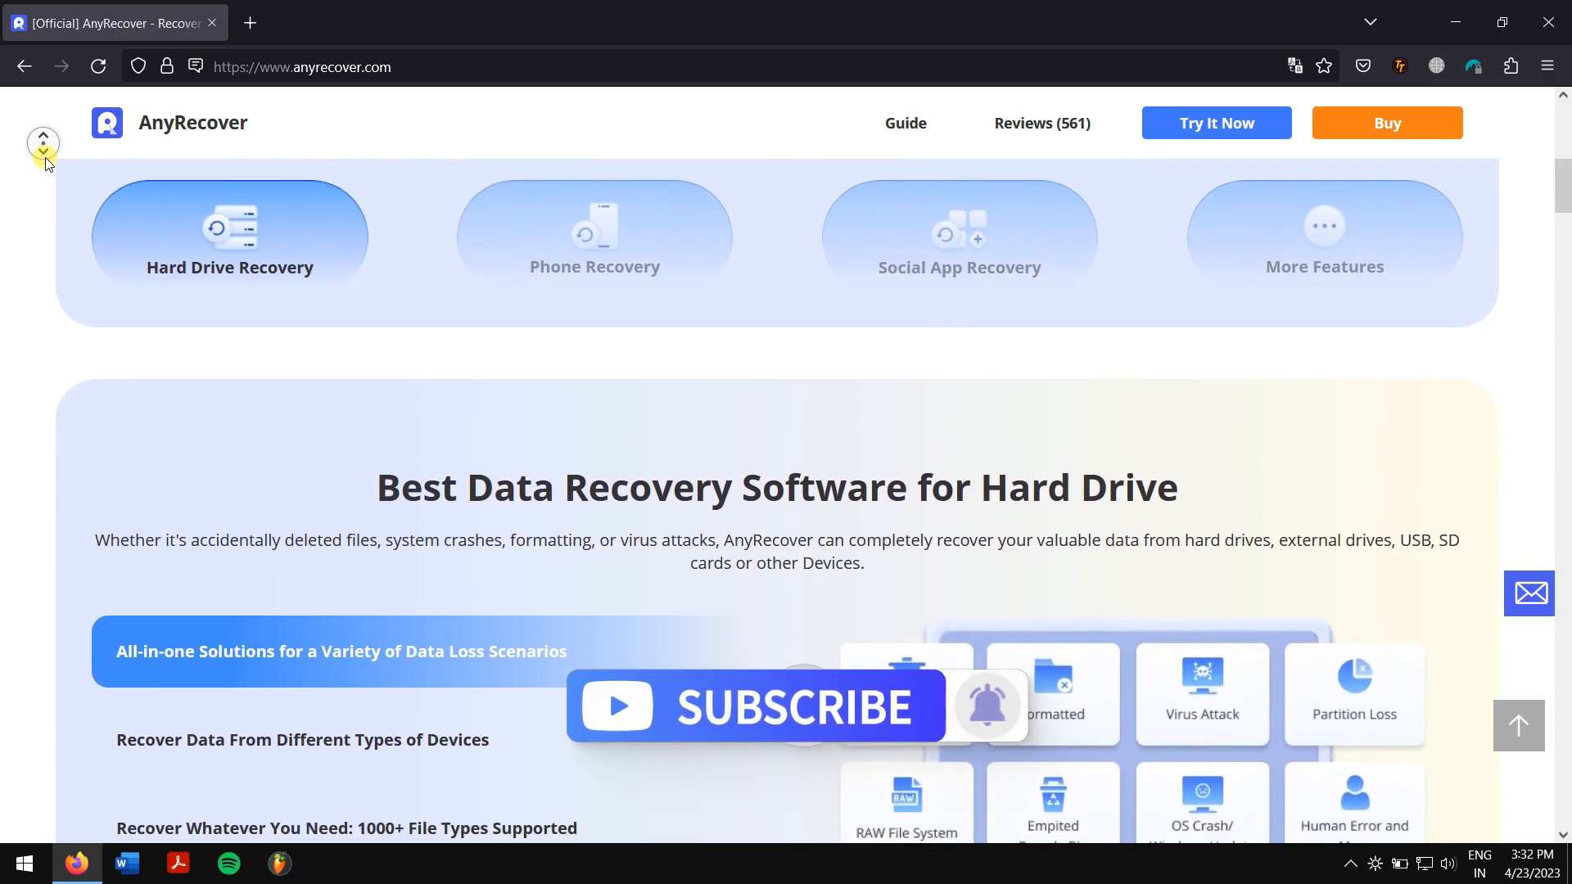
scroll("down", 3)
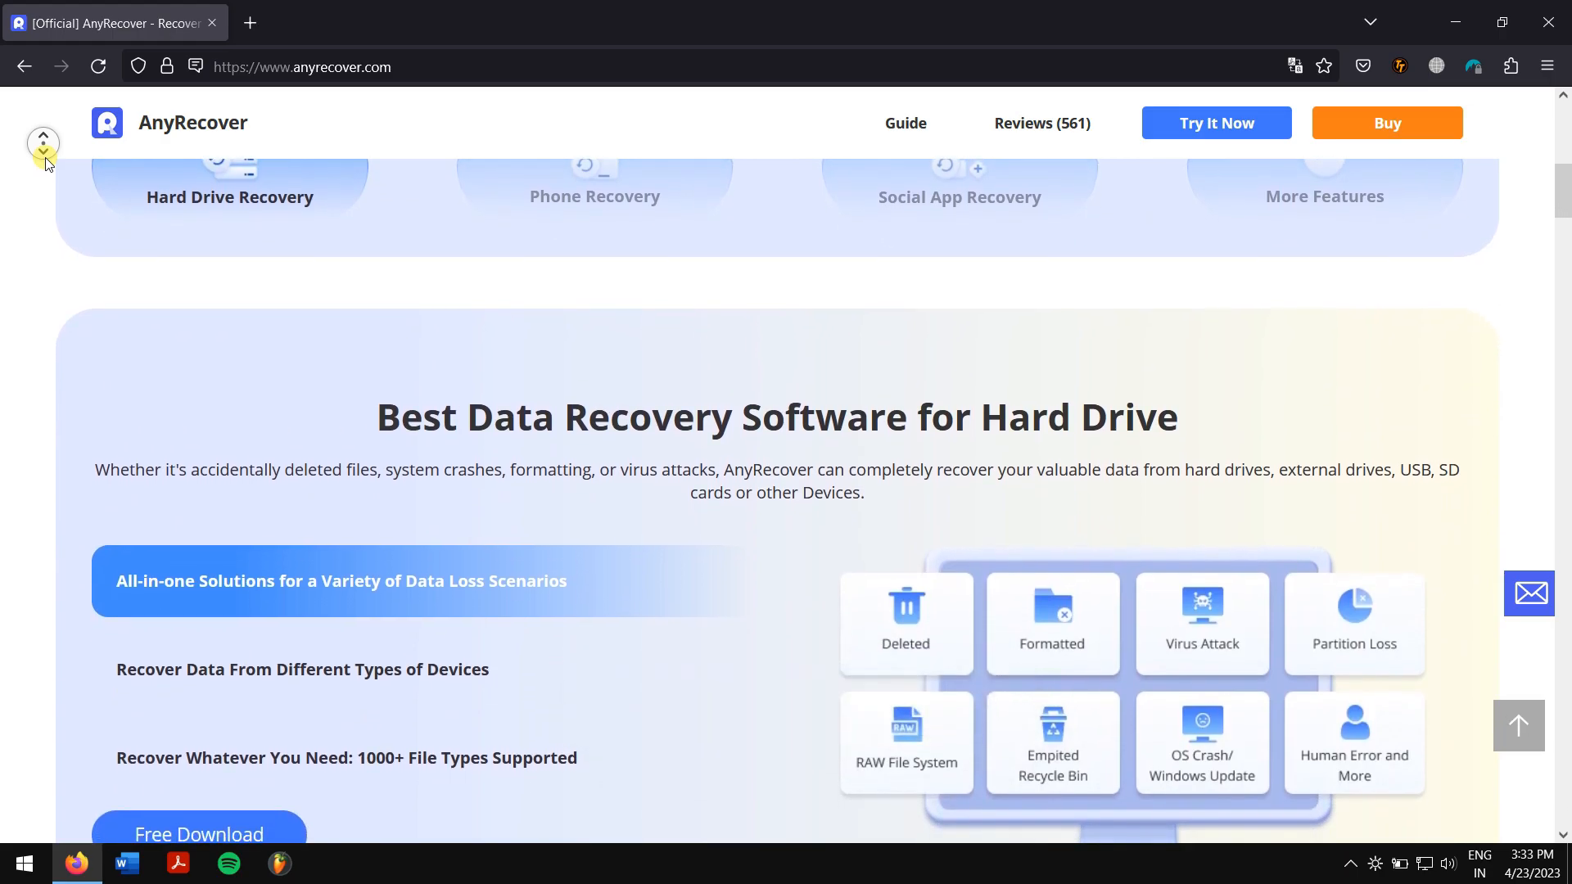
scroll("down", 3)
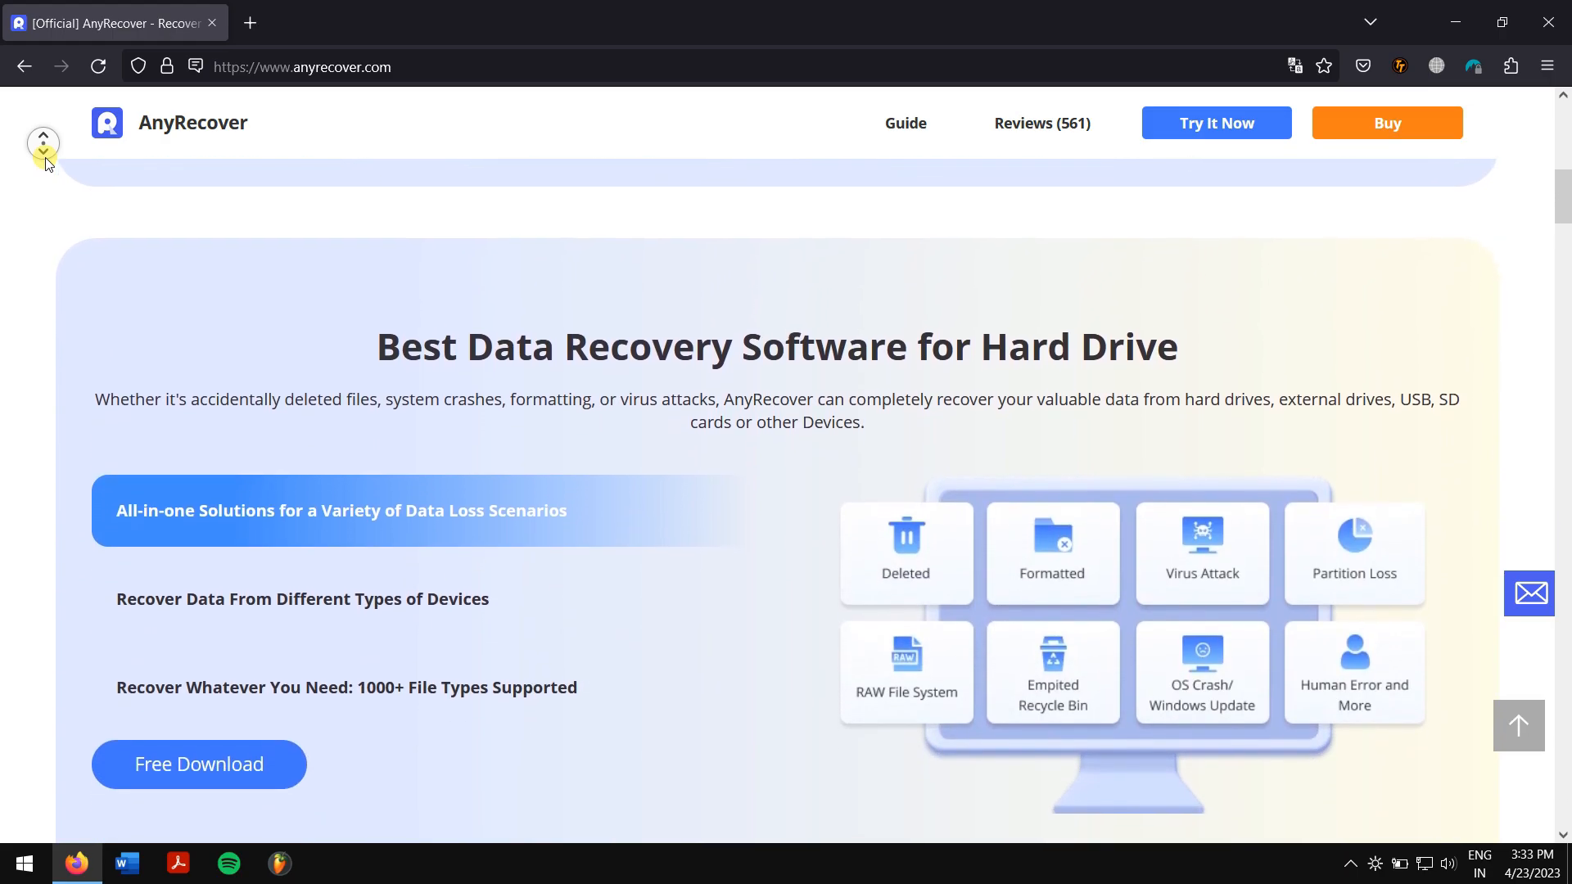
scroll("down", 3)
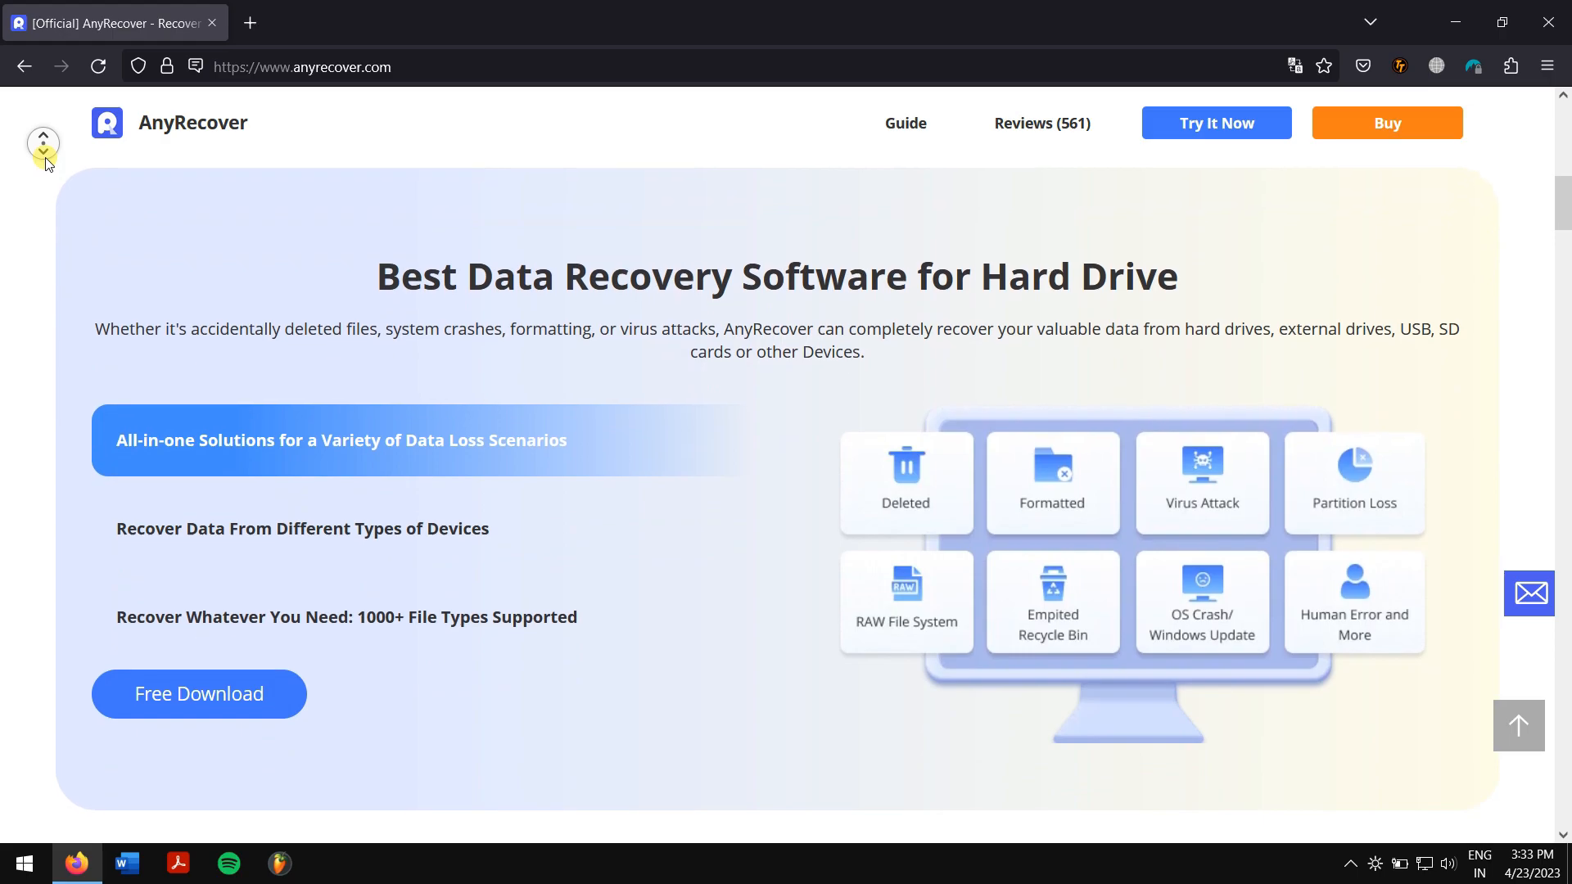
scroll("down", 3)
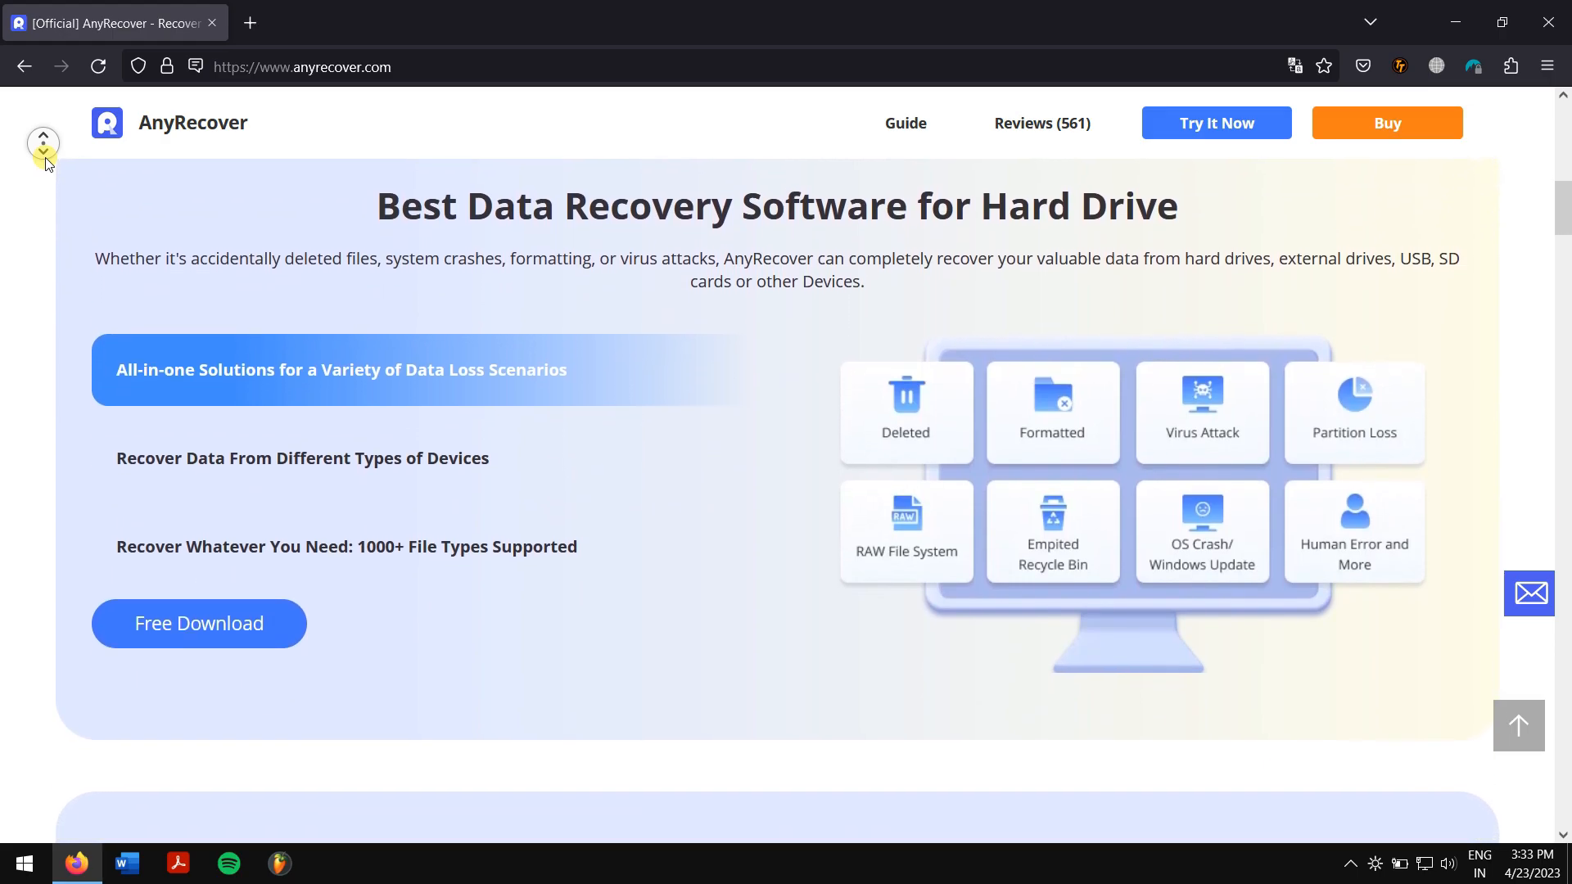
scroll("down", 3)
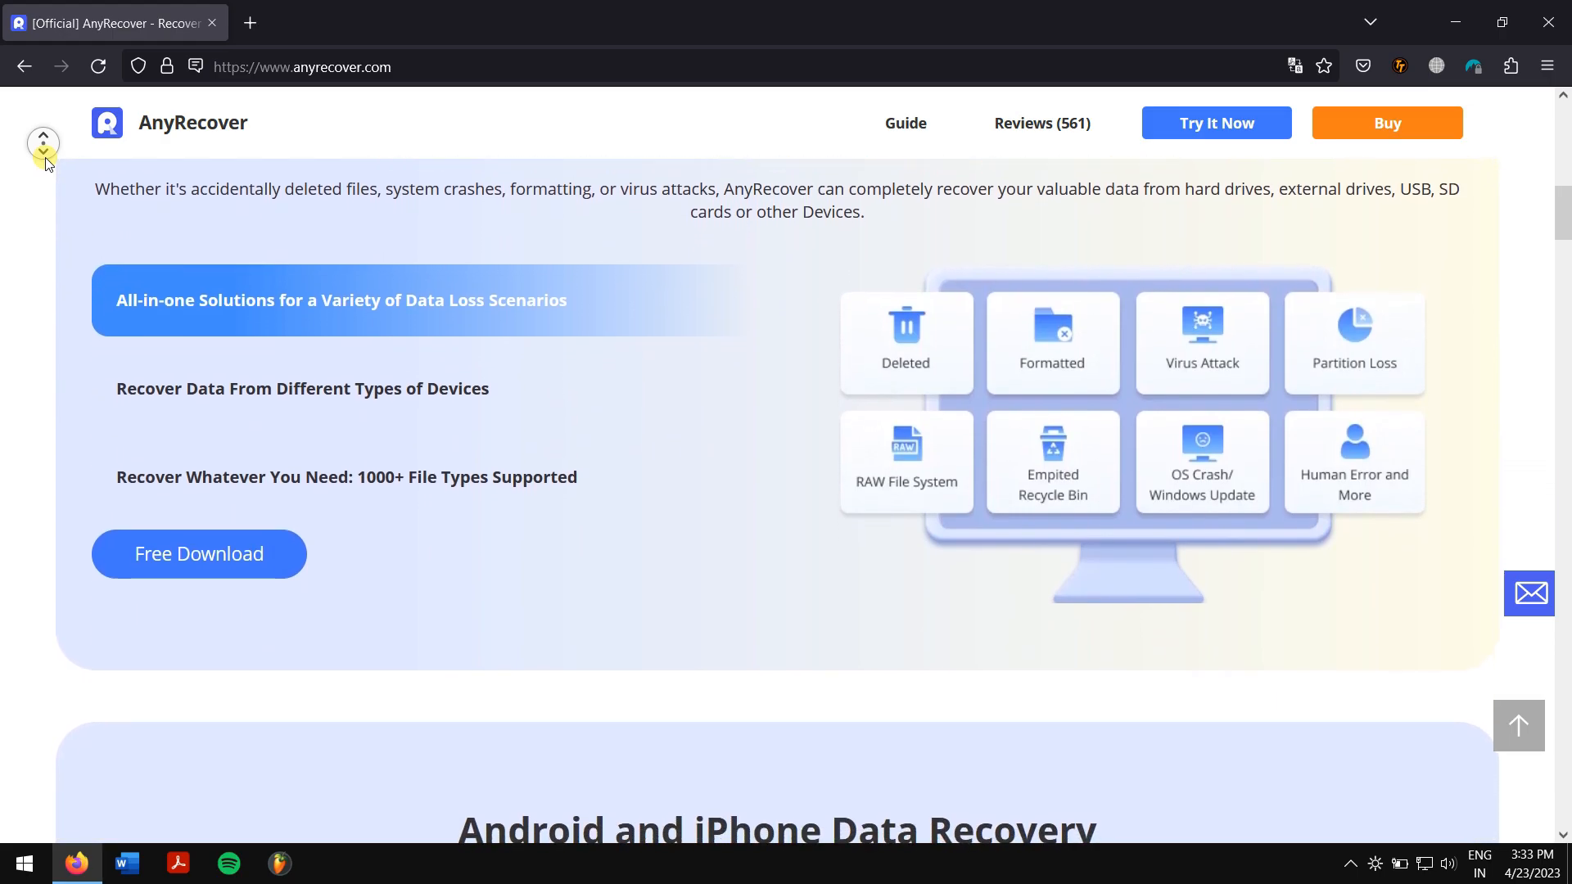
scroll("down", 3)
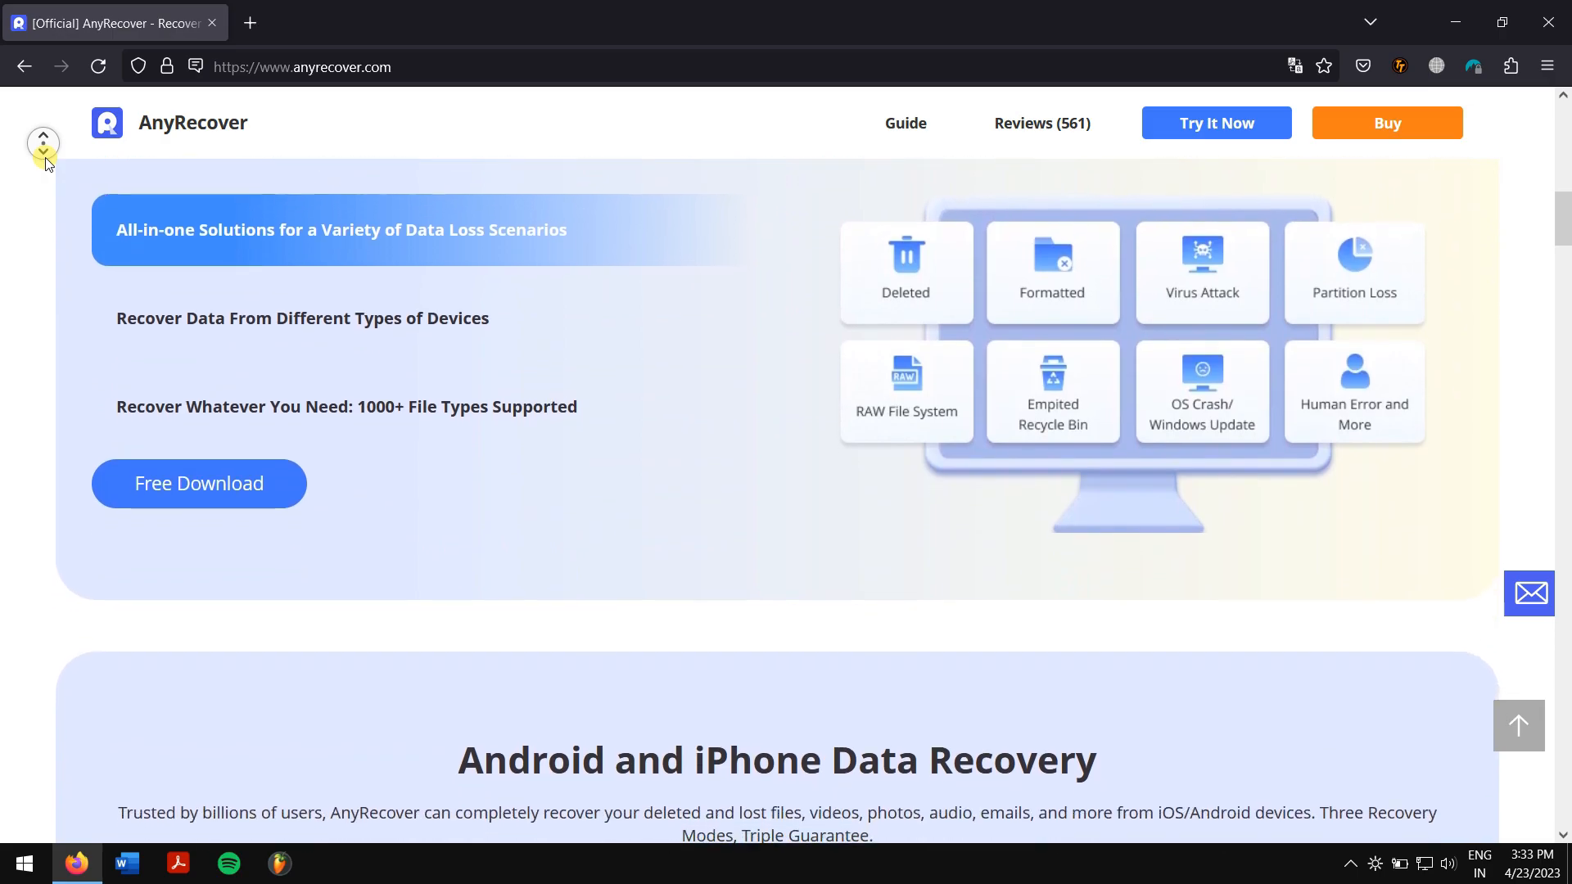
scroll("down", 3)
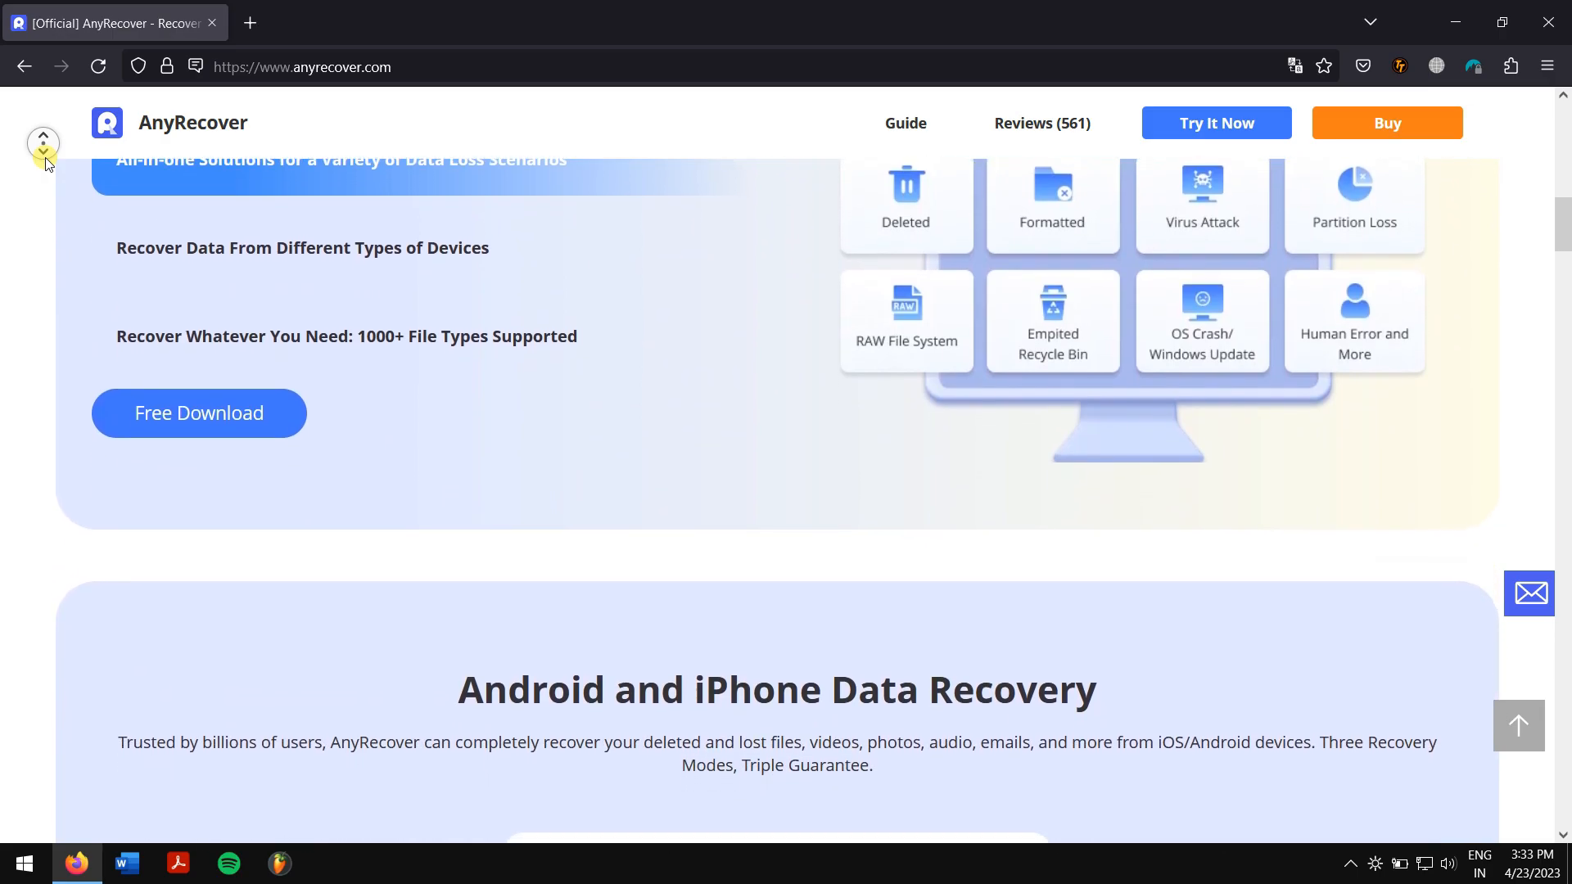
scroll("down", 3)
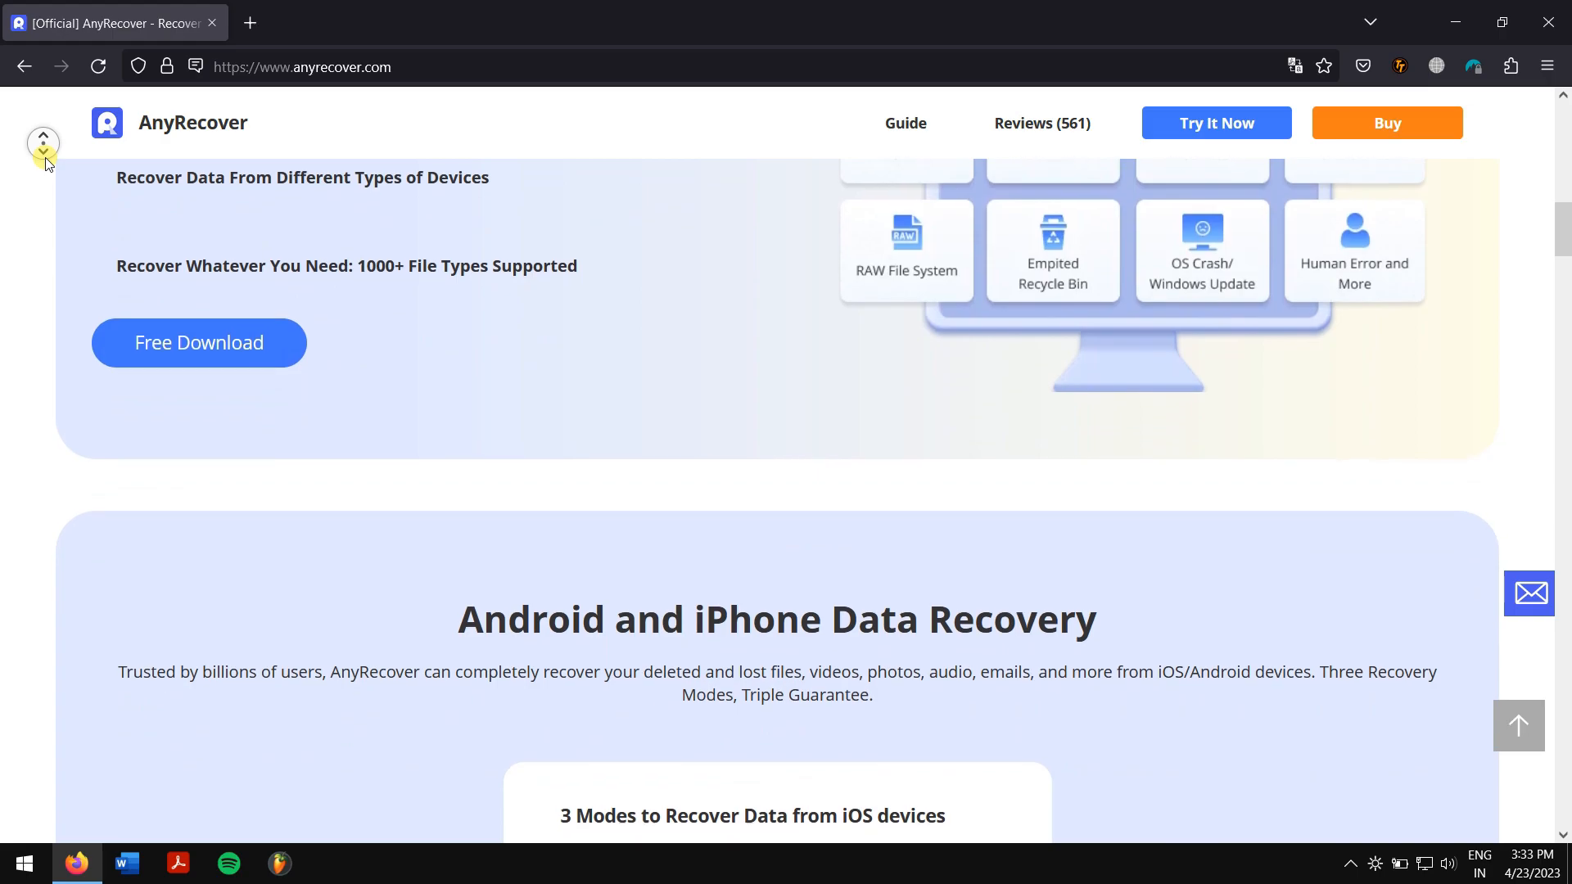
scroll("down", 3)
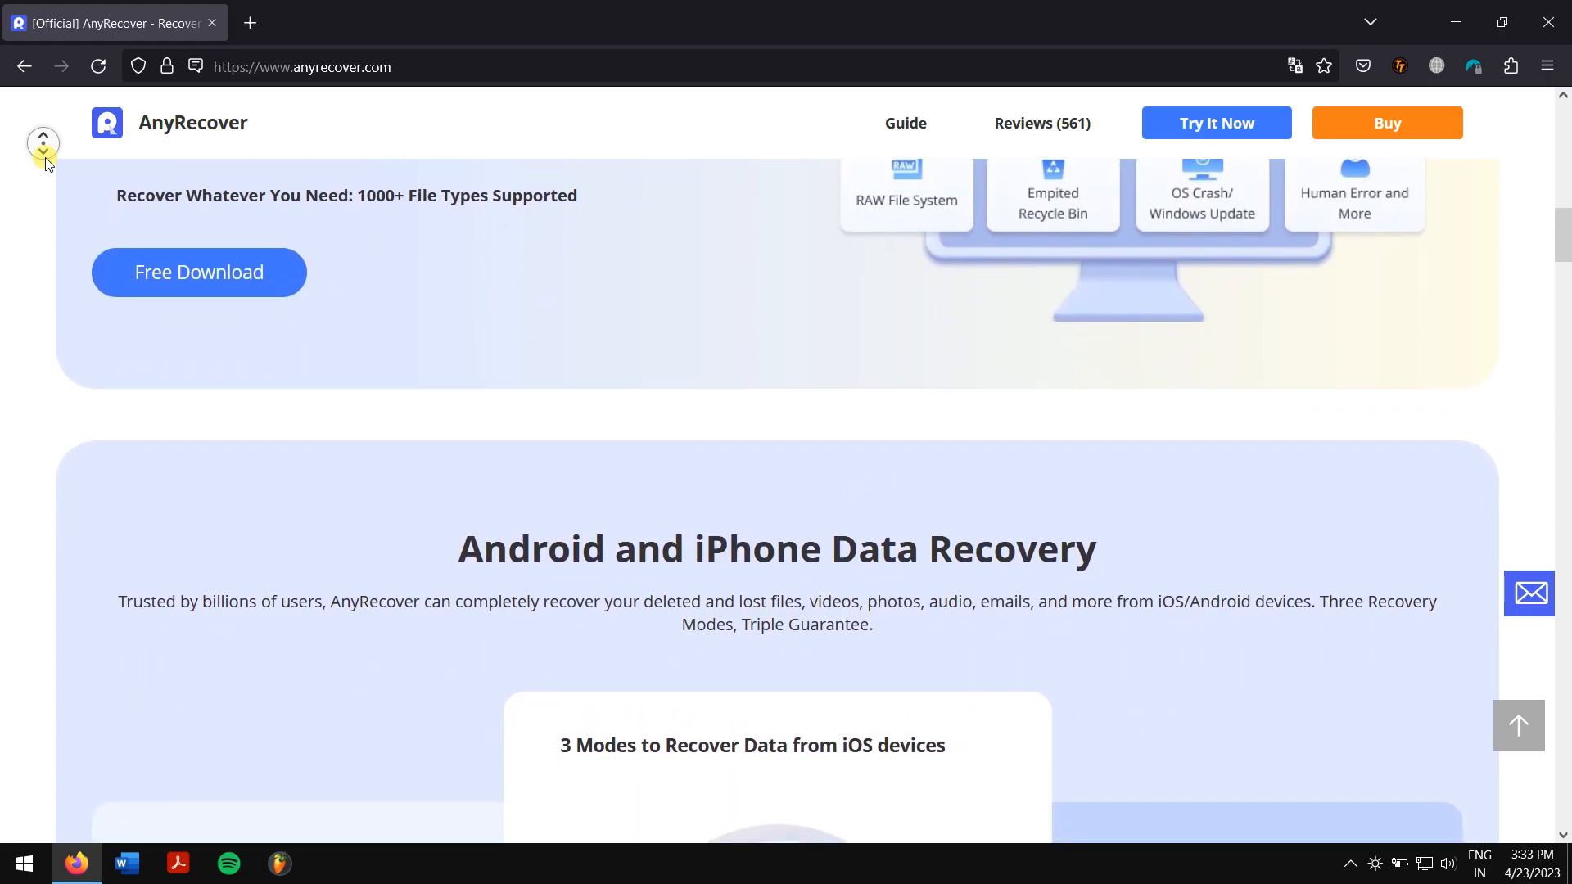
scroll("down", 3)
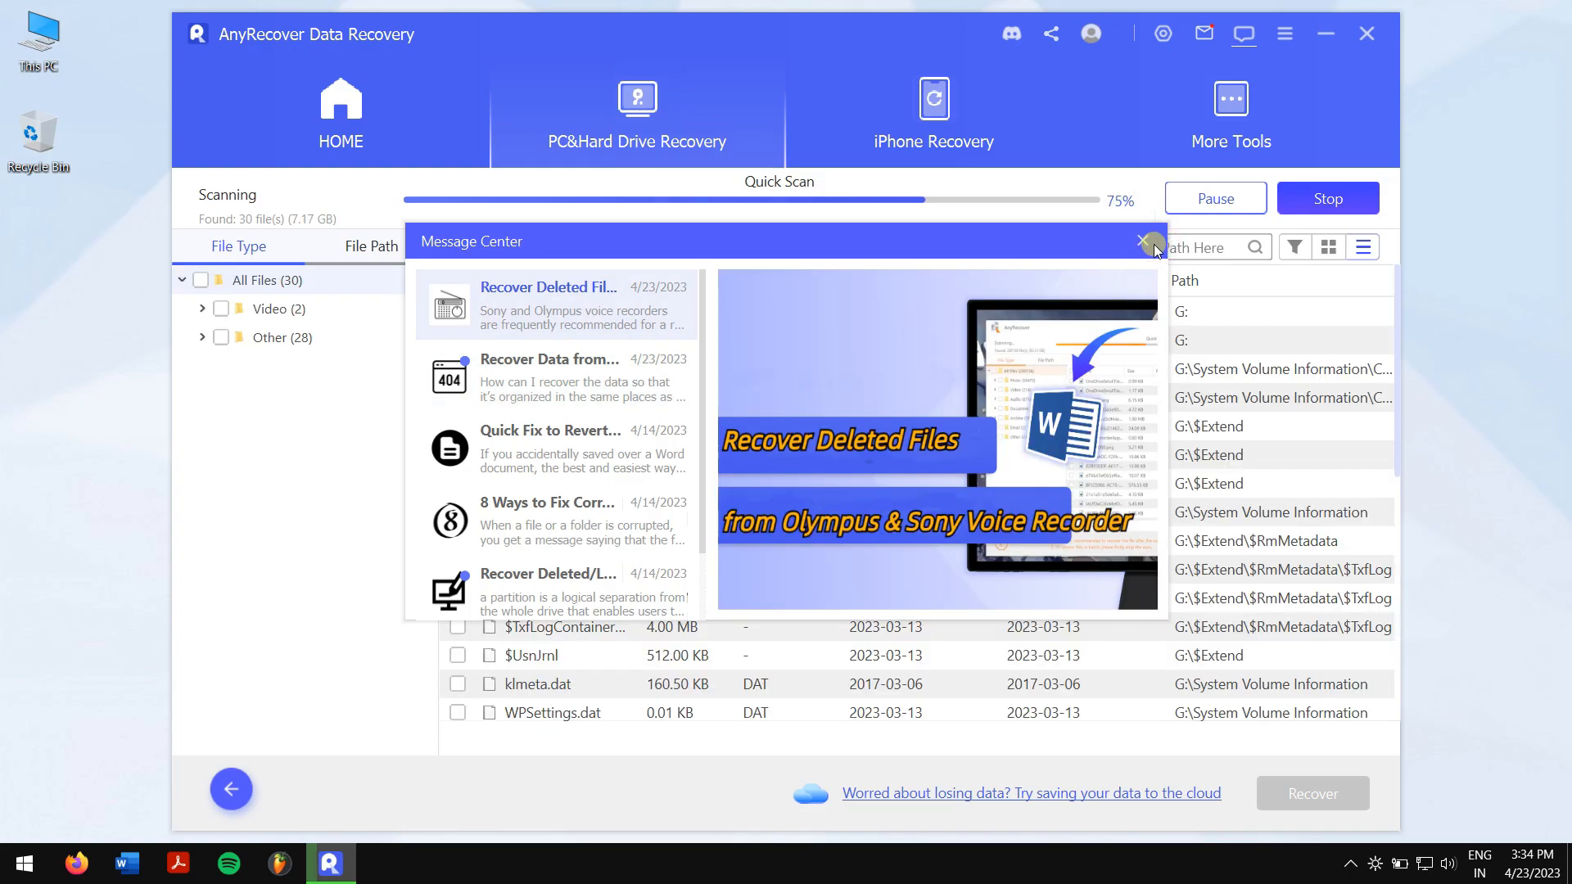
Dismiss the Message Center and scan-completed popup, then select the first 2.82 GB MKV video
left_click(1149, 244)
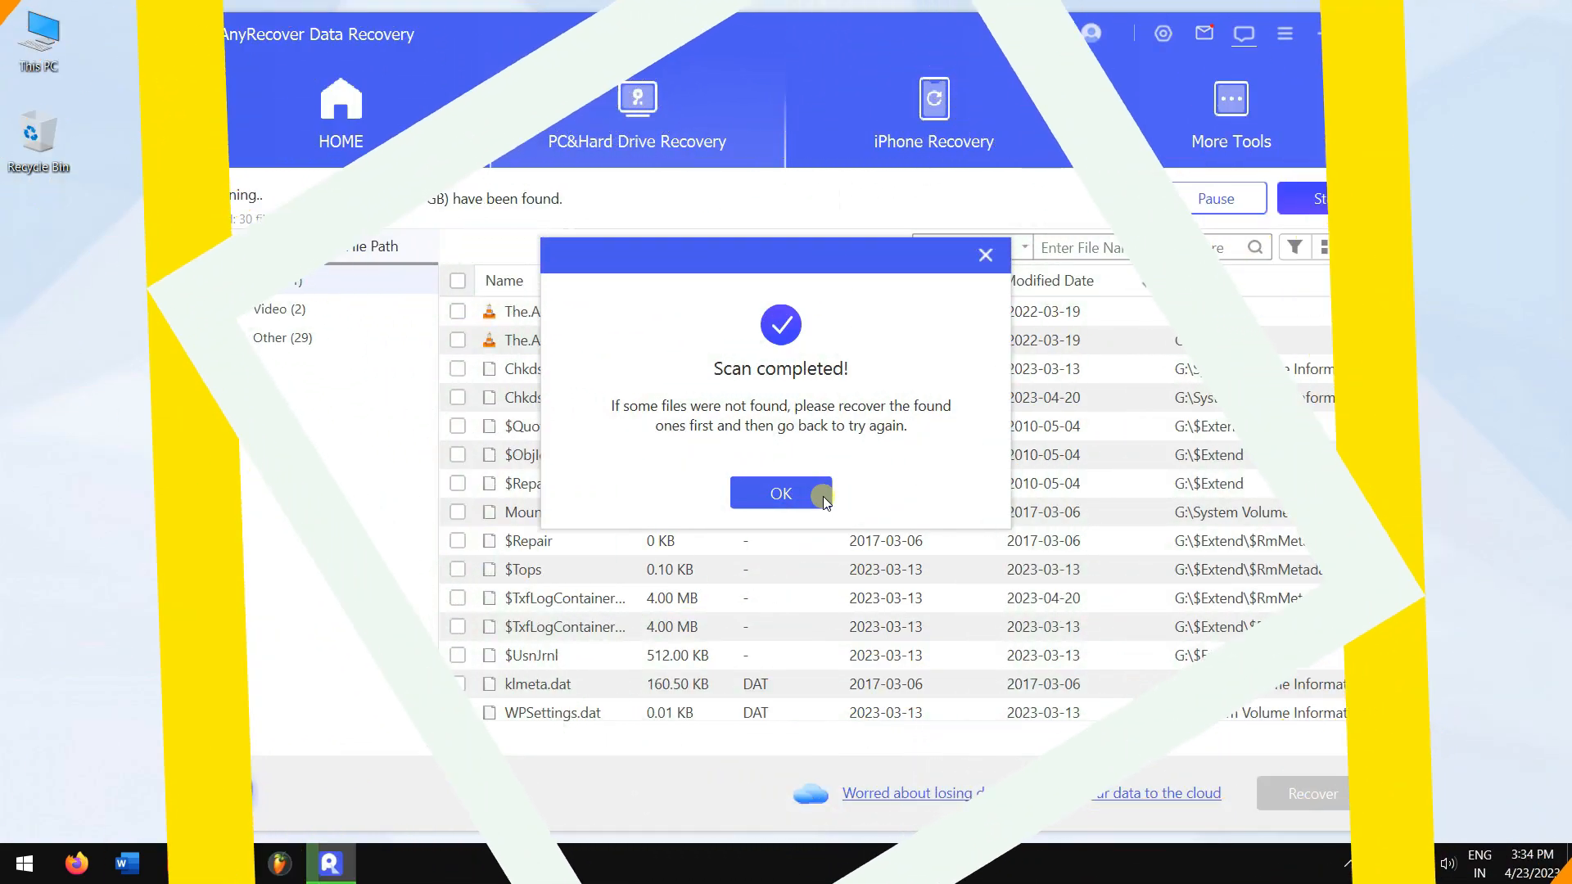
left_click(781, 494)
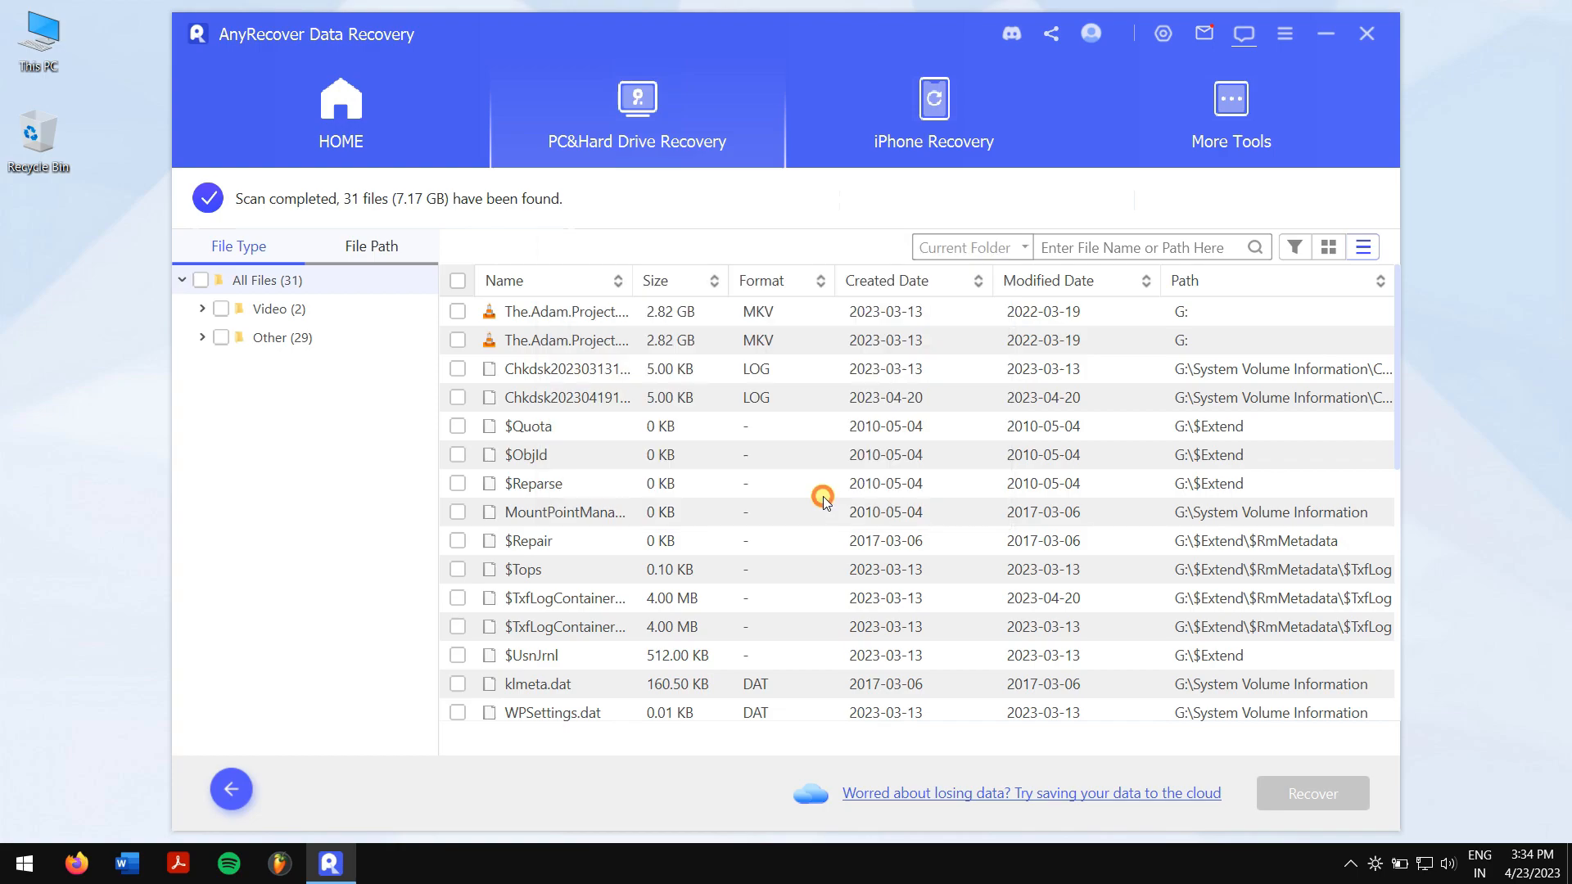
left_click(456, 312)
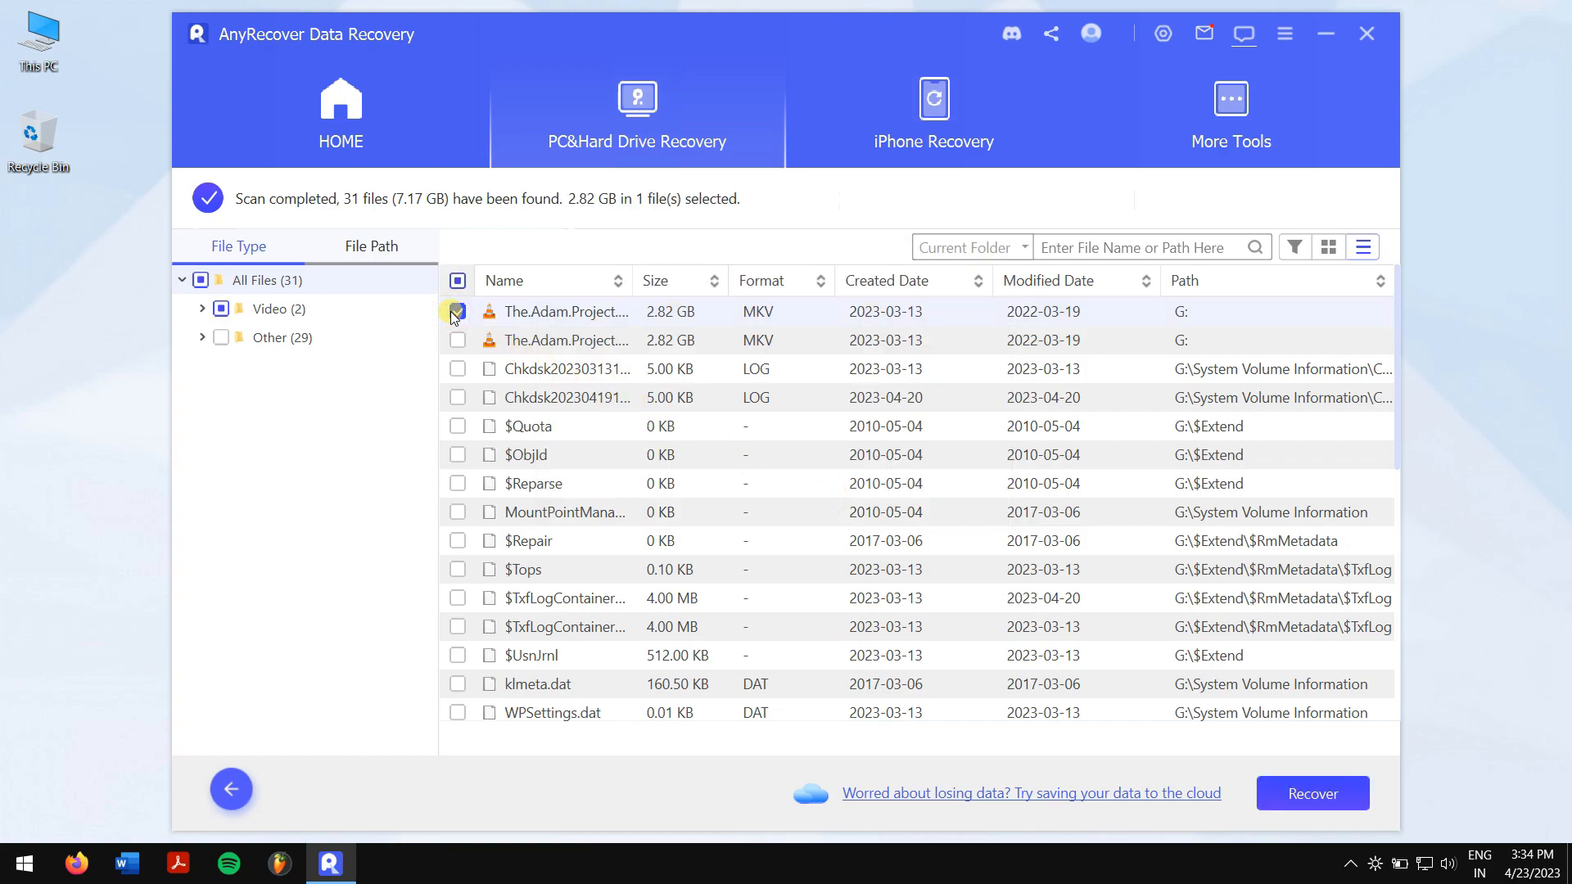
left_click(456, 312)
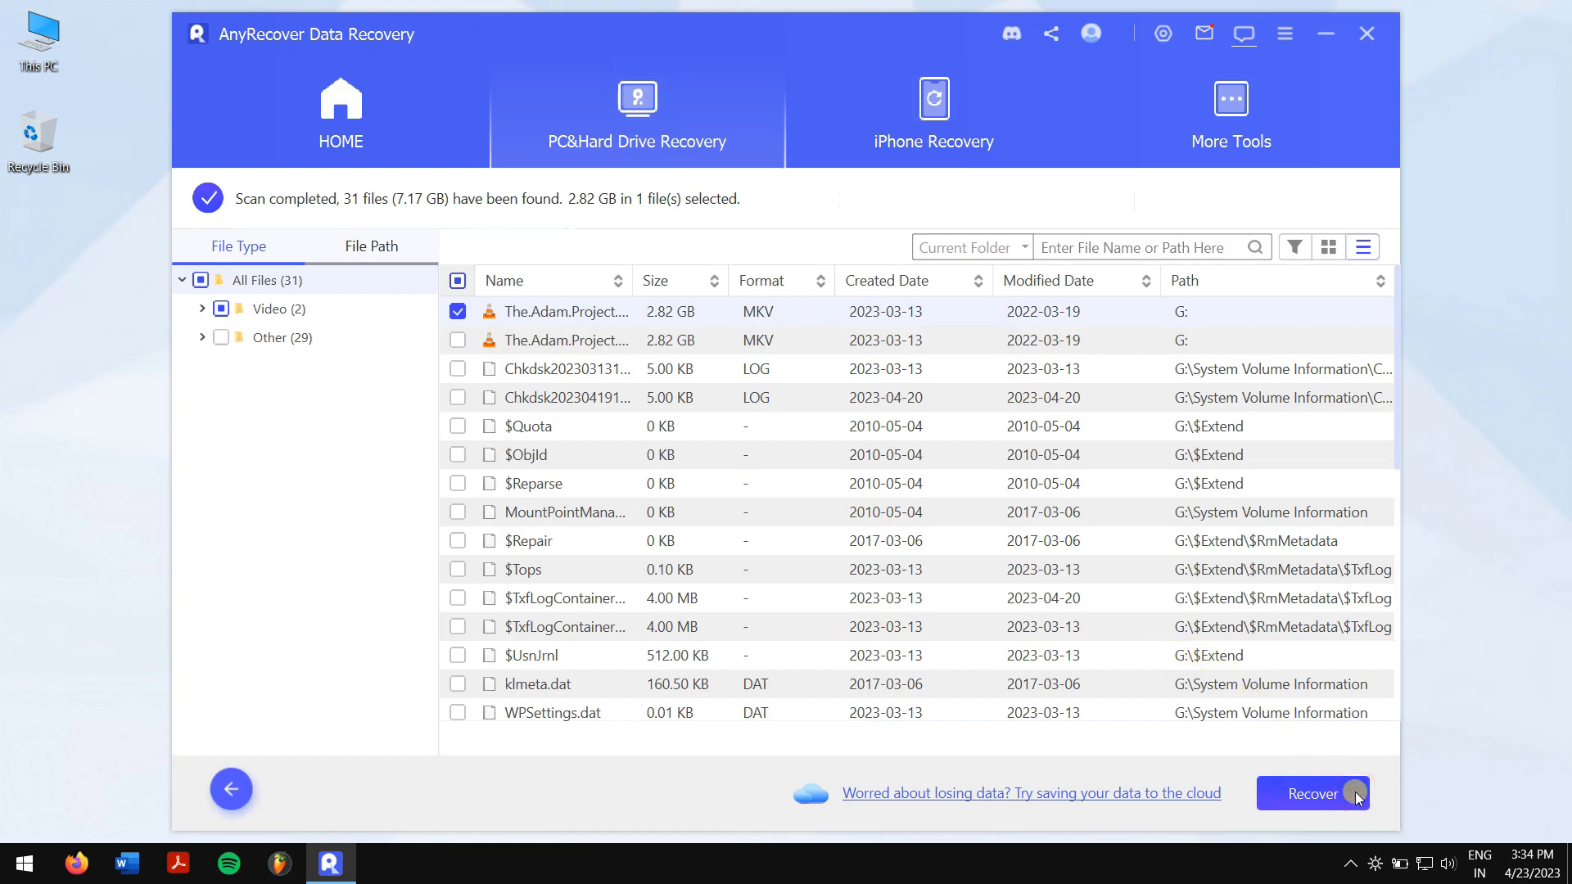
Recover the selected MKV video to the Desktop folder
left_click(1313, 793)
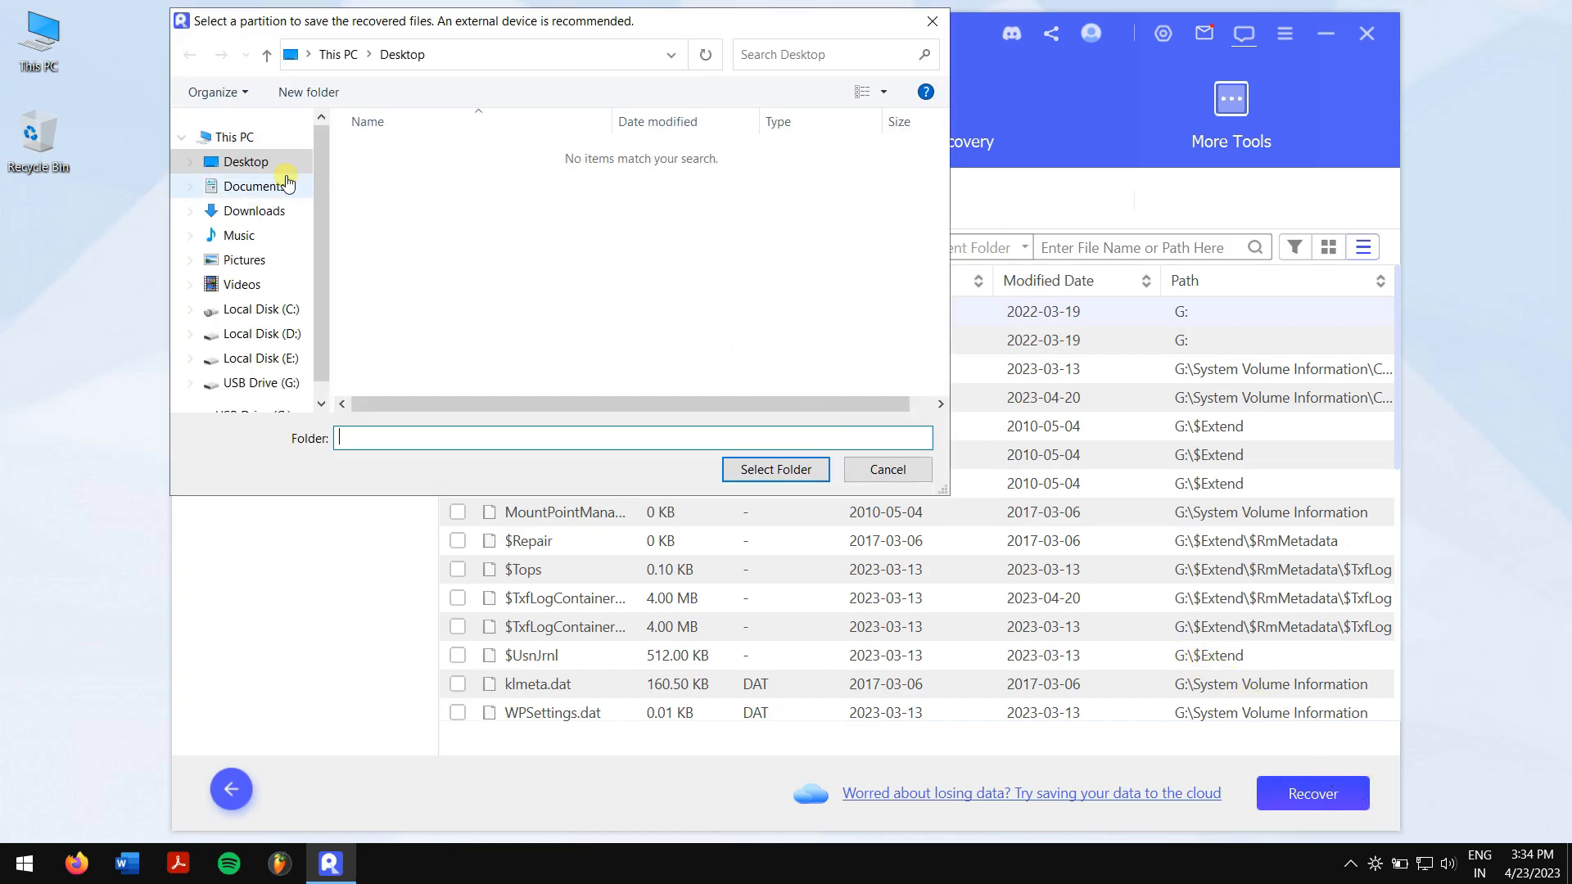
left_click(248, 161)
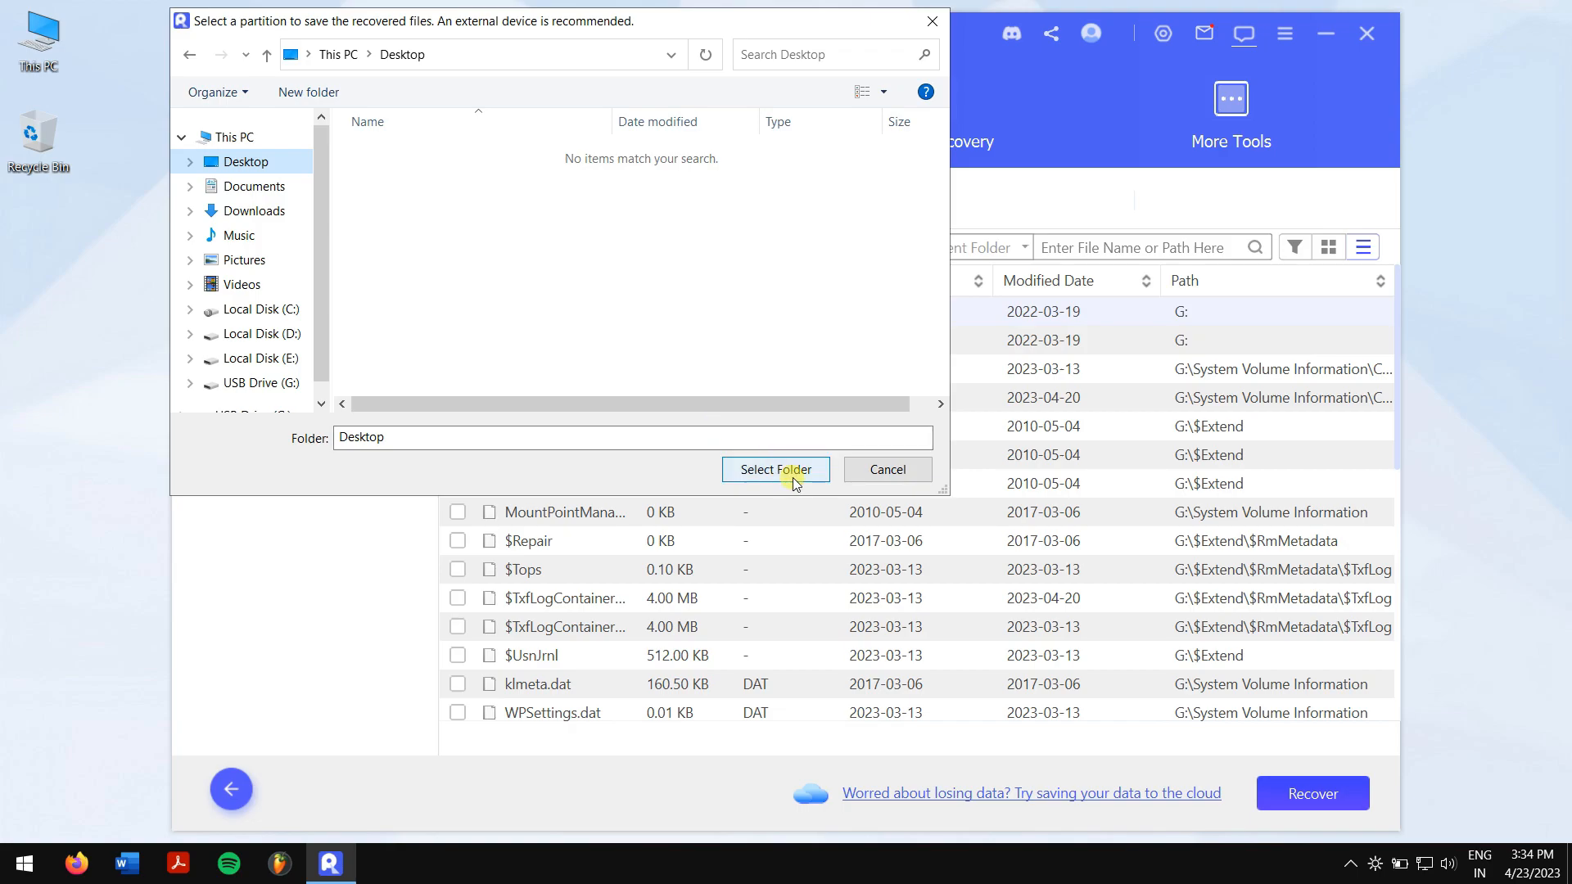
left_click(775, 469)
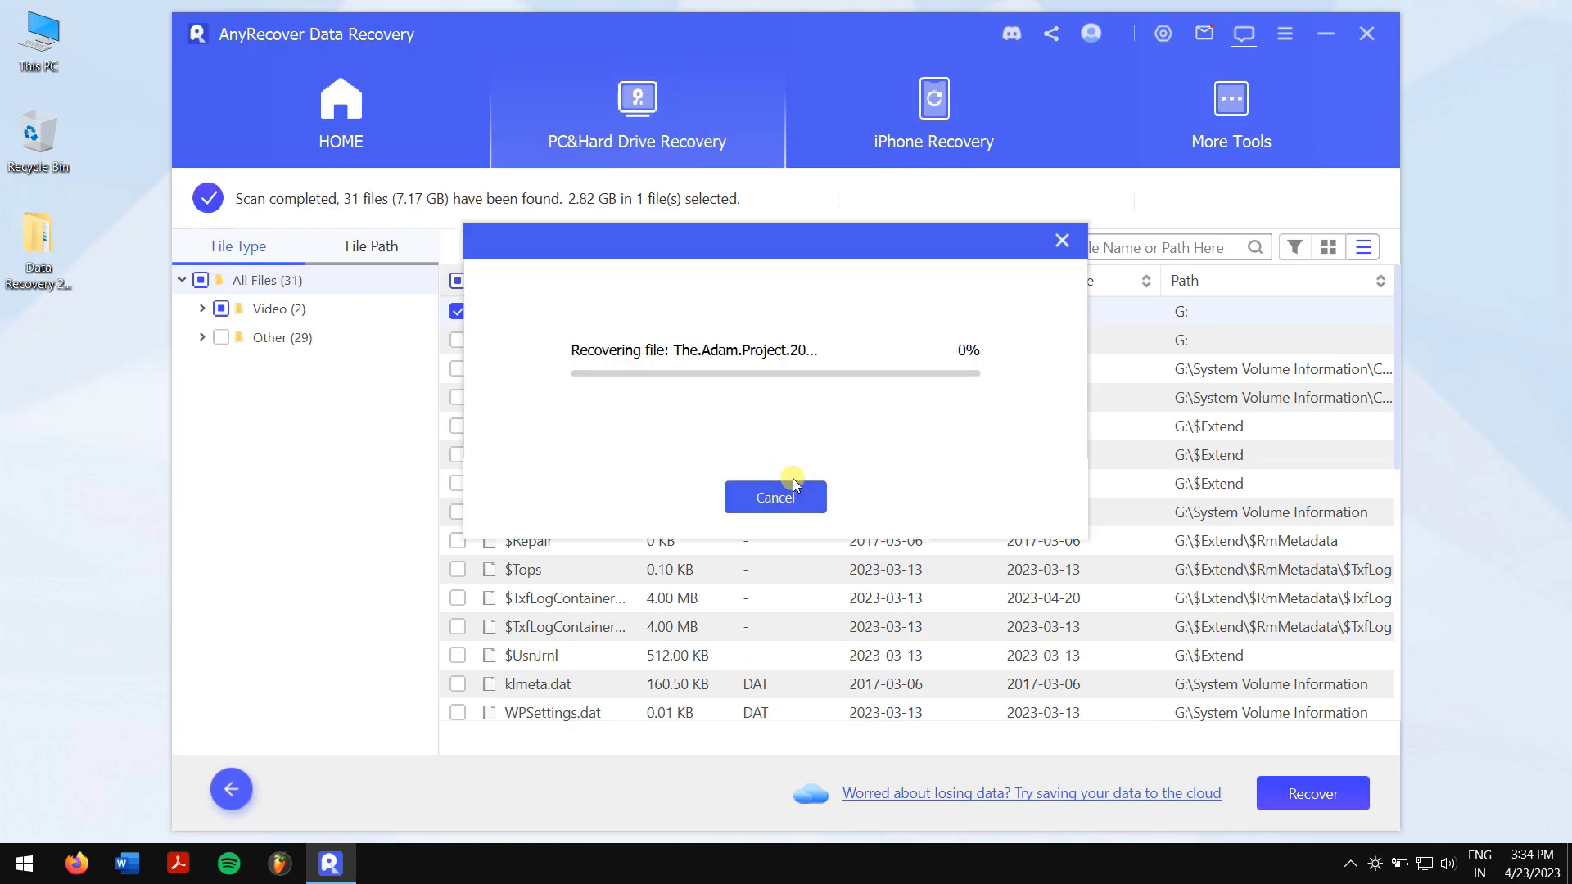